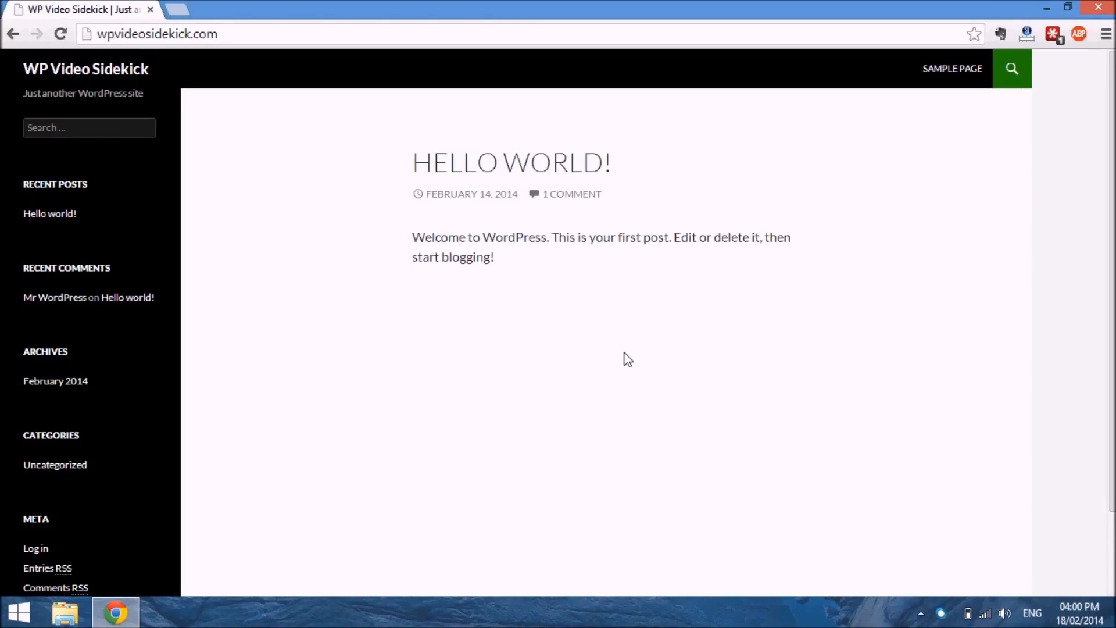
pyautogui.moveTo(511, 163)
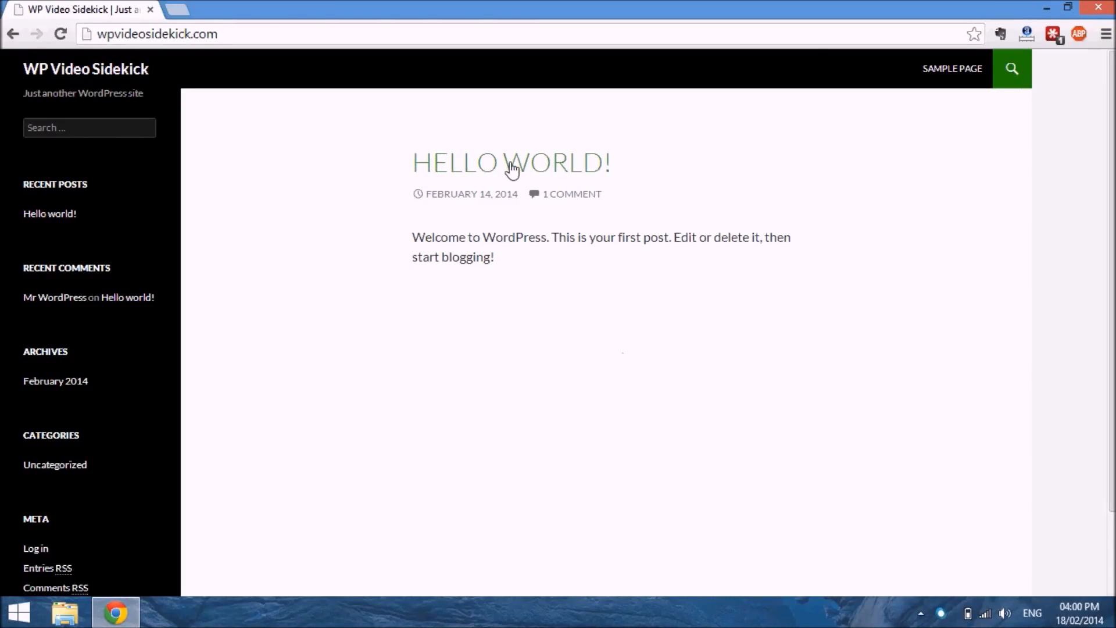
pyautogui.moveTo(583, 268)
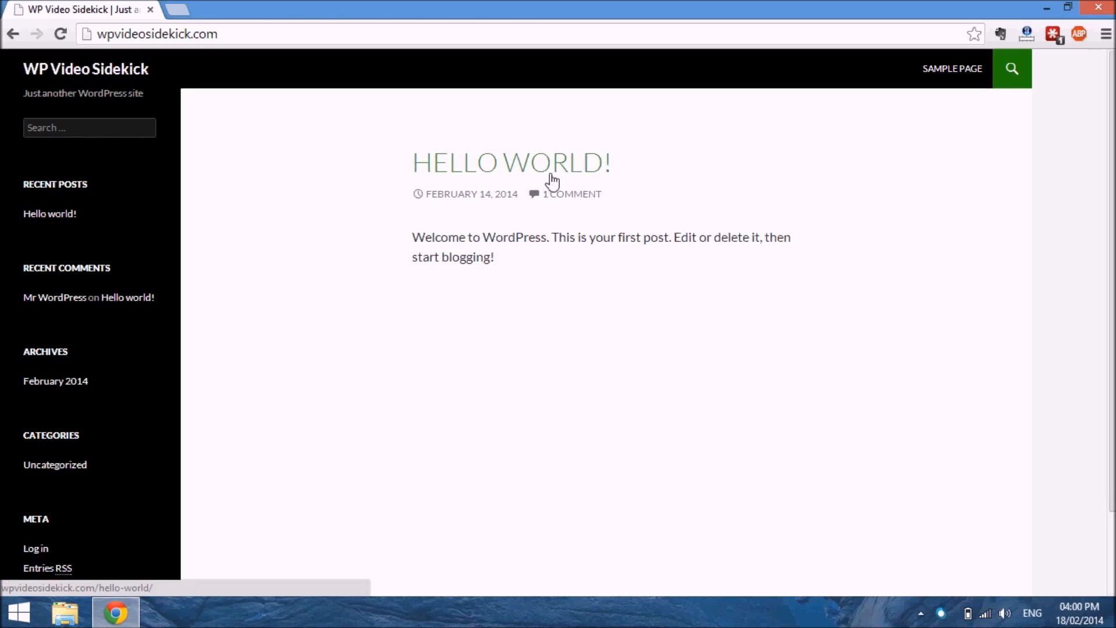
pyautogui.moveTo(670, 307)
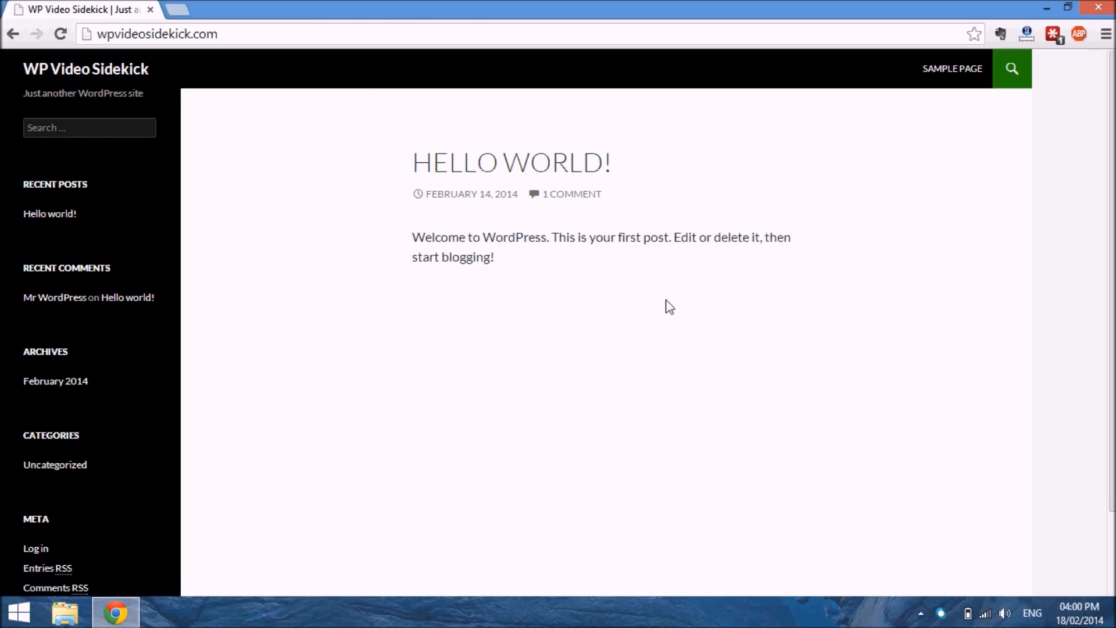
pyautogui.moveTo(560, 364)
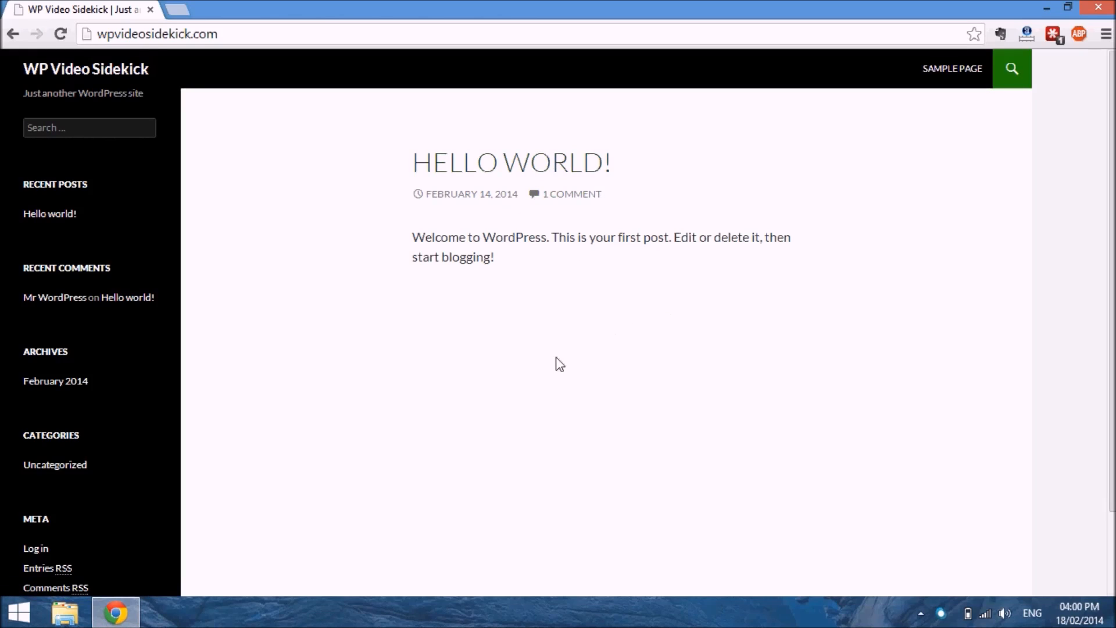
pyautogui.moveTo(518, 162)
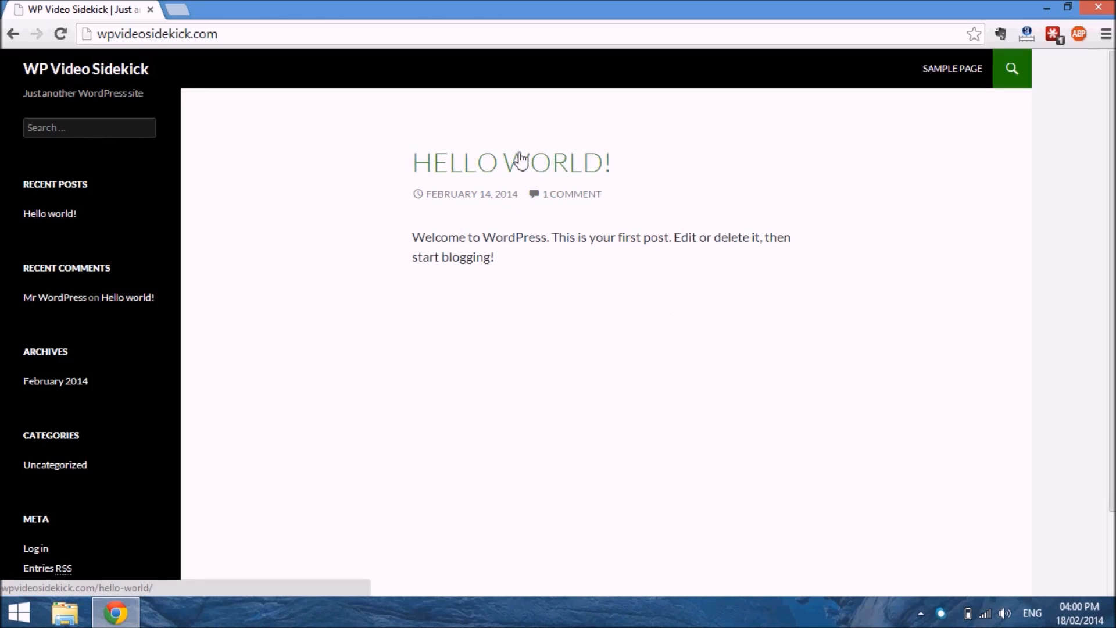
pyautogui.moveTo(187, 7)
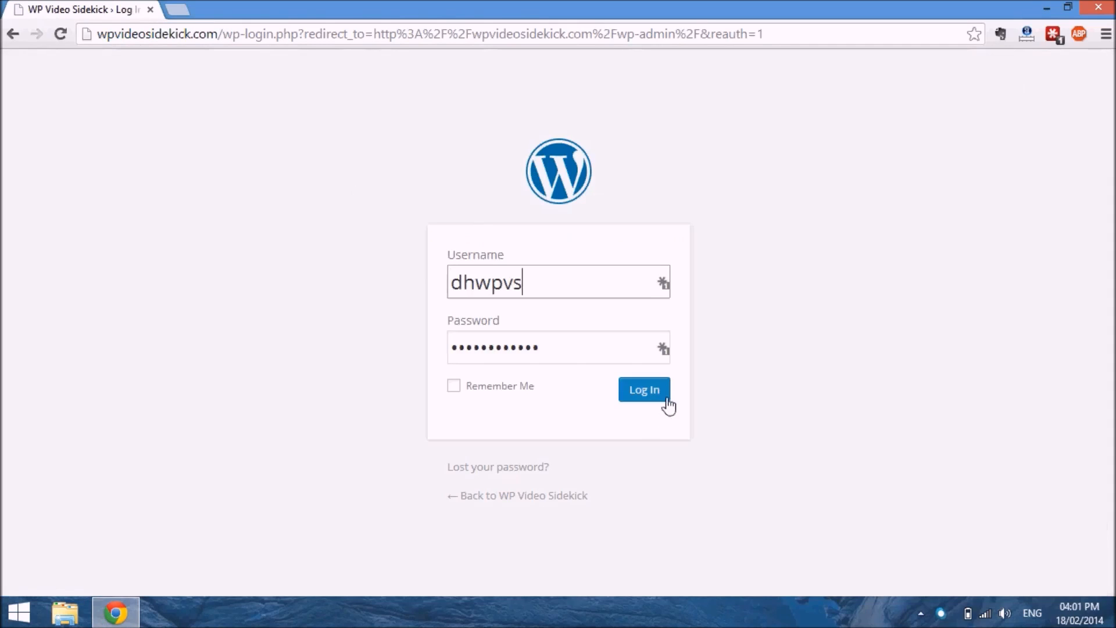
# Submit the login form to reach the site's admin Dashboard
pyautogui.click(643, 390)
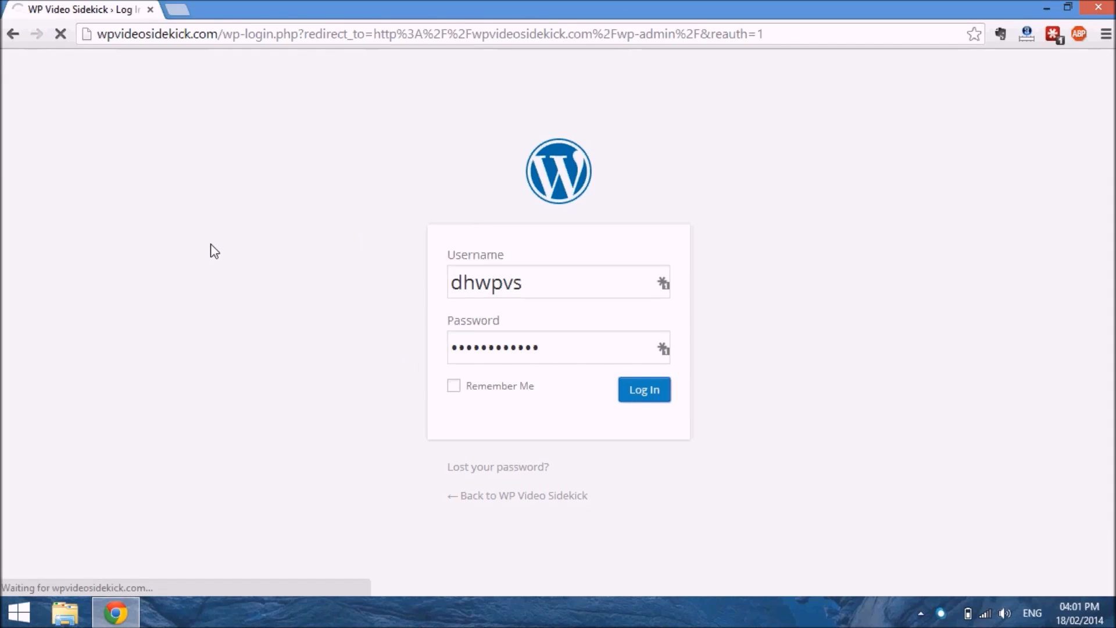
pyautogui.click(642, 390)
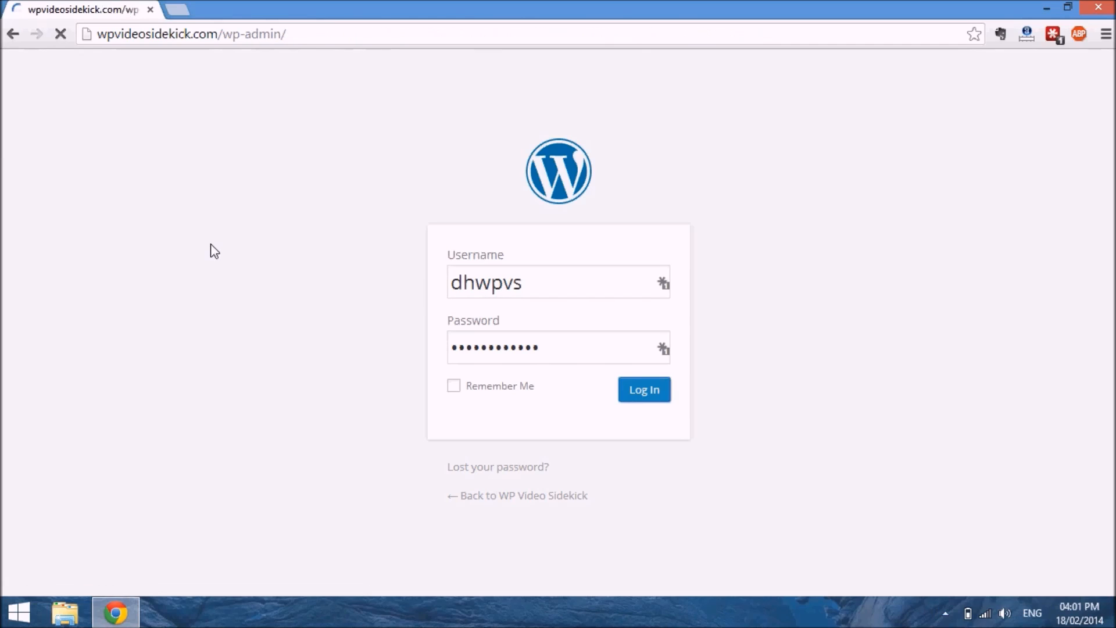
pyautogui.click(643, 389)
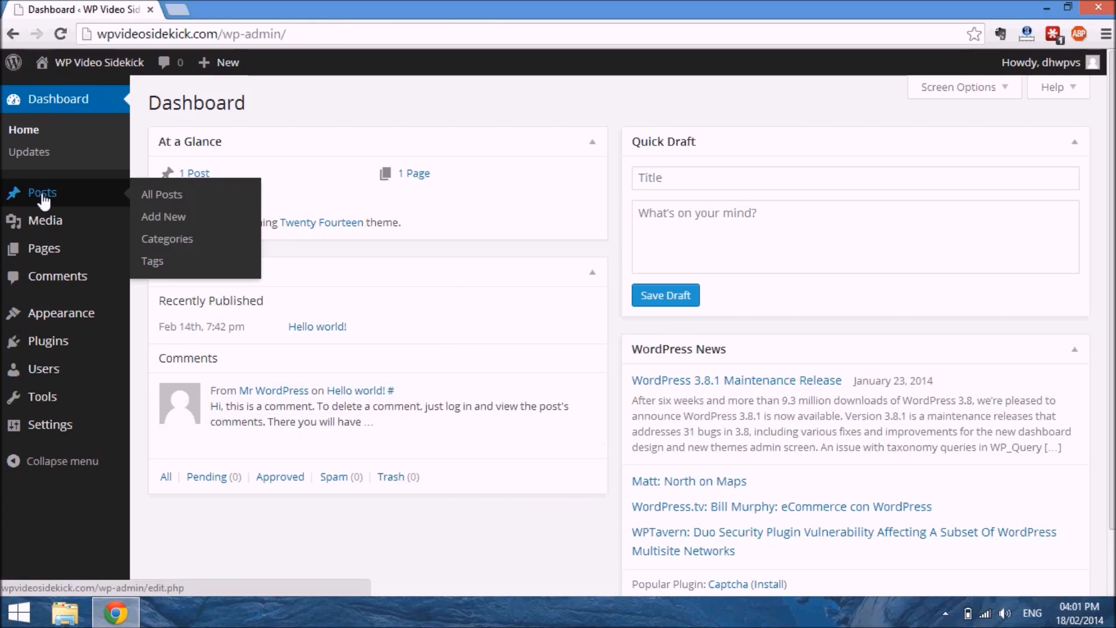
# Show the All Posts list with the published 'Hello world!' post
pyautogui.click(161, 194)
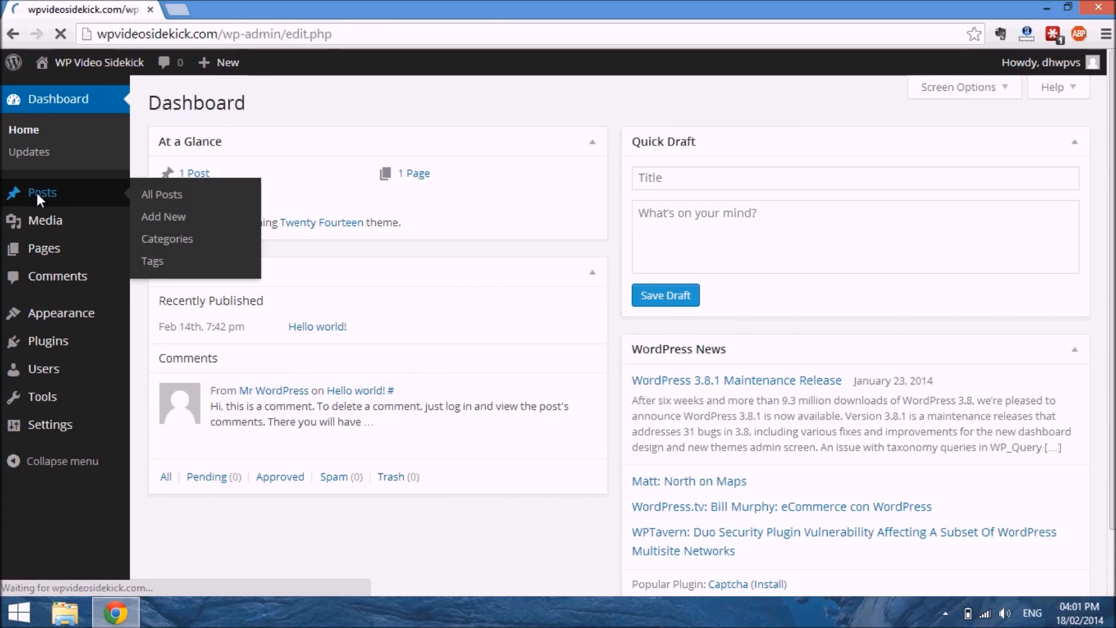
pyautogui.click(161, 194)
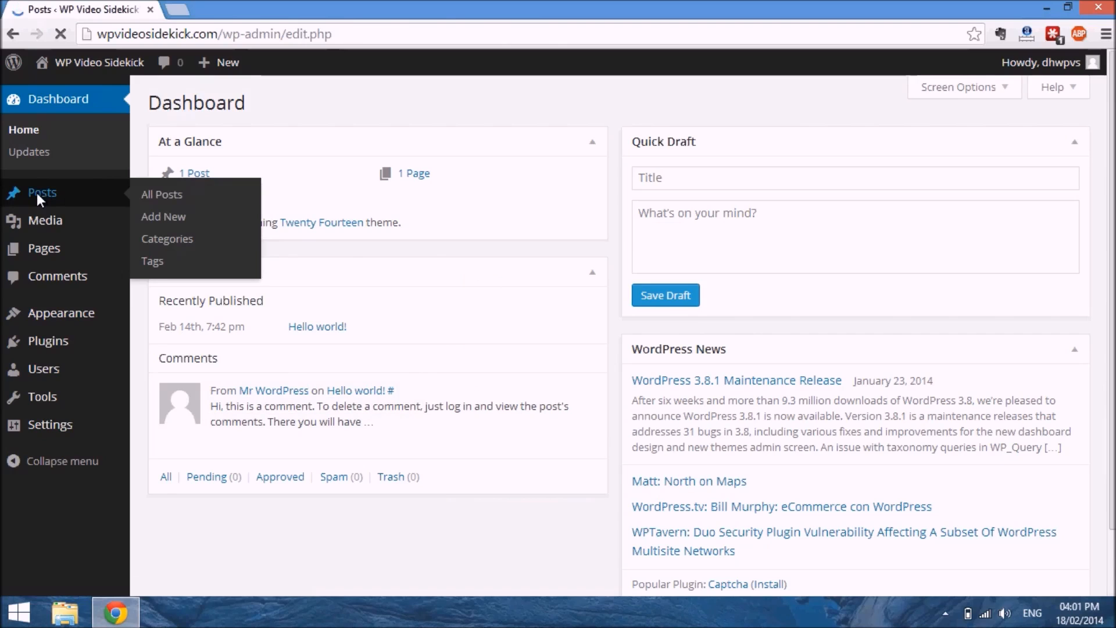
pyautogui.click(162, 194)
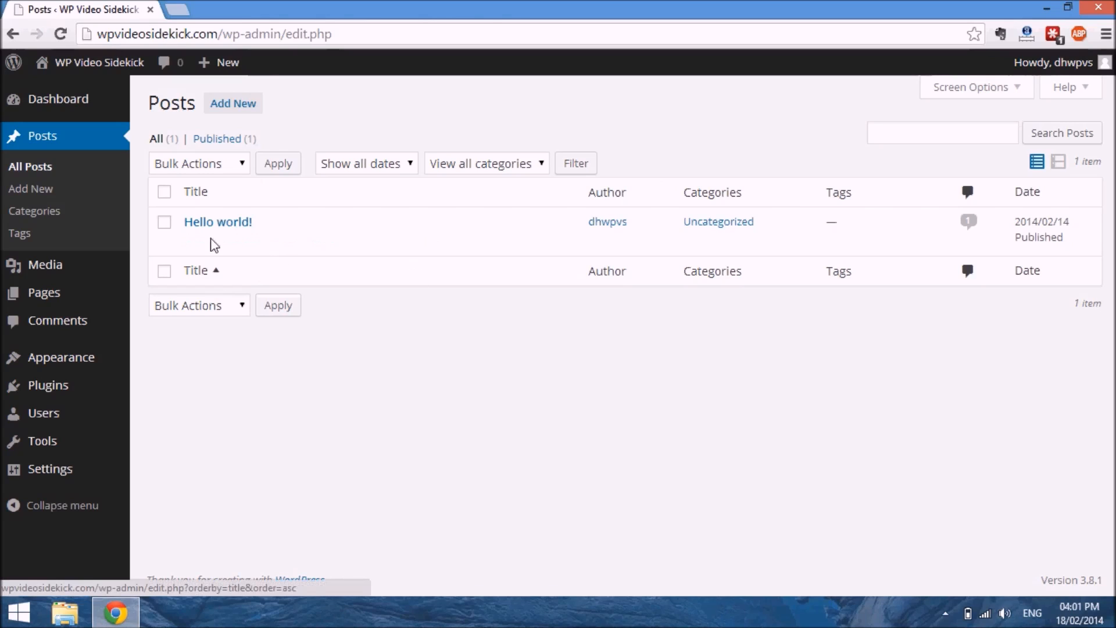
pyautogui.moveTo(218, 221)
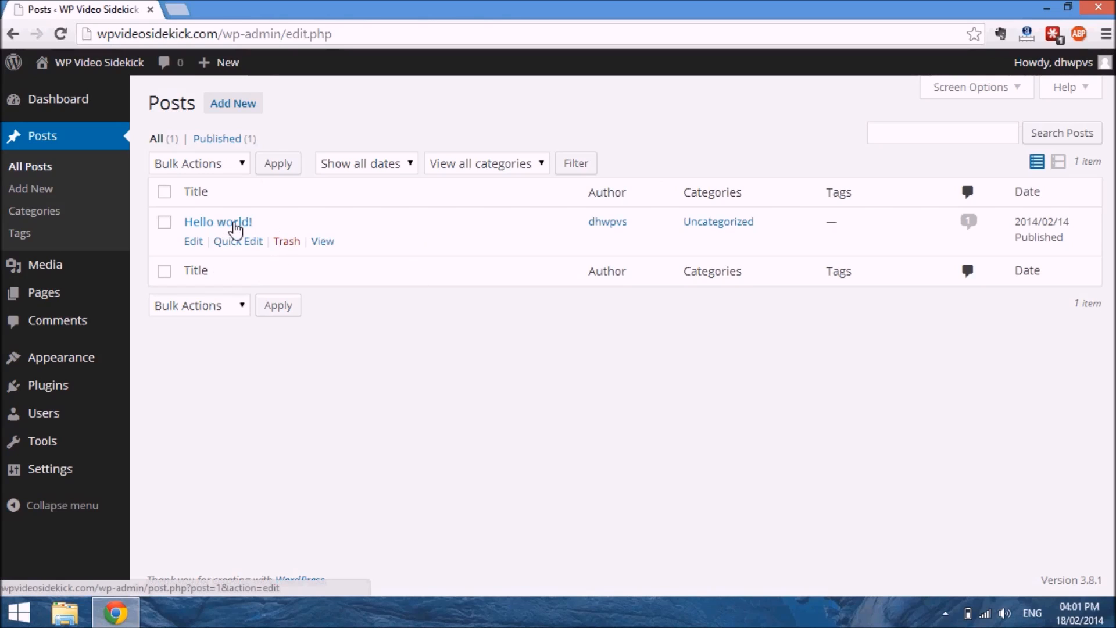
pyautogui.moveTo(193, 240)
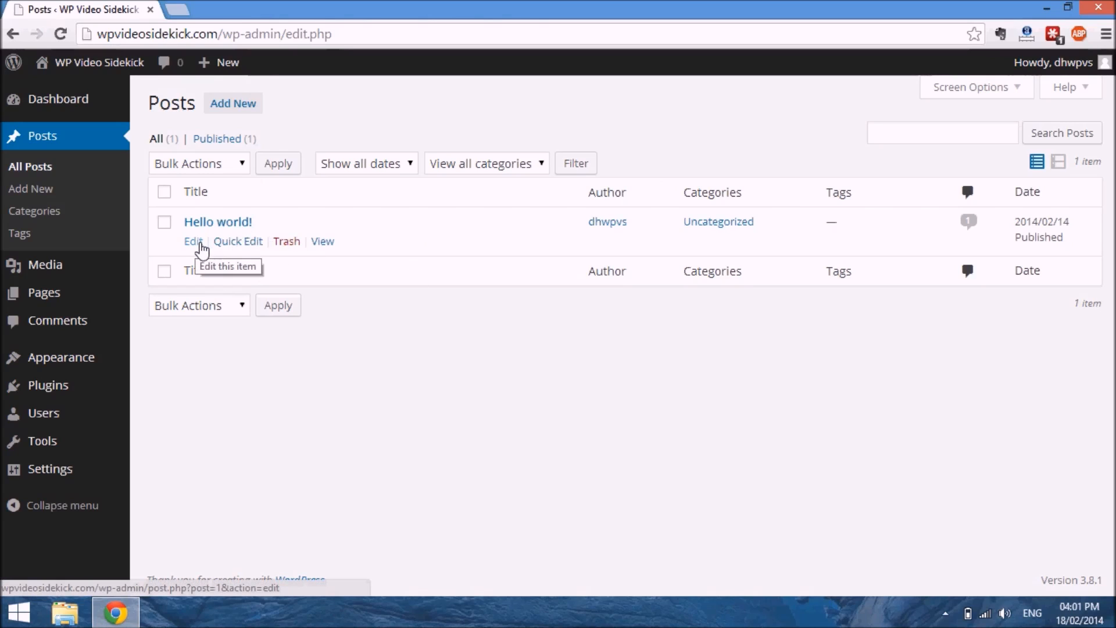
pyautogui.moveTo(256, 248)
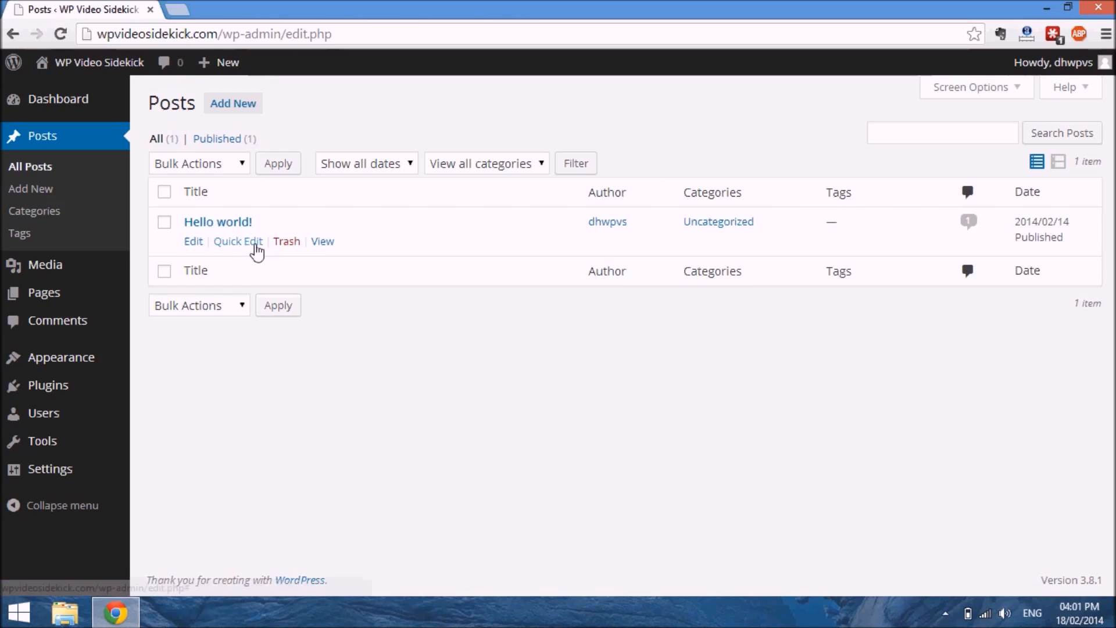
pyautogui.moveTo(322, 241)
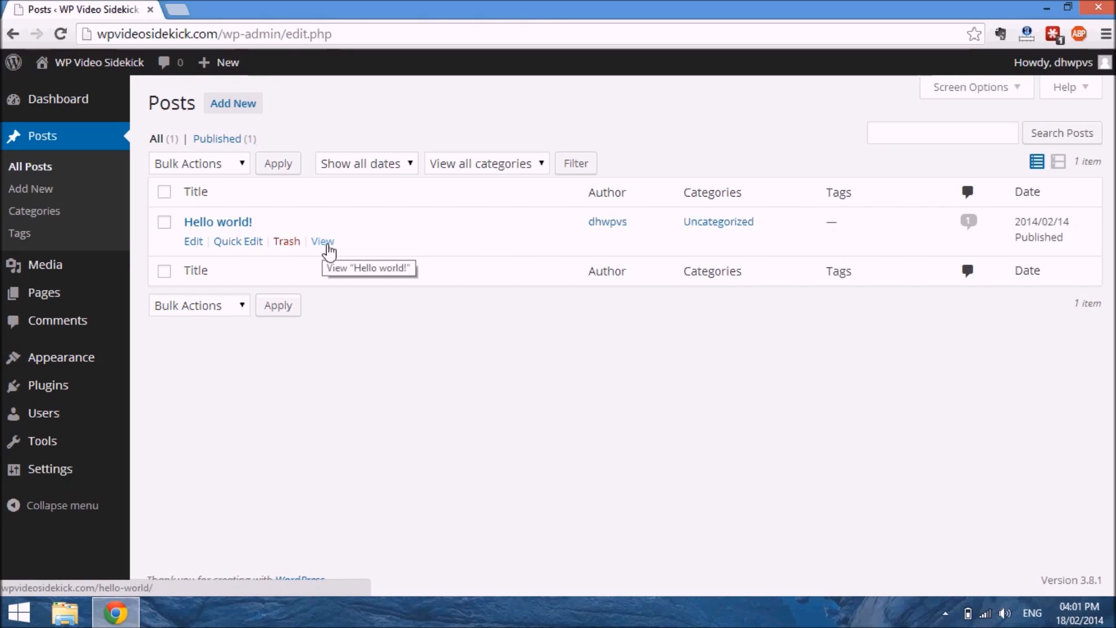
pyautogui.moveTo(396, 284)
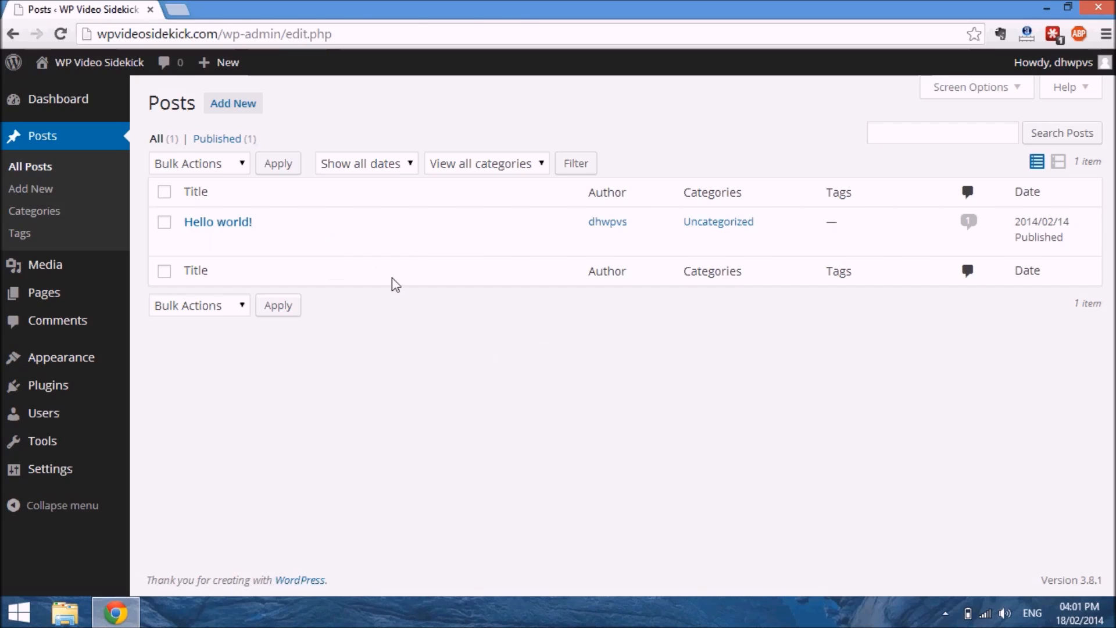
pyautogui.moveTo(327, 279)
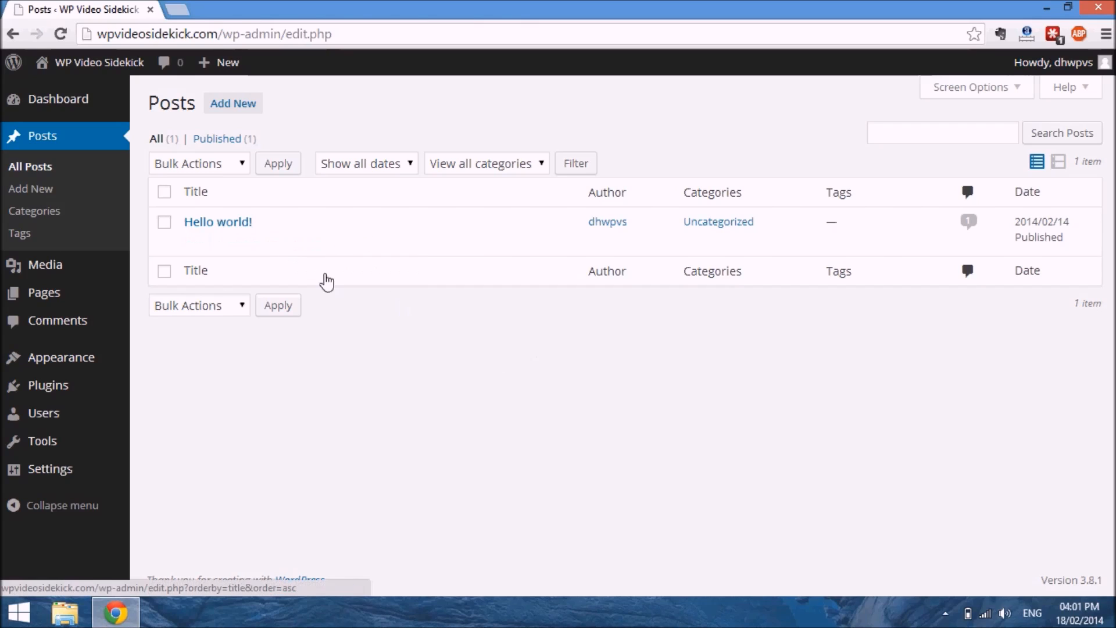
pyautogui.moveTo(509, 370)
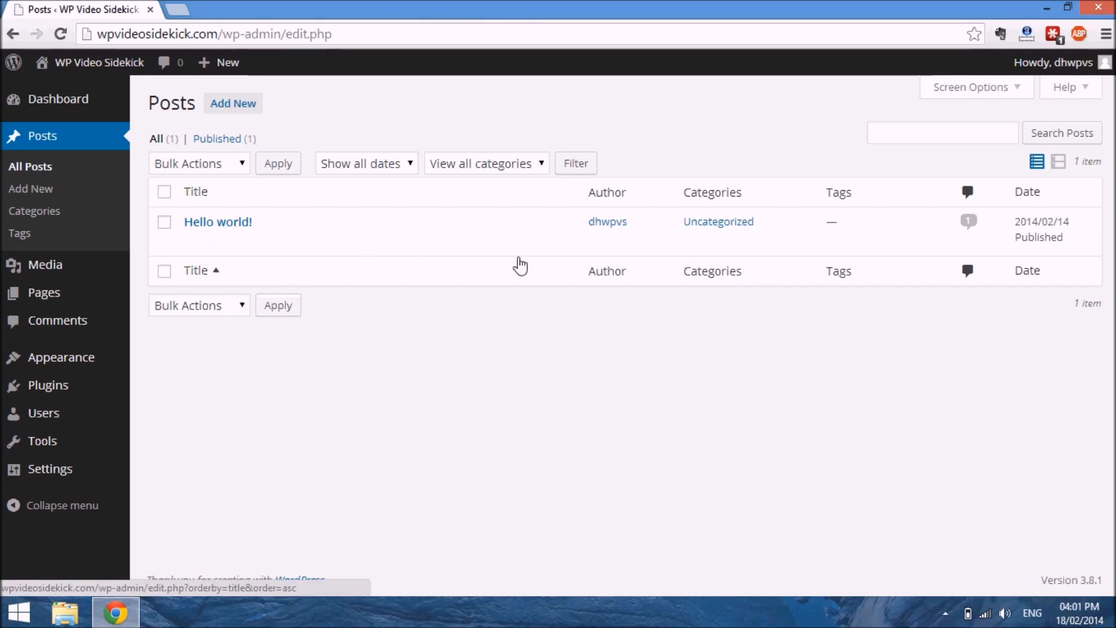
pyautogui.moveTo(490, 338)
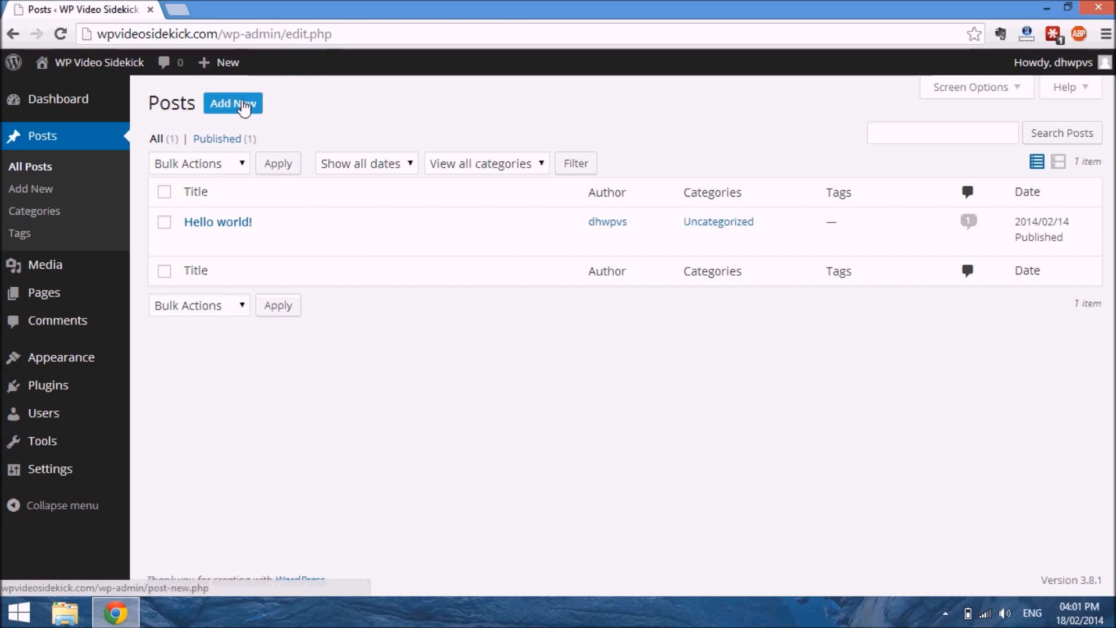
# Start a blank new post from the Add New button beside the Posts heading
pyautogui.click(232, 103)
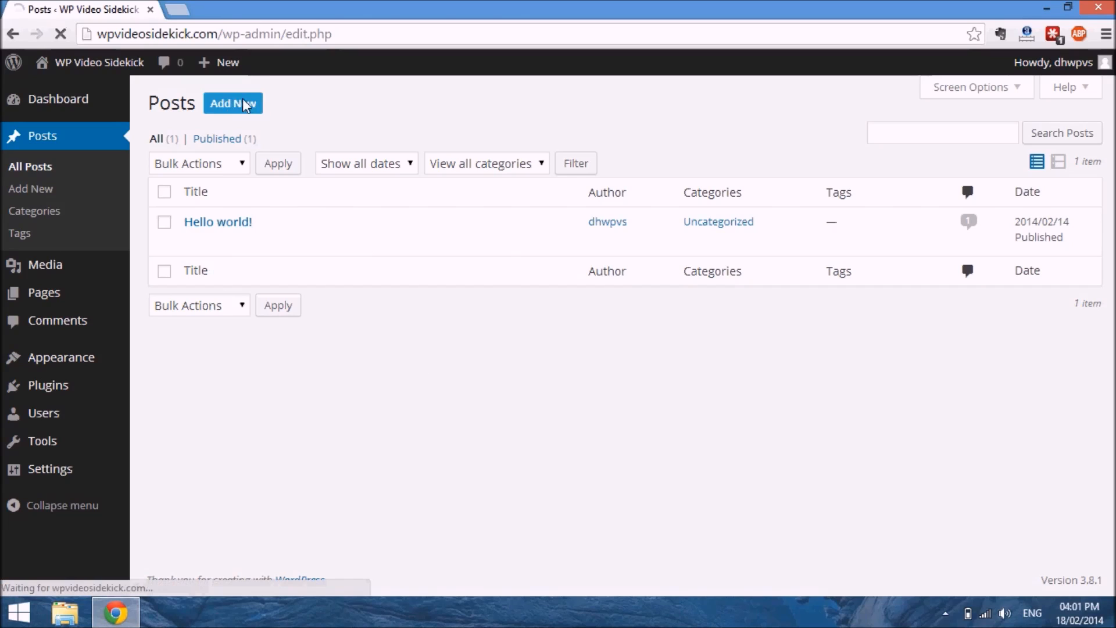
pyautogui.click(232, 104)
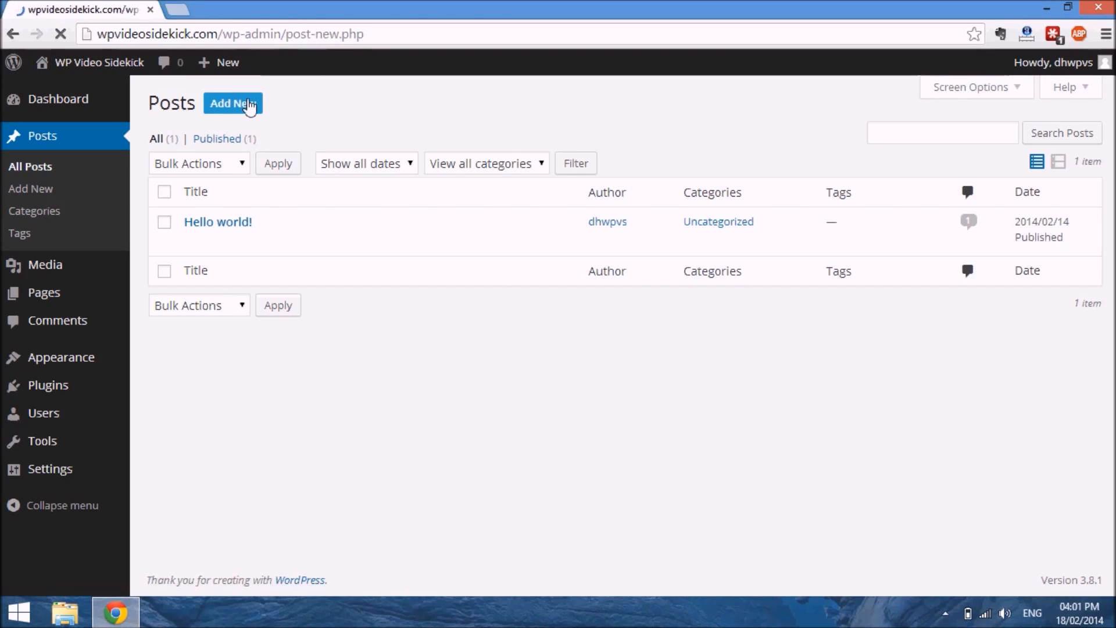
pyautogui.click(233, 104)
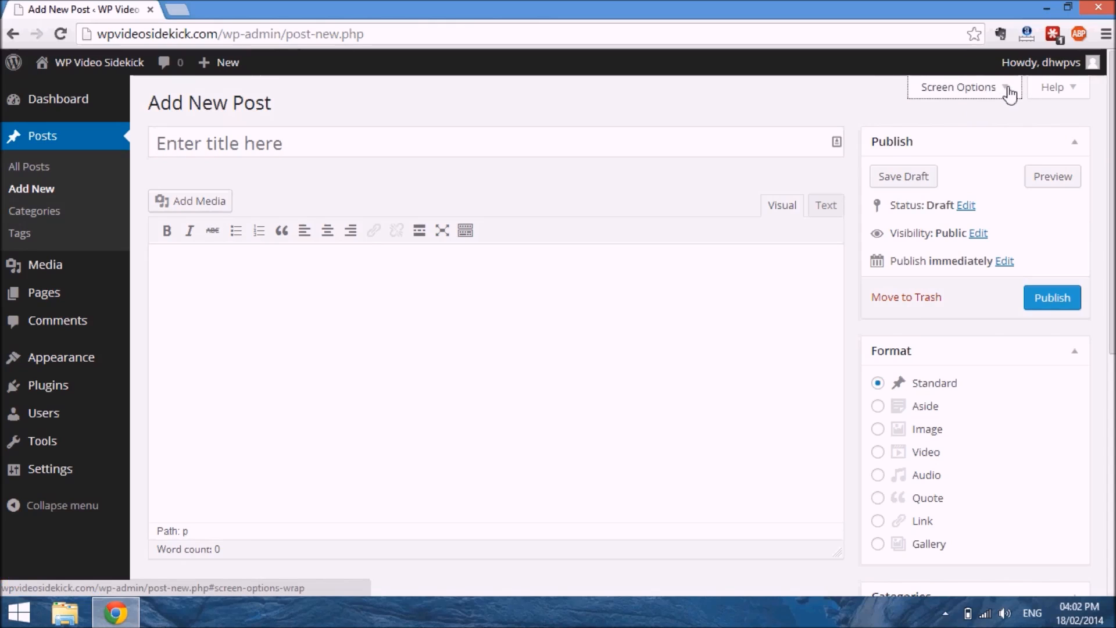
# Enable the Discussion box in Screen Options so comments and trackbacks settings appear below the editor
pyautogui.click(959, 86)
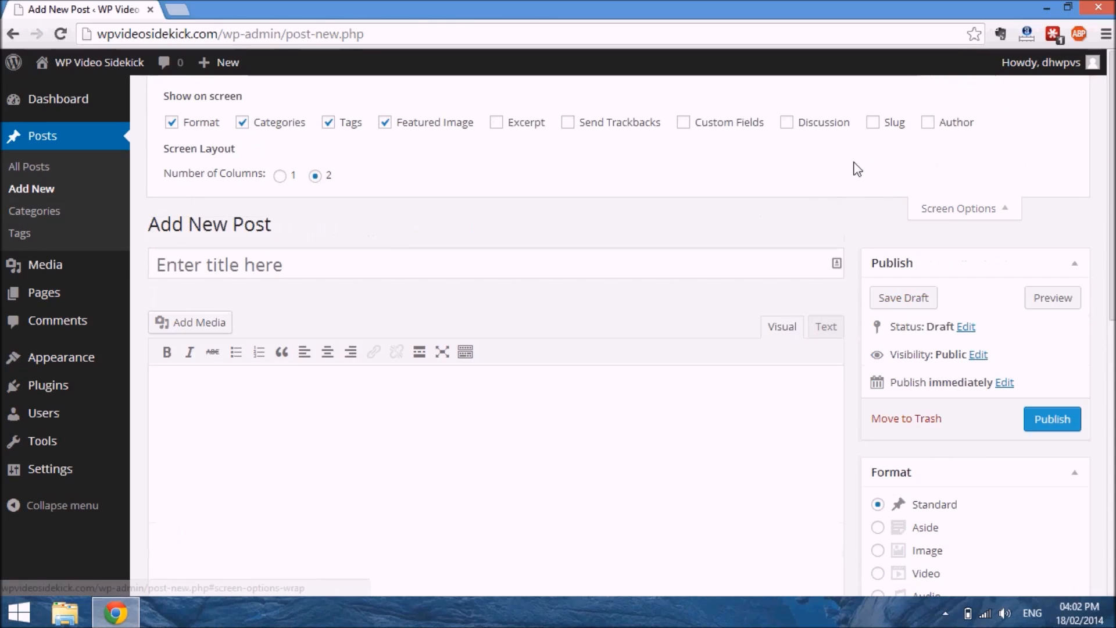
pyautogui.moveTo(752, 183)
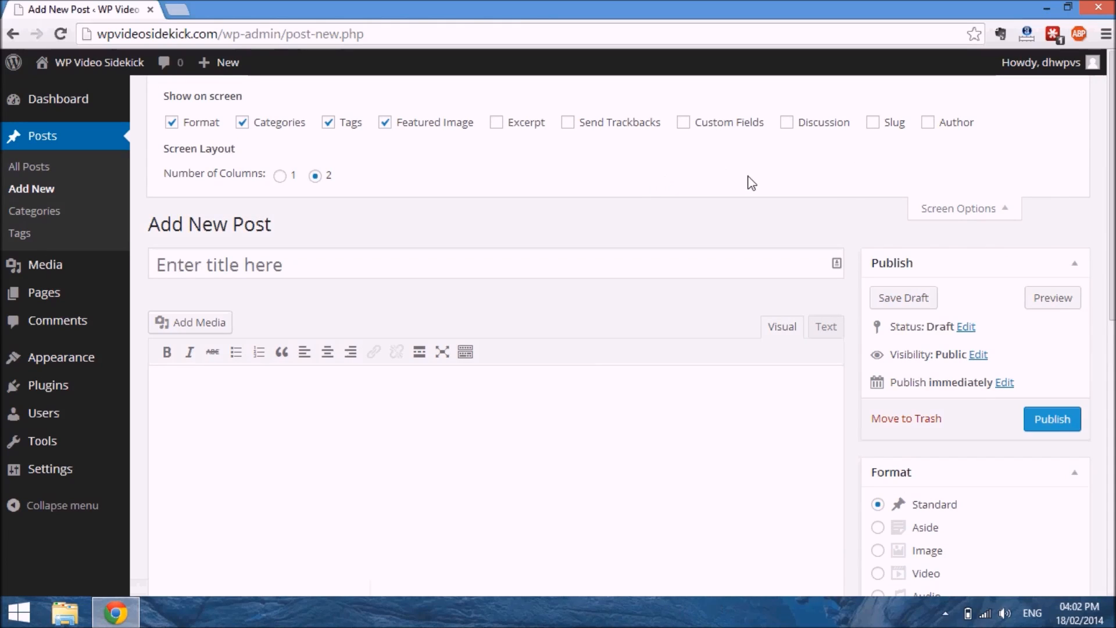
pyautogui.moveTo(837, 212)
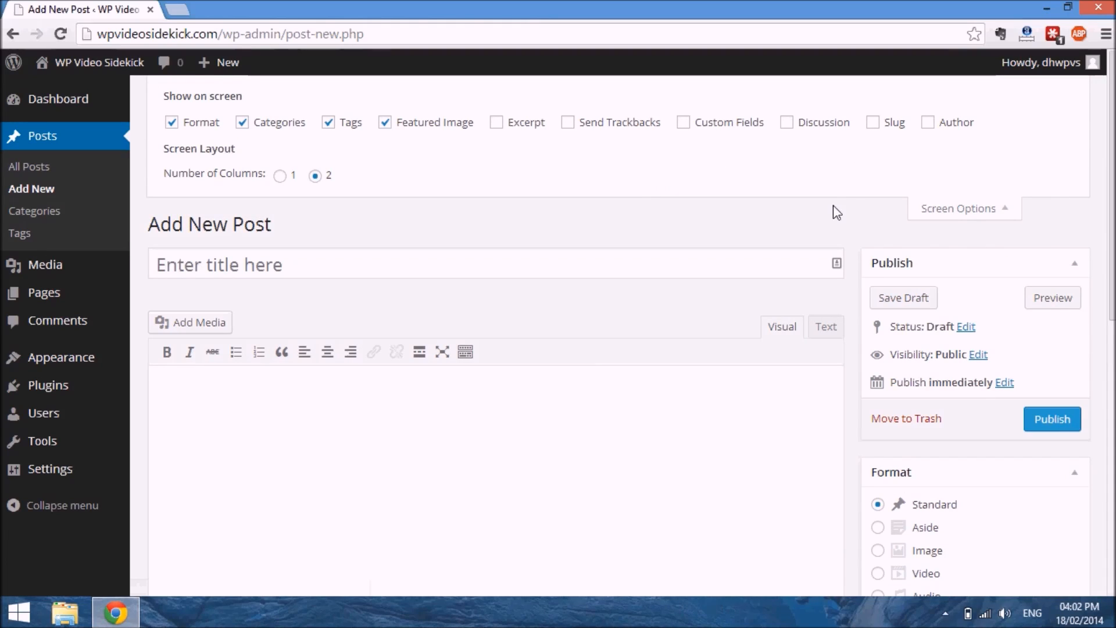
pyautogui.moveTo(176, 112)
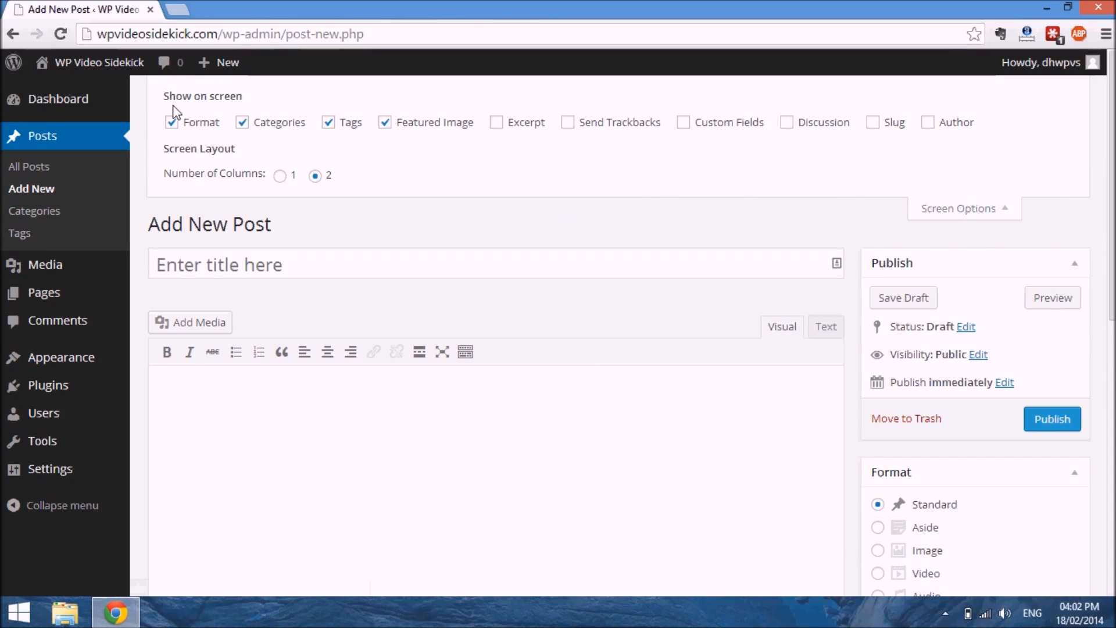
pyautogui.moveTo(192, 131)
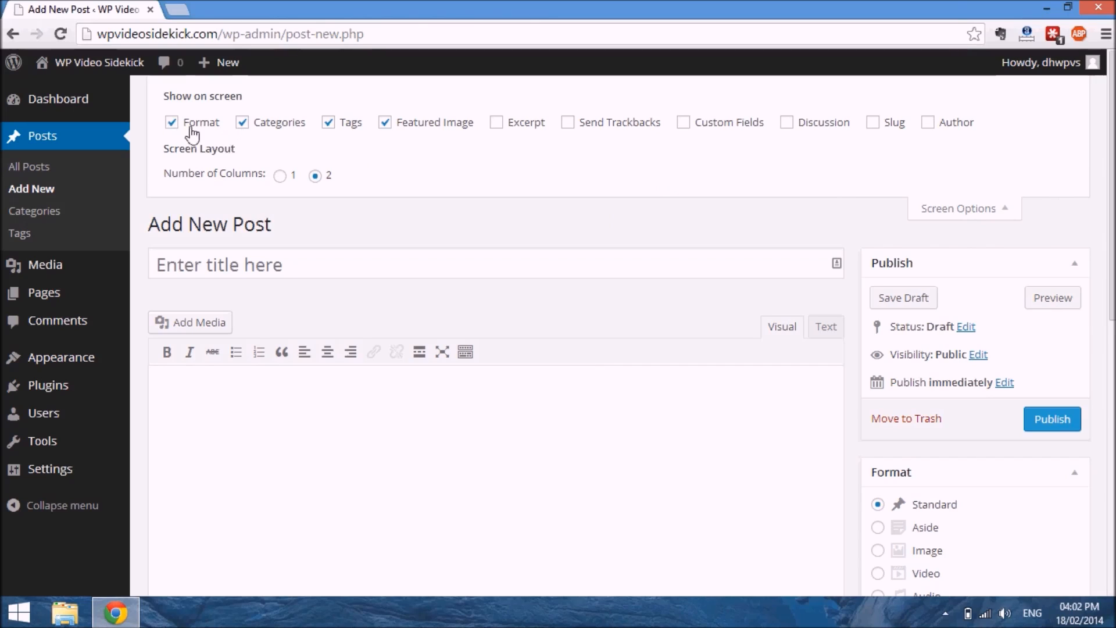
pyautogui.moveTo(329, 139)
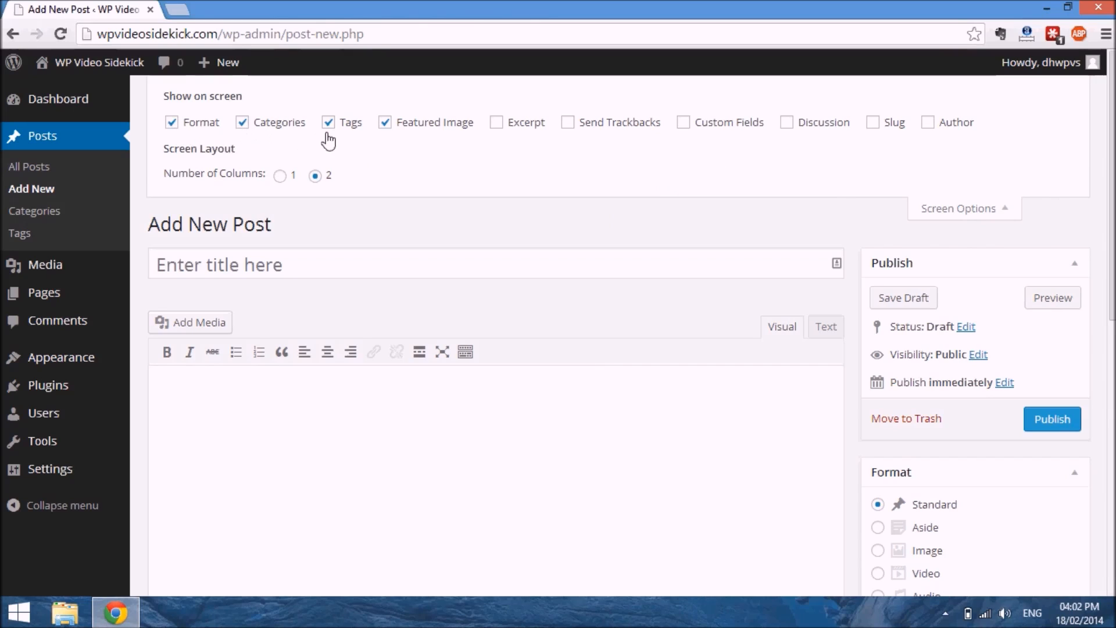
pyautogui.moveTo(579, 219)
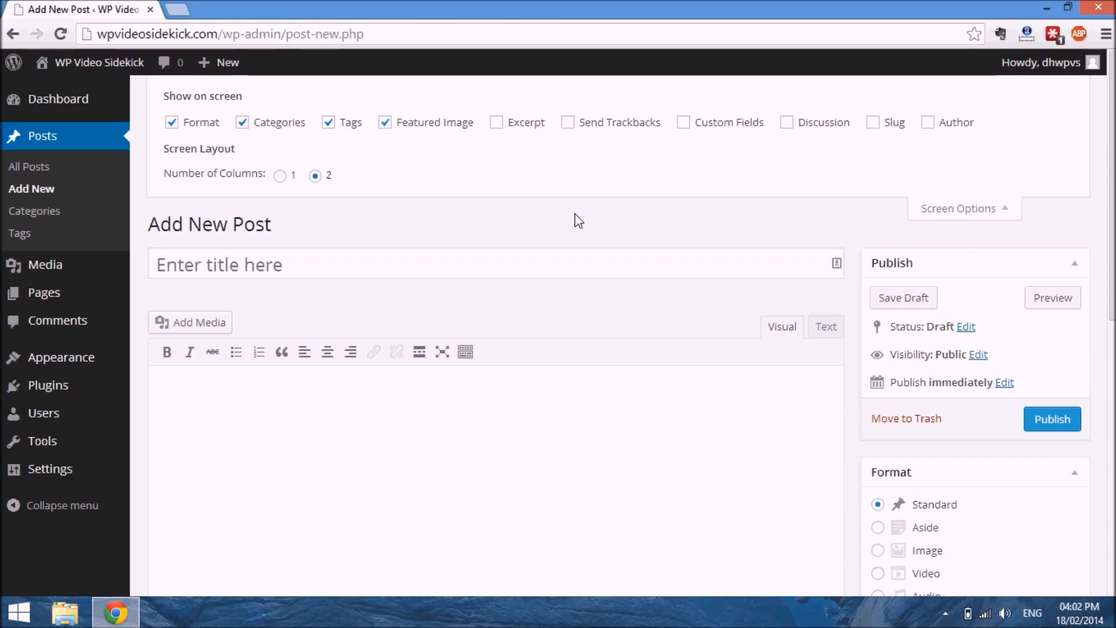
pyautogui.moveTo(1003, 261)
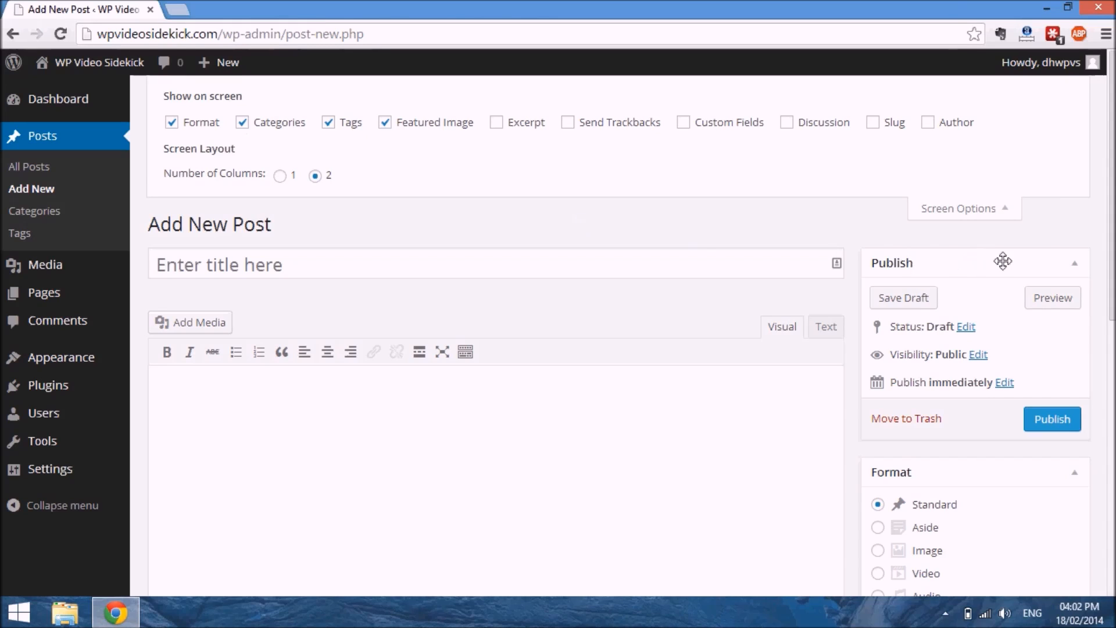
pyautogui.scroll(-3)
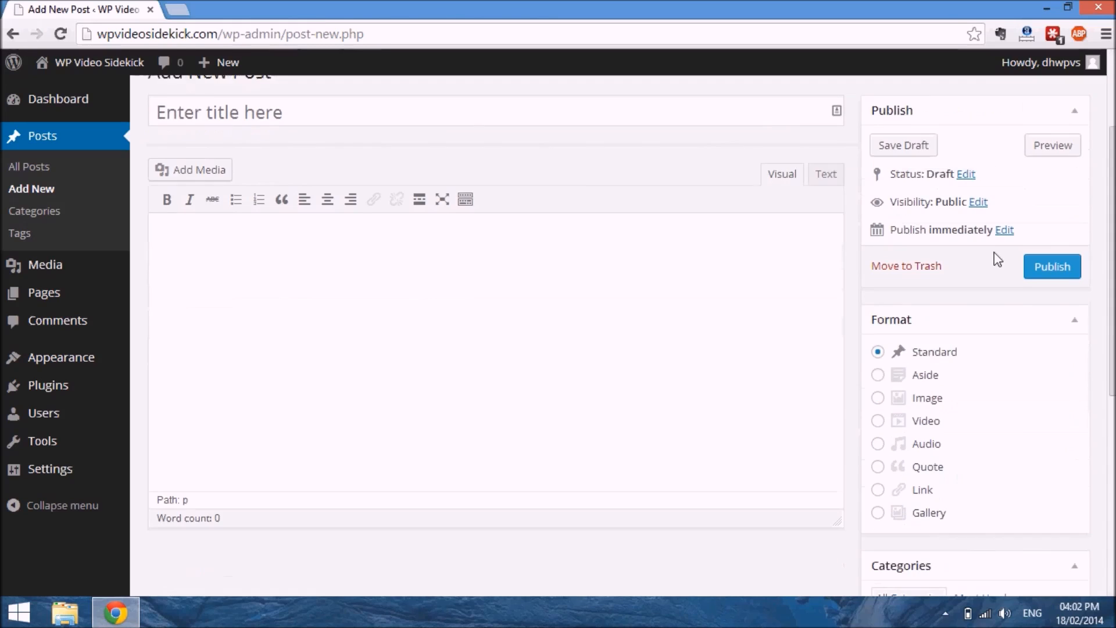
pyautogui.moveTo(983, 364)
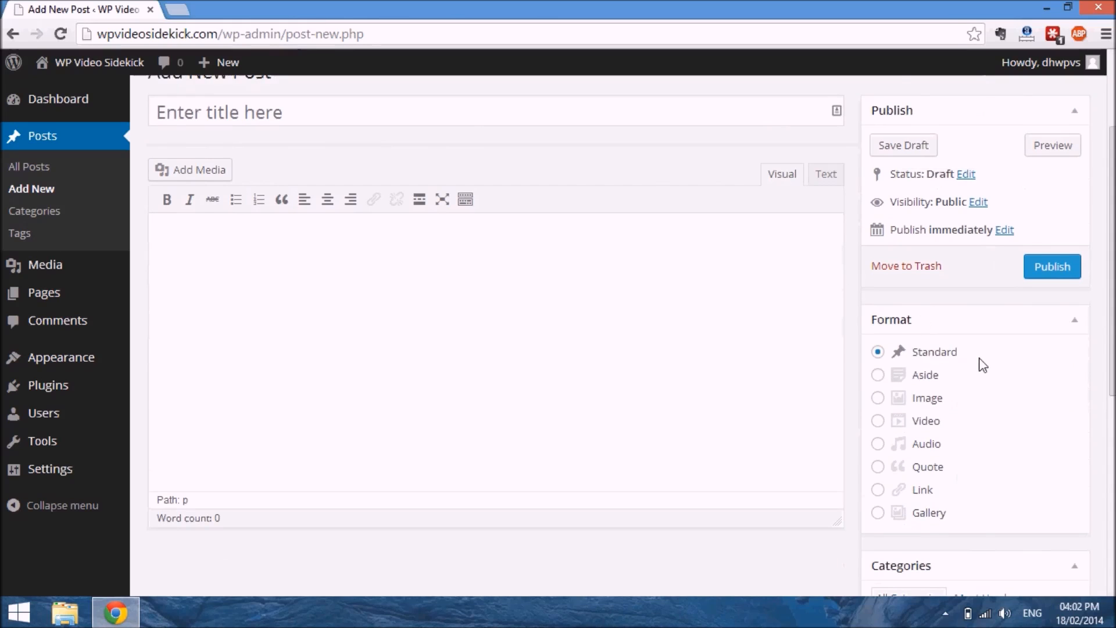
pyautogui.scroll(-3)
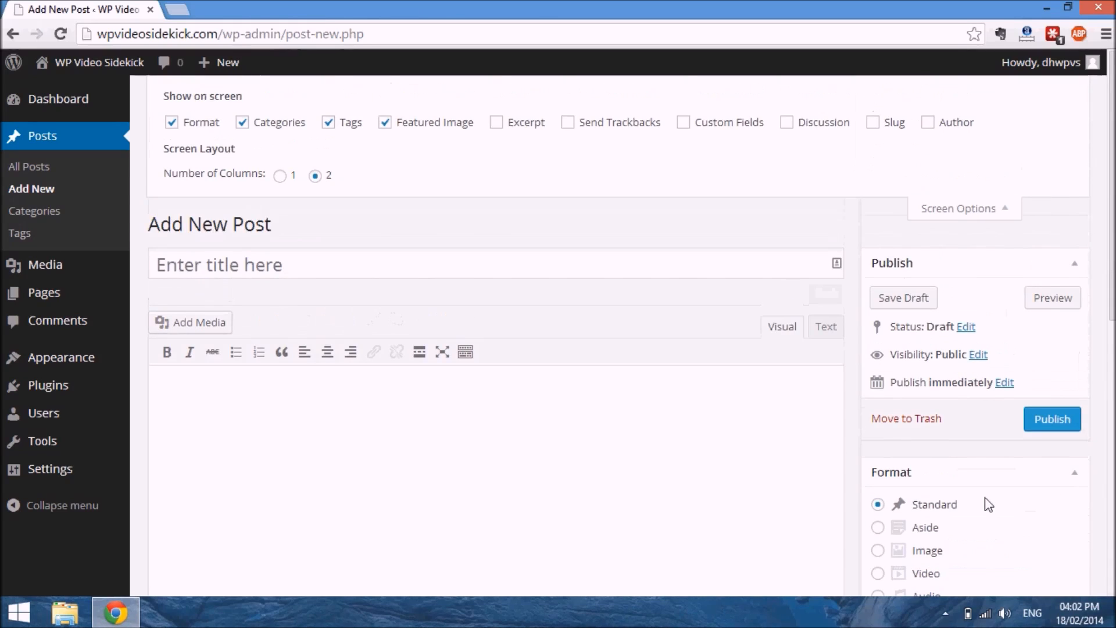
pyautogui.moveTo(503, 139)
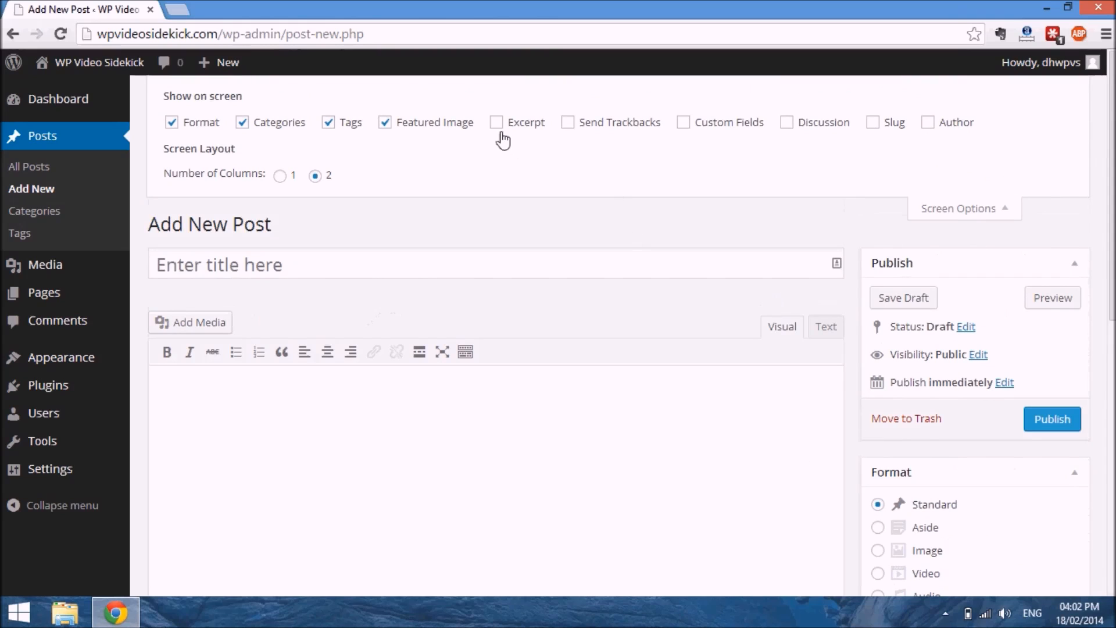
pyautogui.moveTo(307, 131)
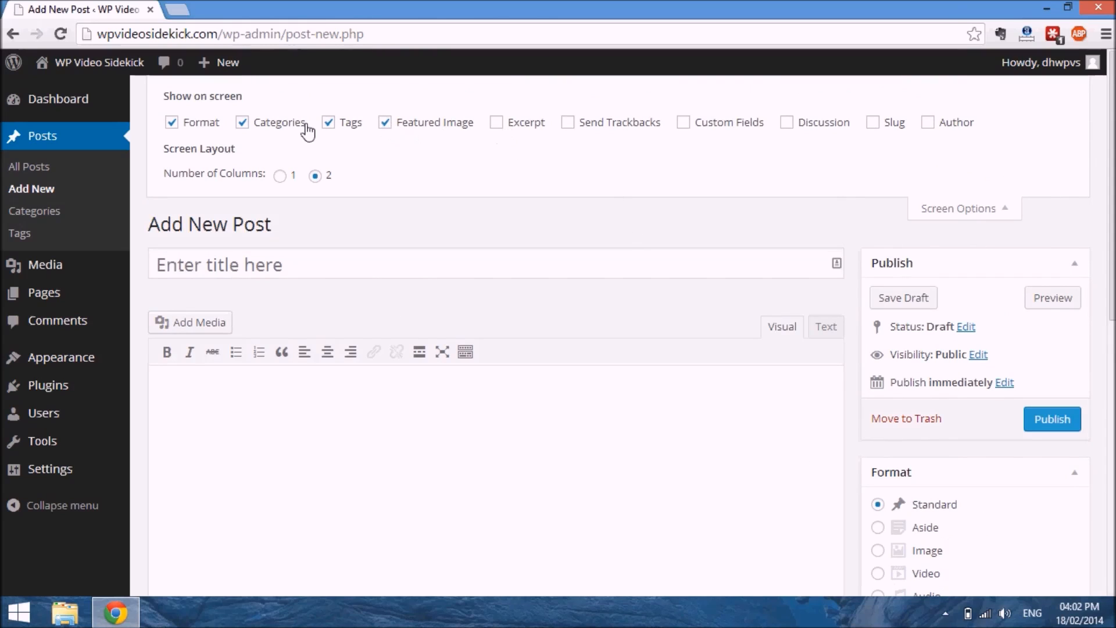
pyautogui.moveTo(392, 124)
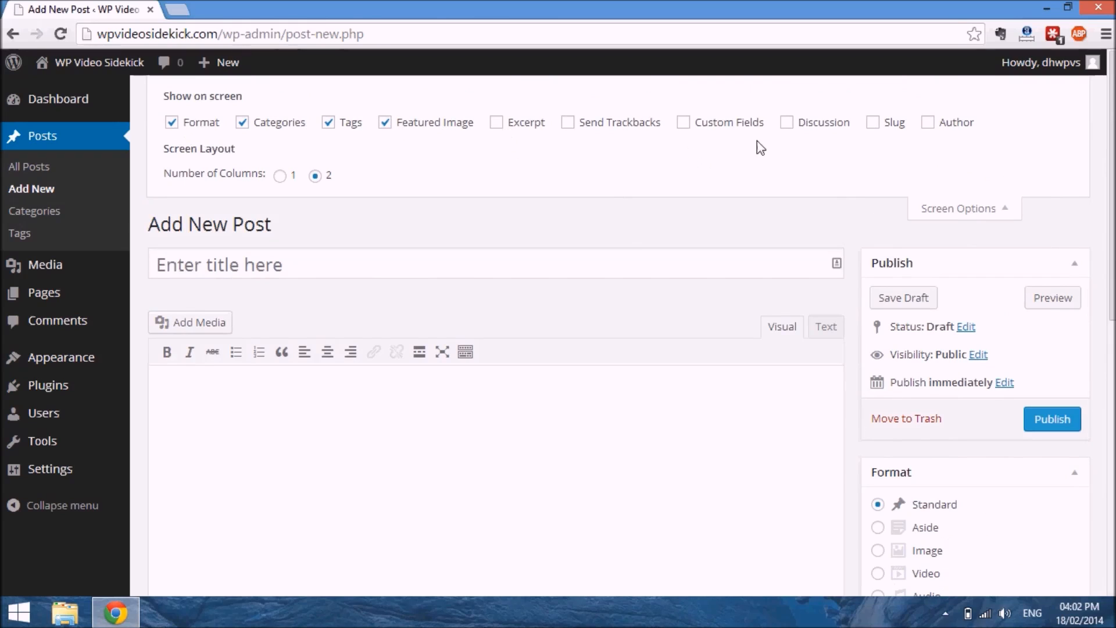
pyautogui.moveTo(794, 129)
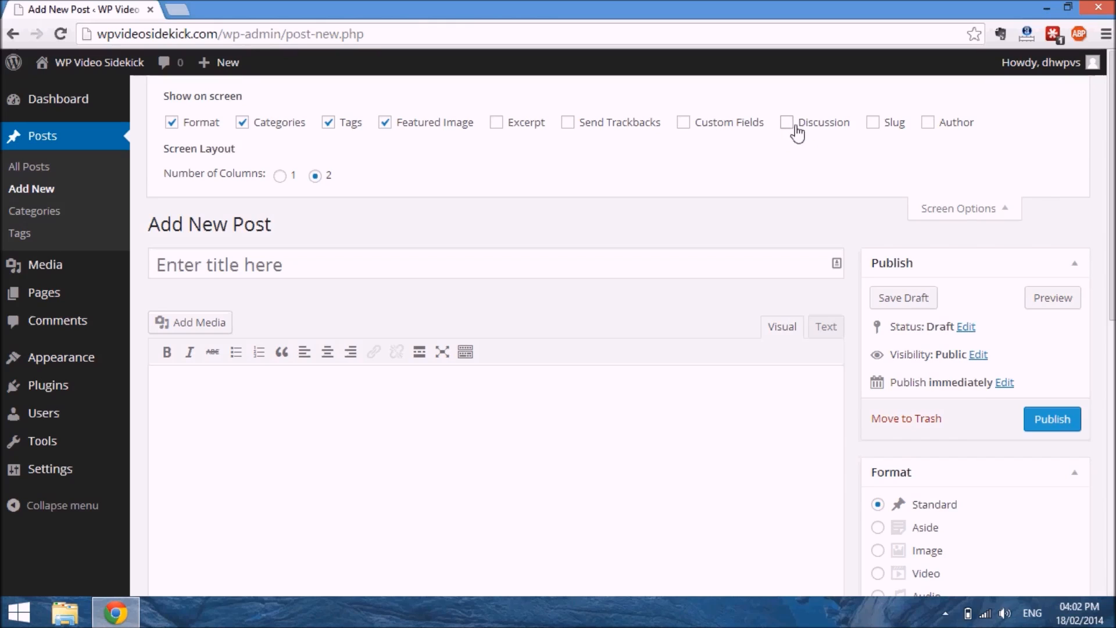
pyautogui.click(787, 122)
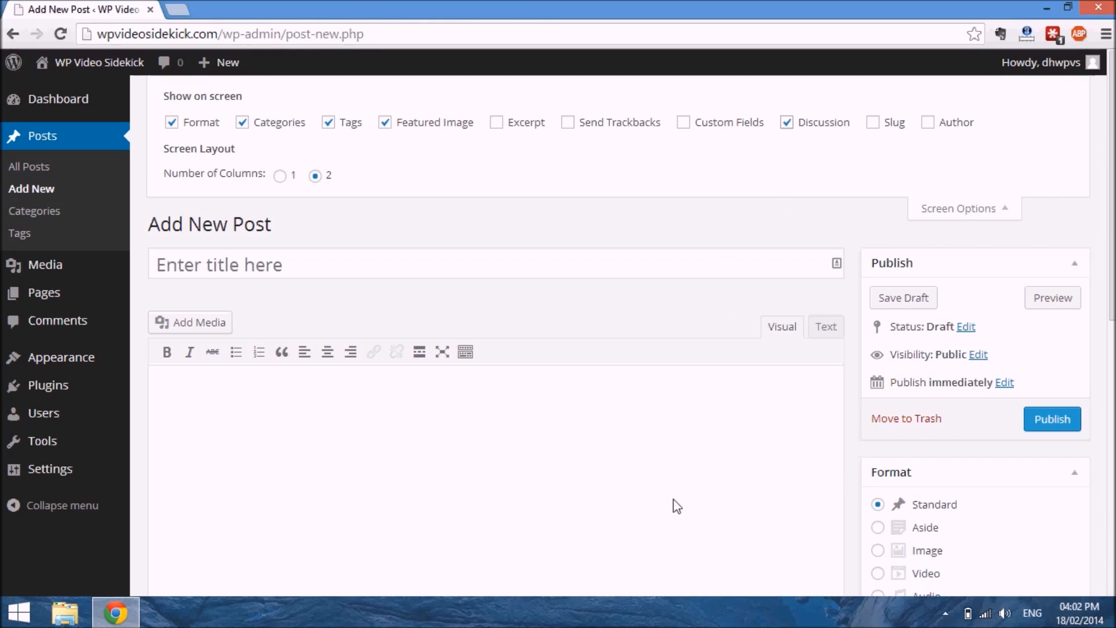
pyautogui.scroll(-3)
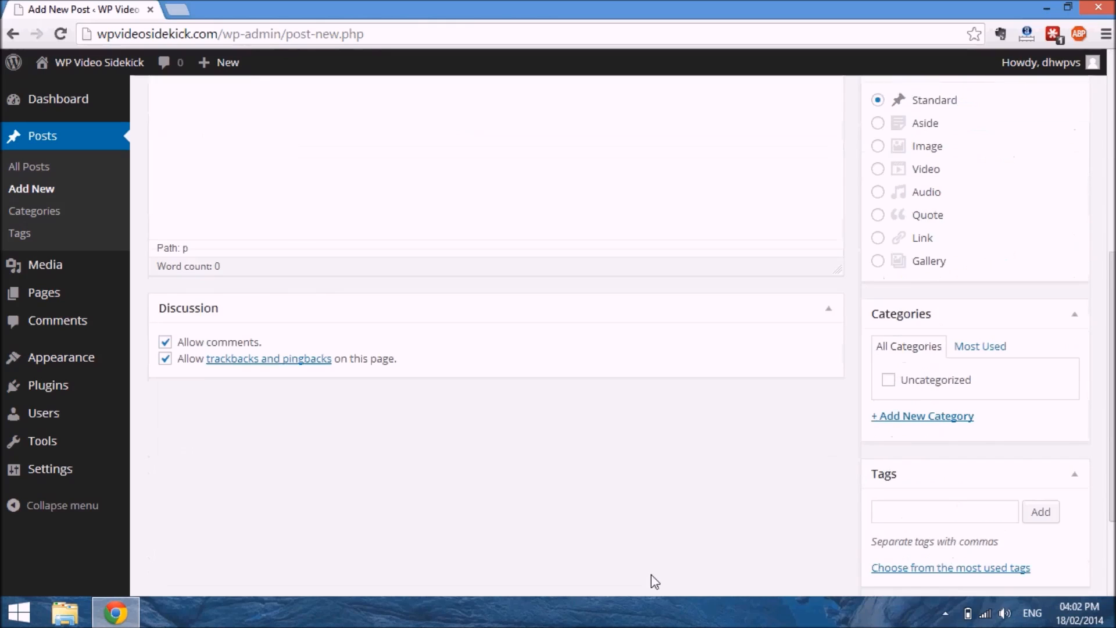
pyautogui.moveTo(174, 350)
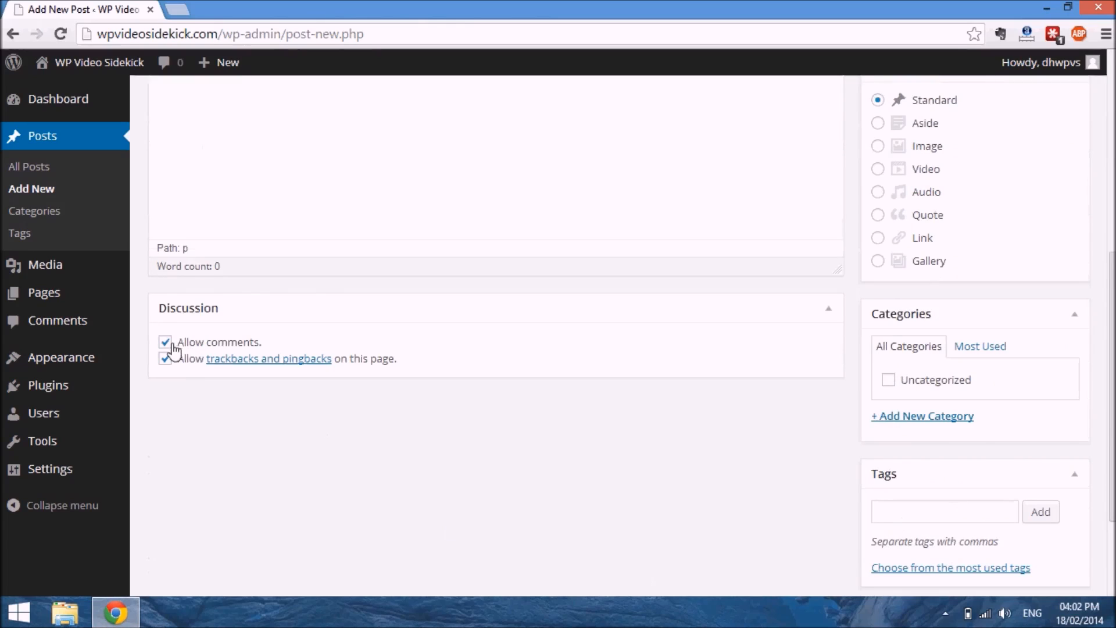
pyautogui.moveTo(315, 366)
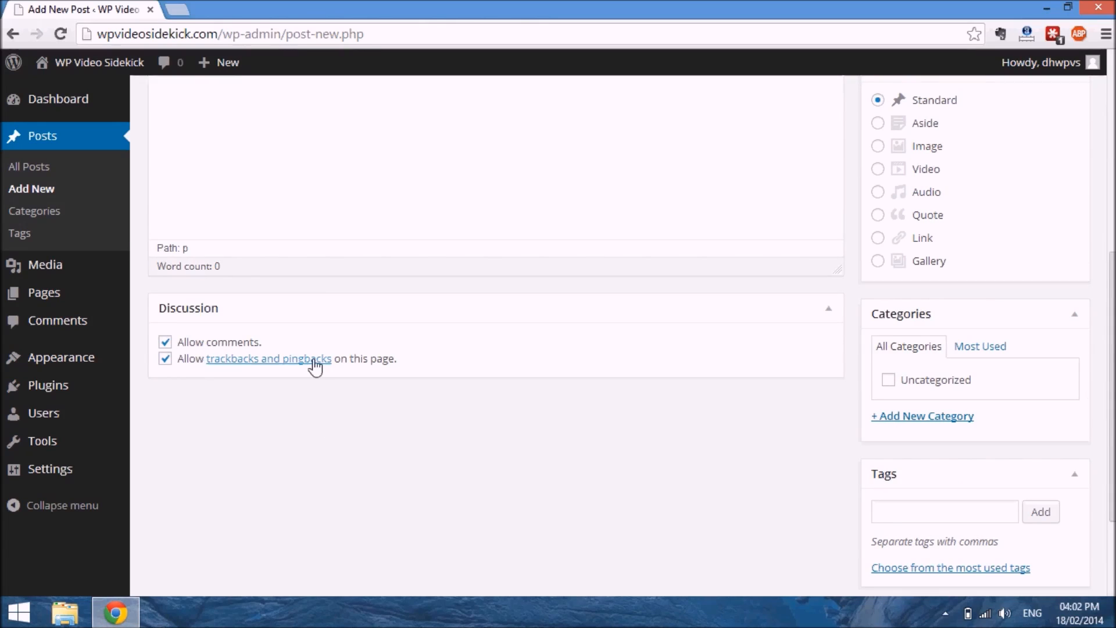
pyautogui.moveTo(577, 369)
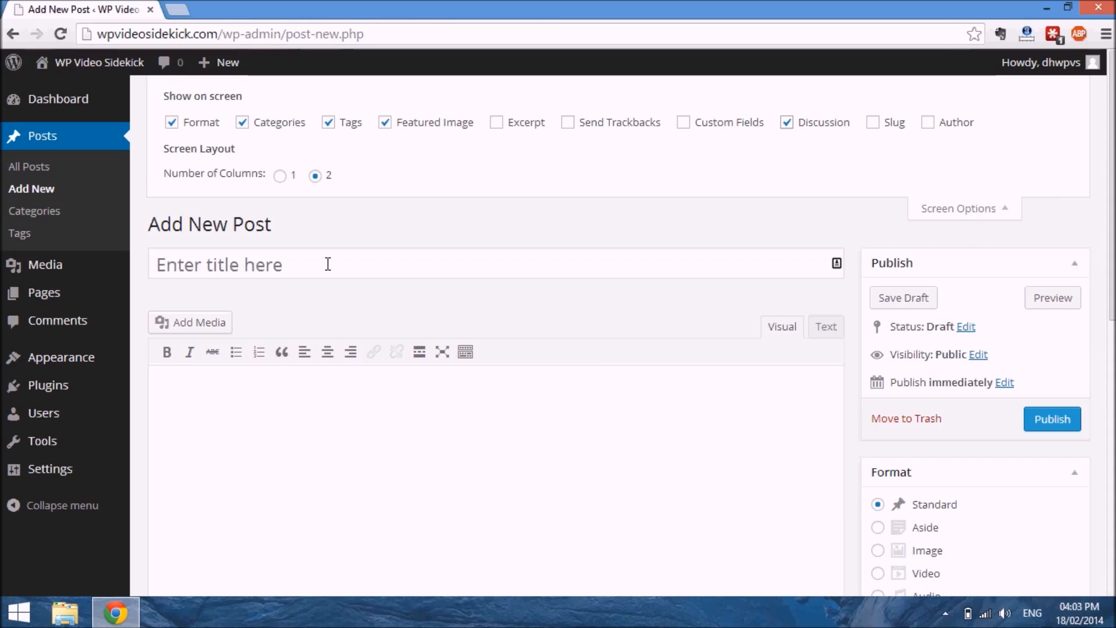
pyautogui.moveTo(412, 48)
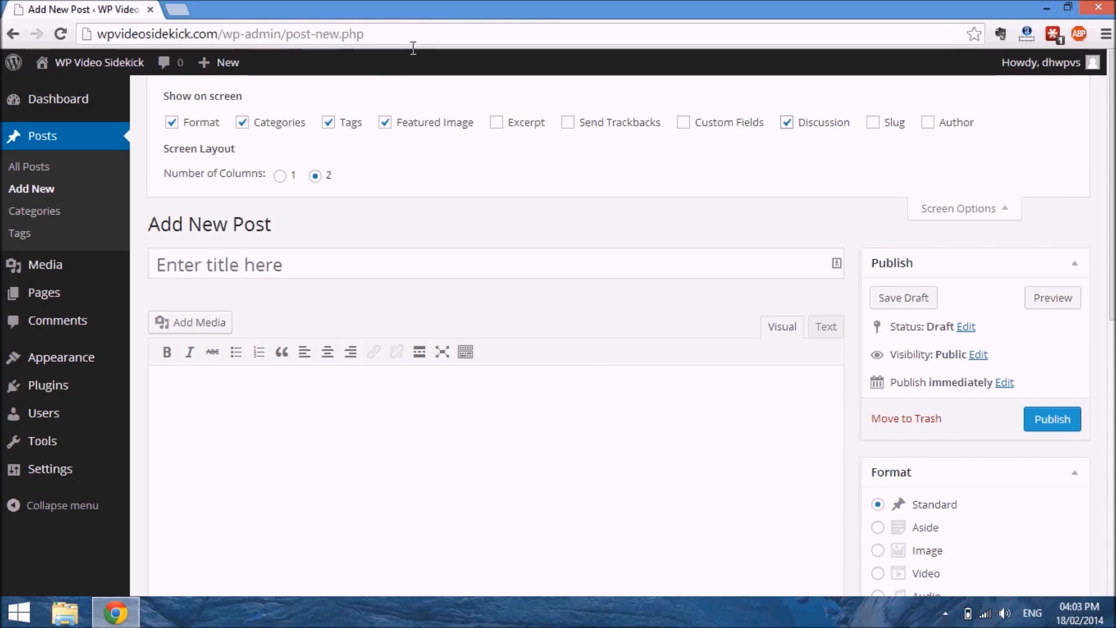
pyautogui.moveTo(728, 325)
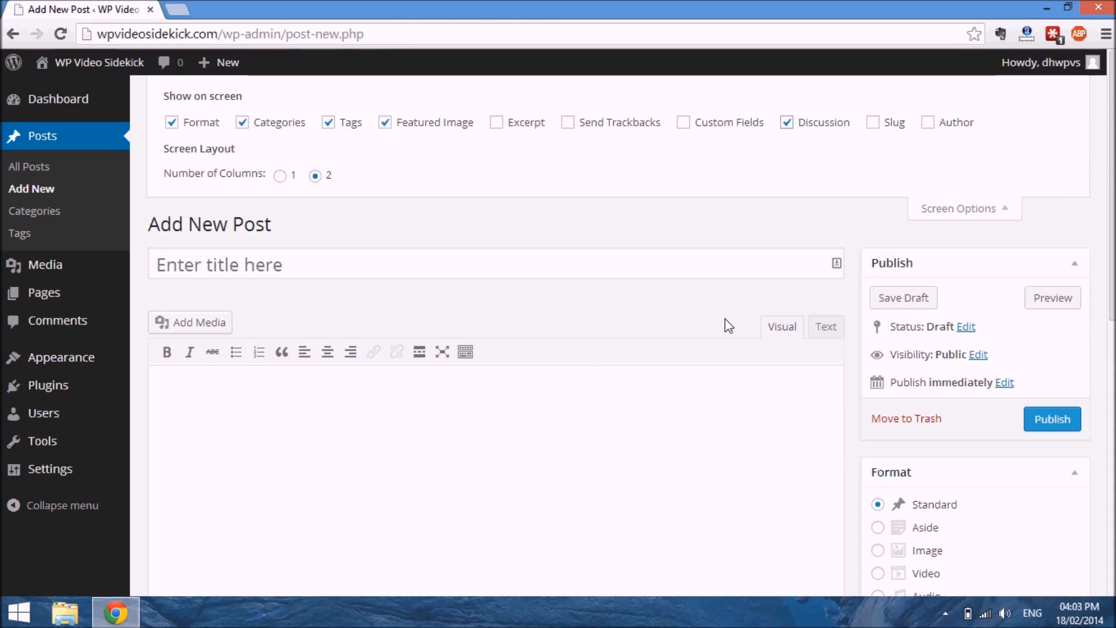
pyautogui.scroll(-3)
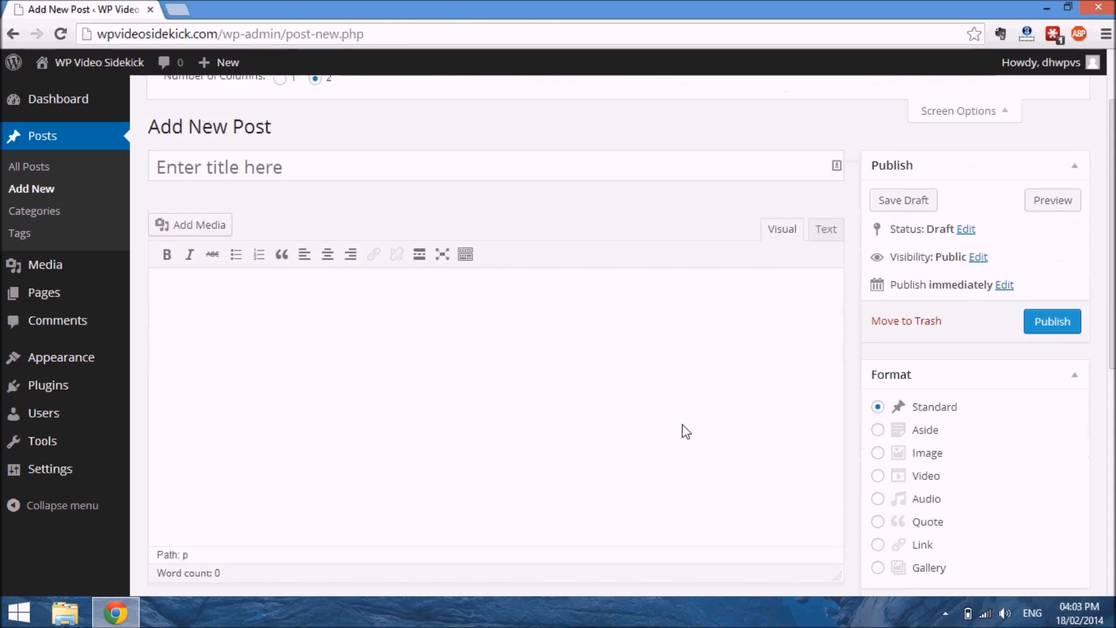
pyautogui.scroll(-3)
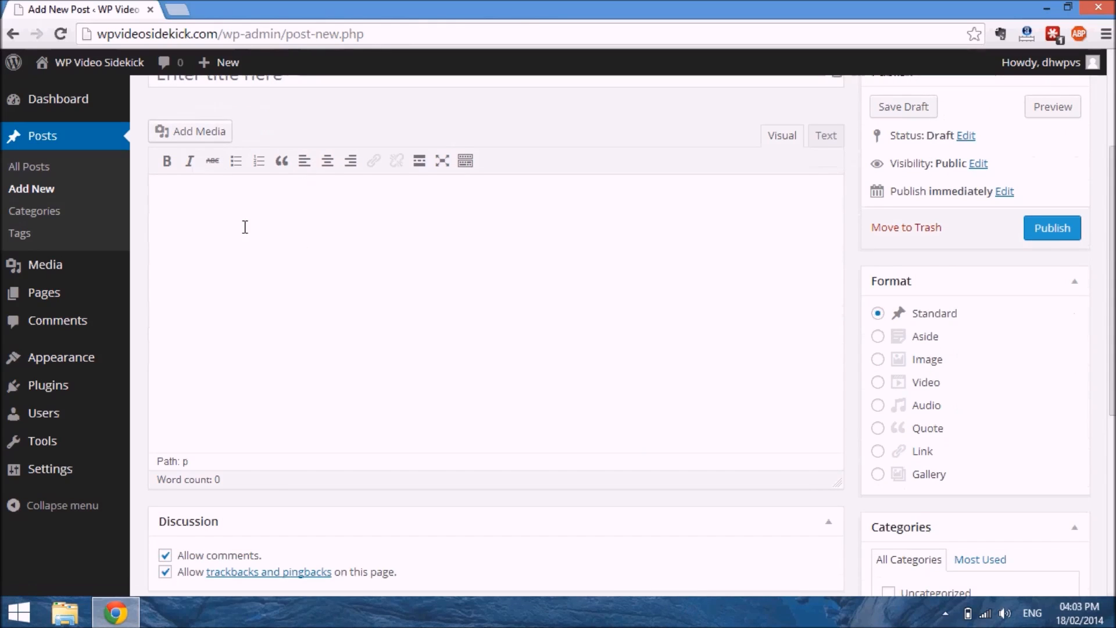
pyautogui.moveTo(263, 241)
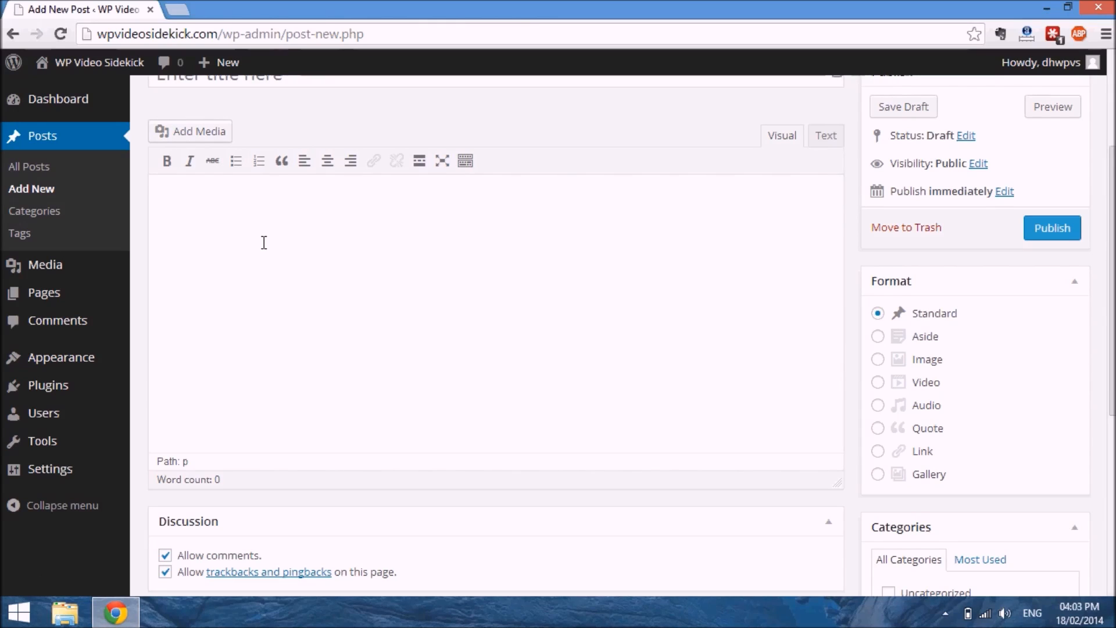
pyautogui.moveTo(538, 243)
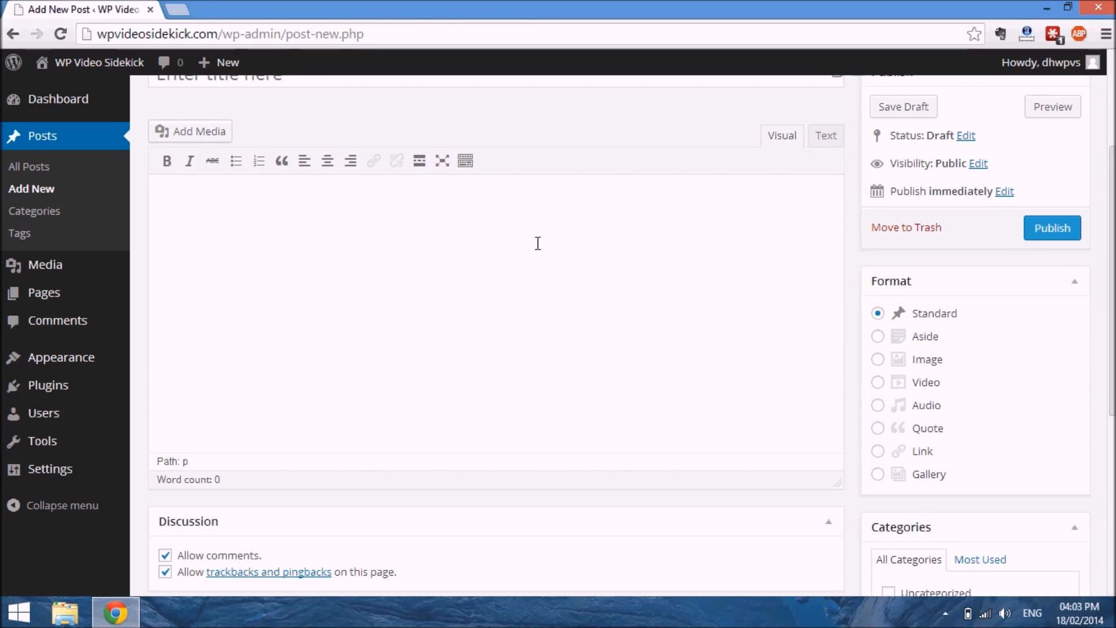
pyautogui.moveTo(648, 271)
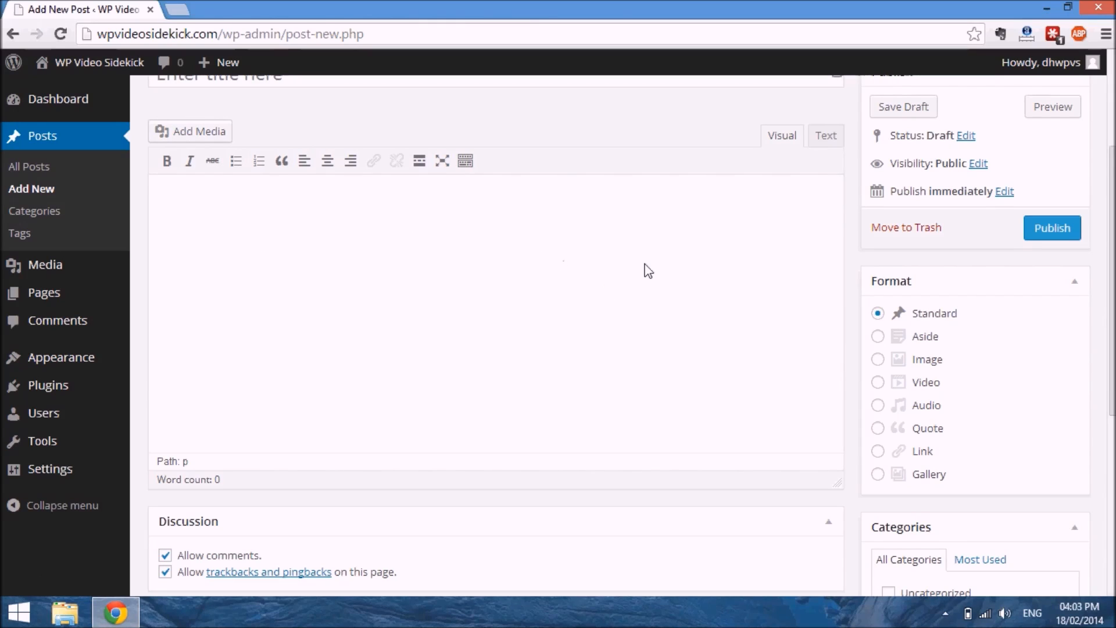
pyautogui.moveTo(500, 446)
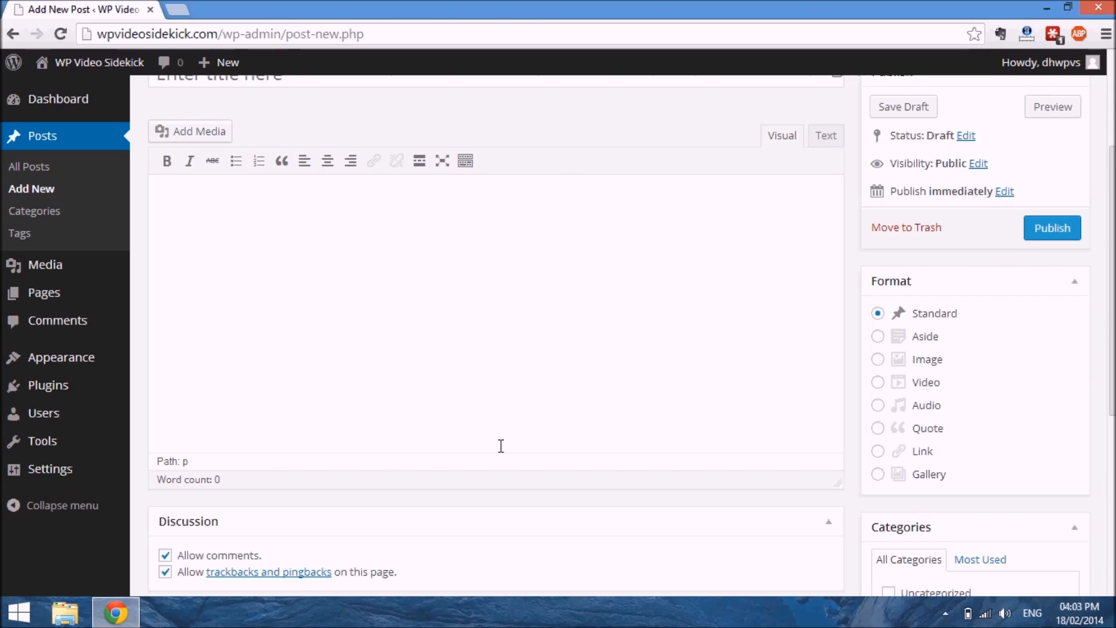
pyautogui.moveTo(1008, 291)
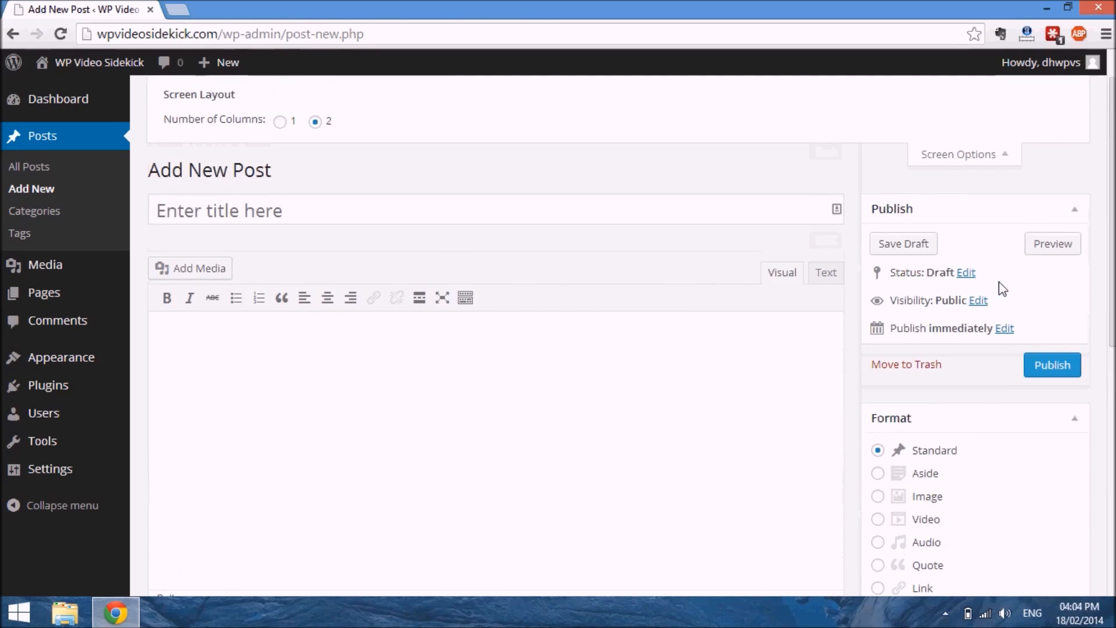
pyautogui.moveTo(975, 297)
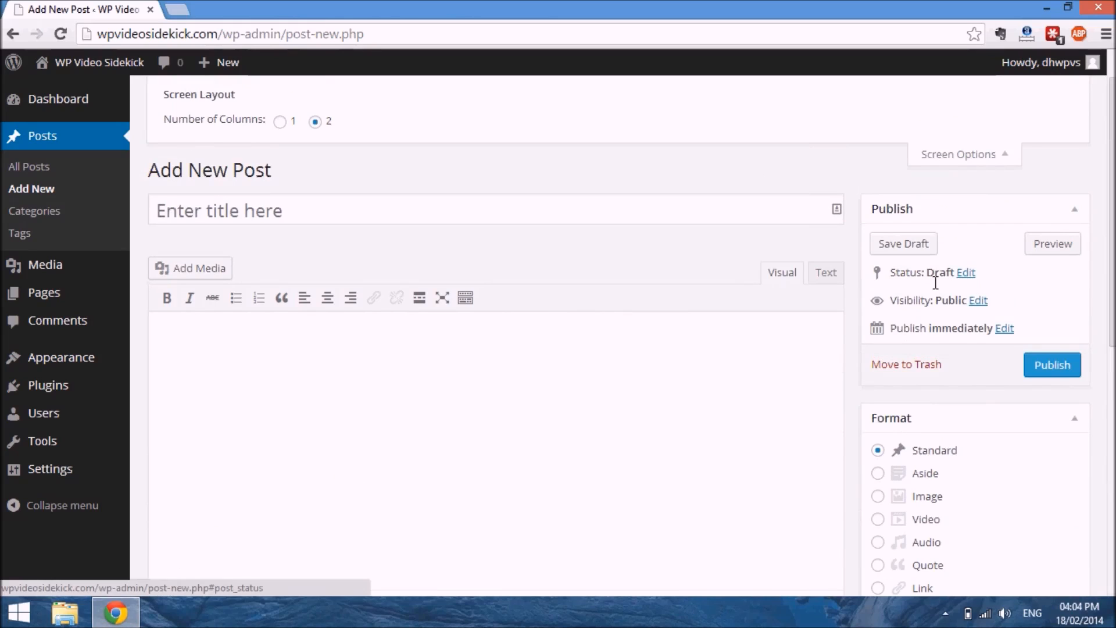
pyautogui.moveTo(966, 272)
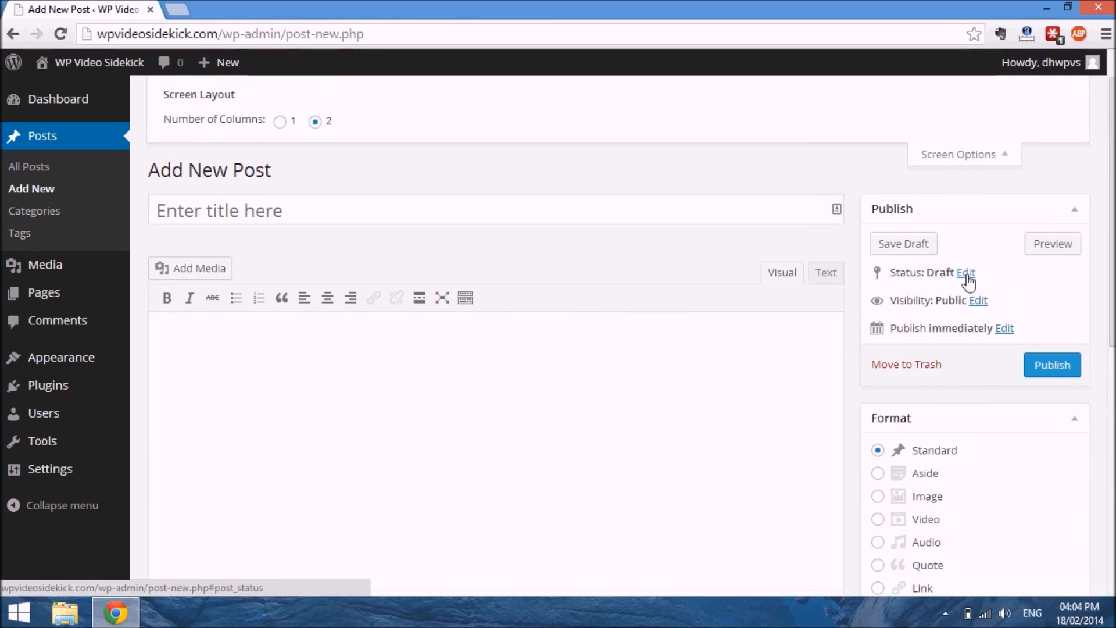
pyautogui.moveTo(690, 339)
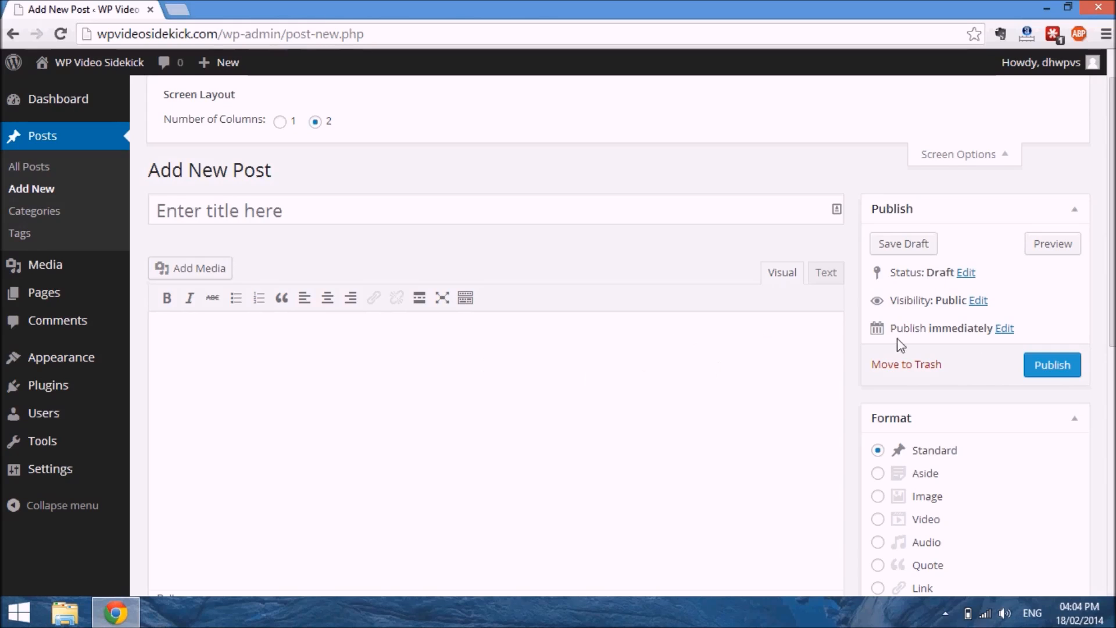
pyautogui.moveTo(811, 398)
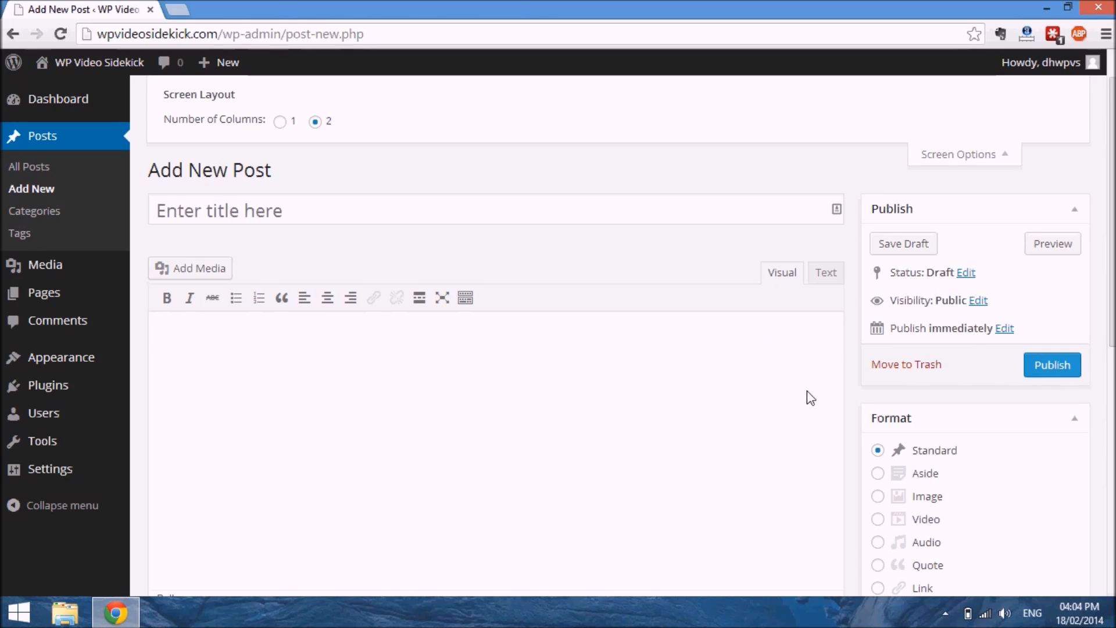
pyautogui.moveTo(945, 350)
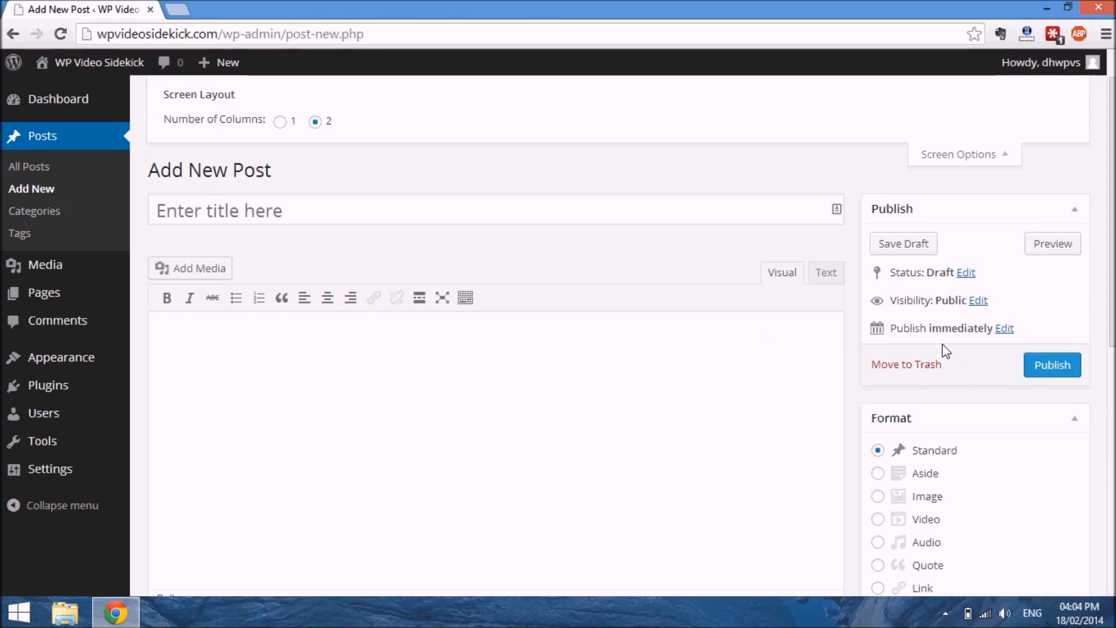
pyautogui.moveTo(921, 312)
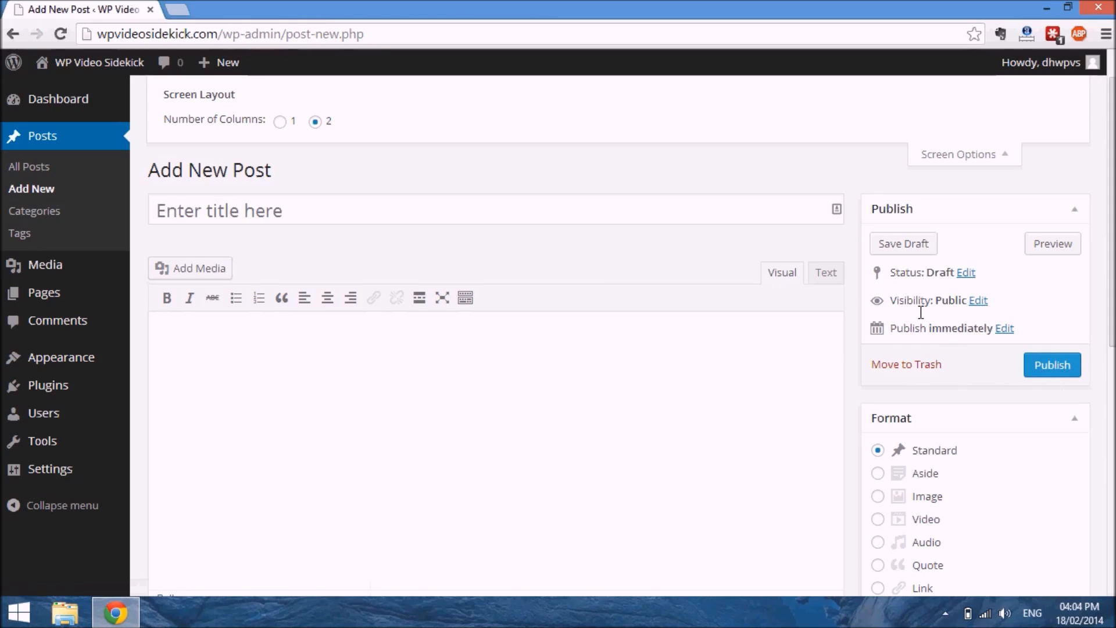
pyautogui.moveTo(957, 312)
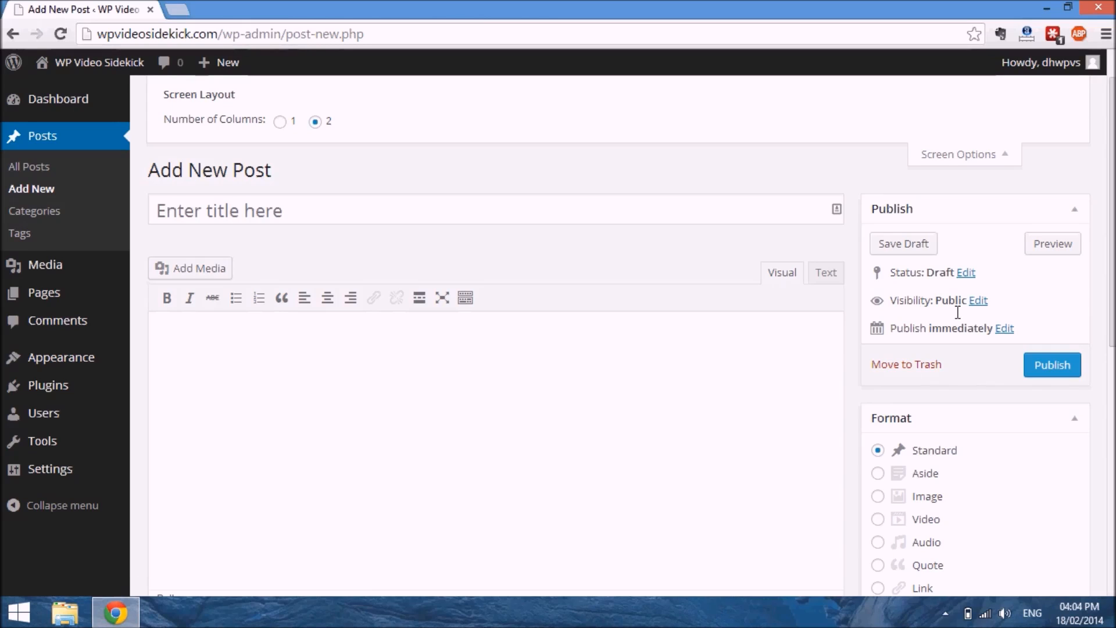
pyautogui.moveTo(977, 300)
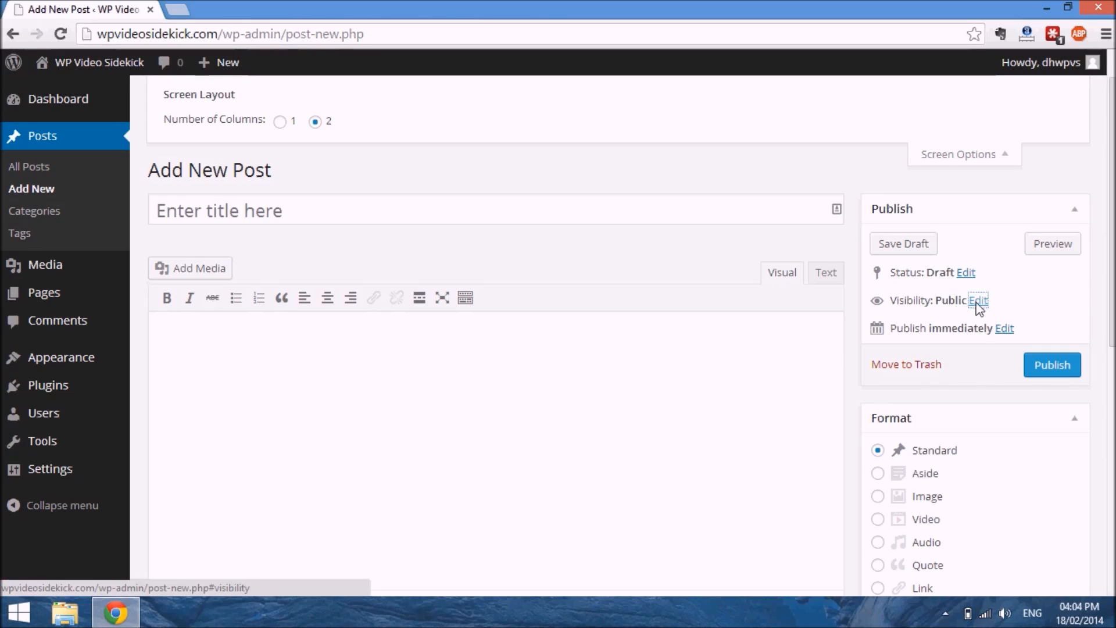
# Edit the post's visibility, trying Private and settling on Password protected with an empty password
pyautogui.click(978, 300)
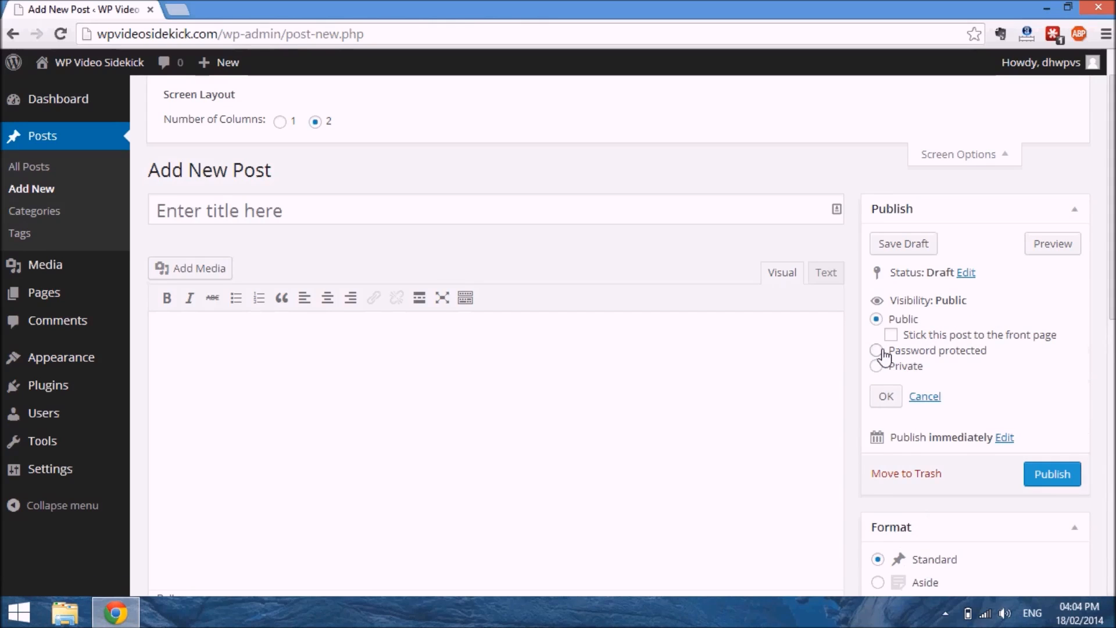
pyautogui.click(876, 335)
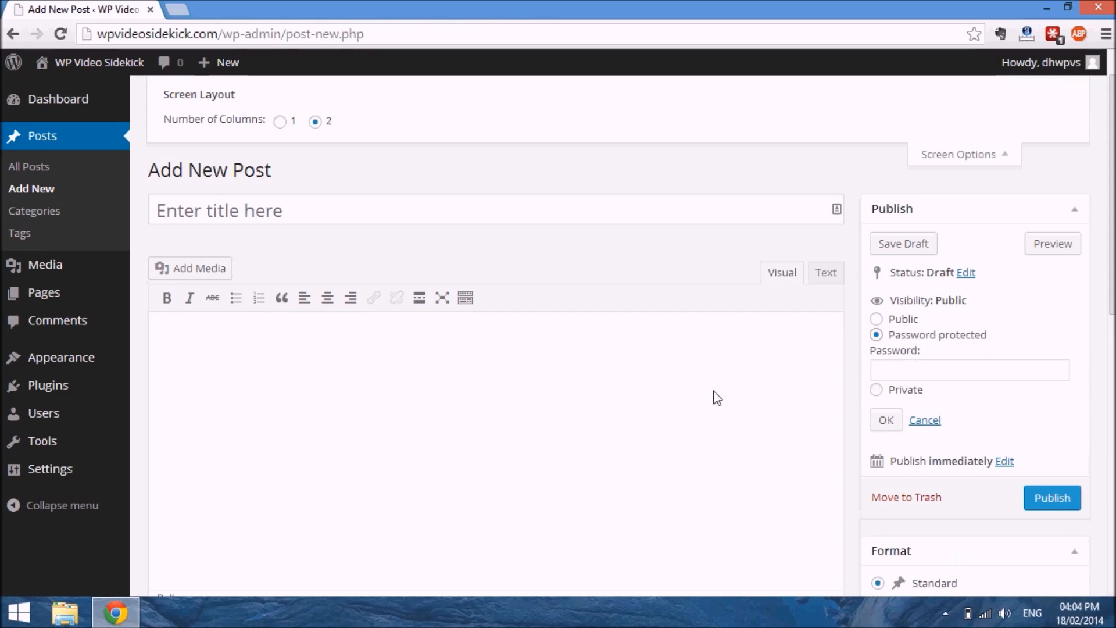
pyautogui.moveTo(1045, 344)
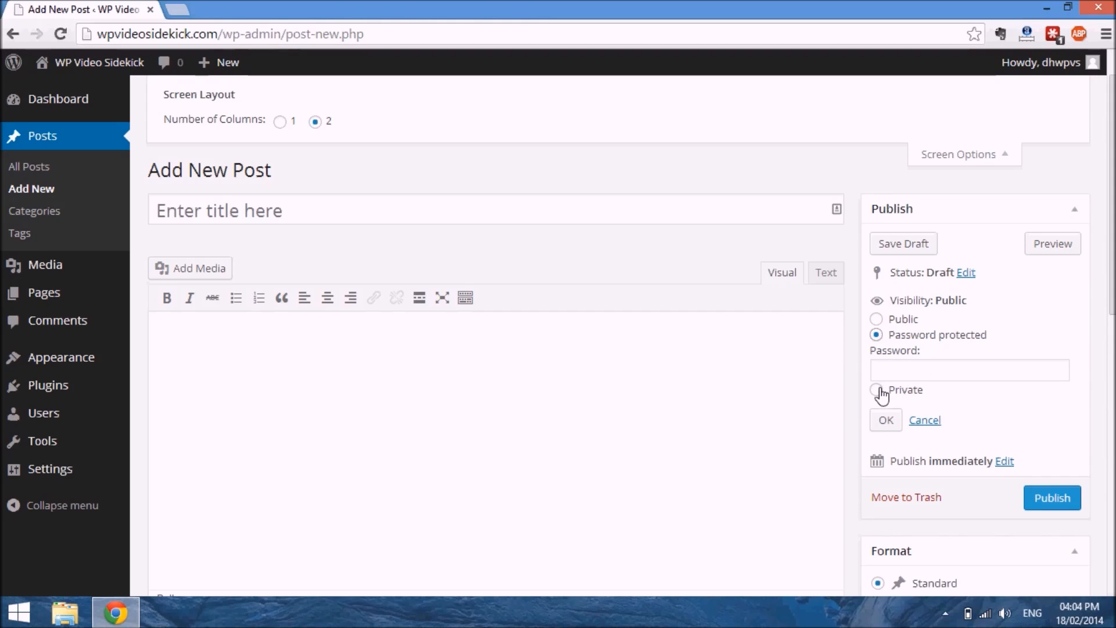
pyautogui.click(877, 390)
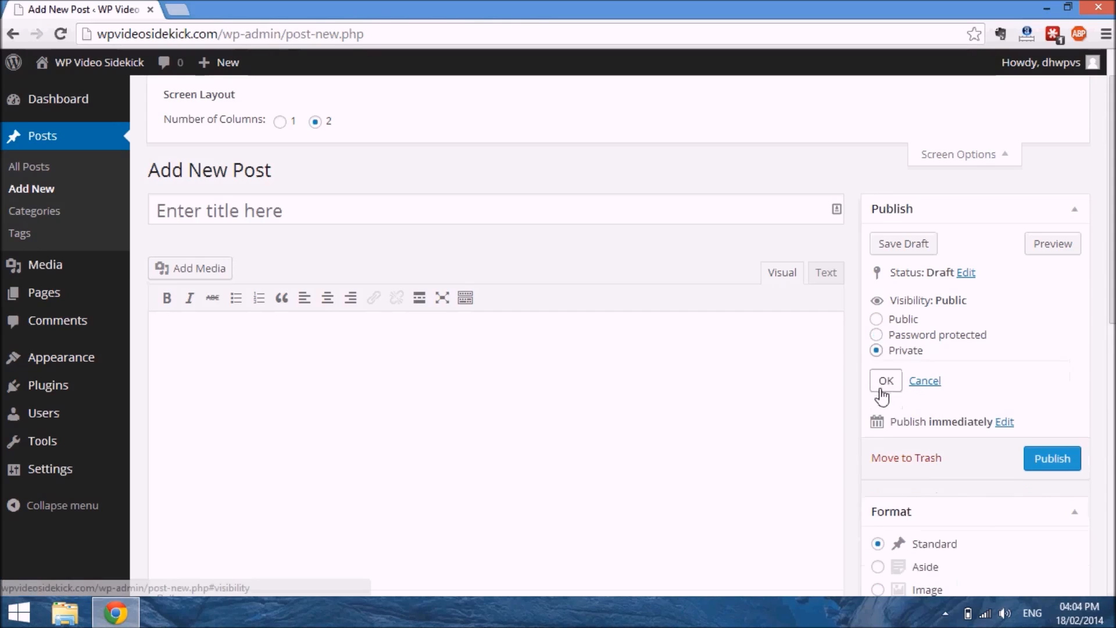
pyautogui.moveTo(1027, 332)
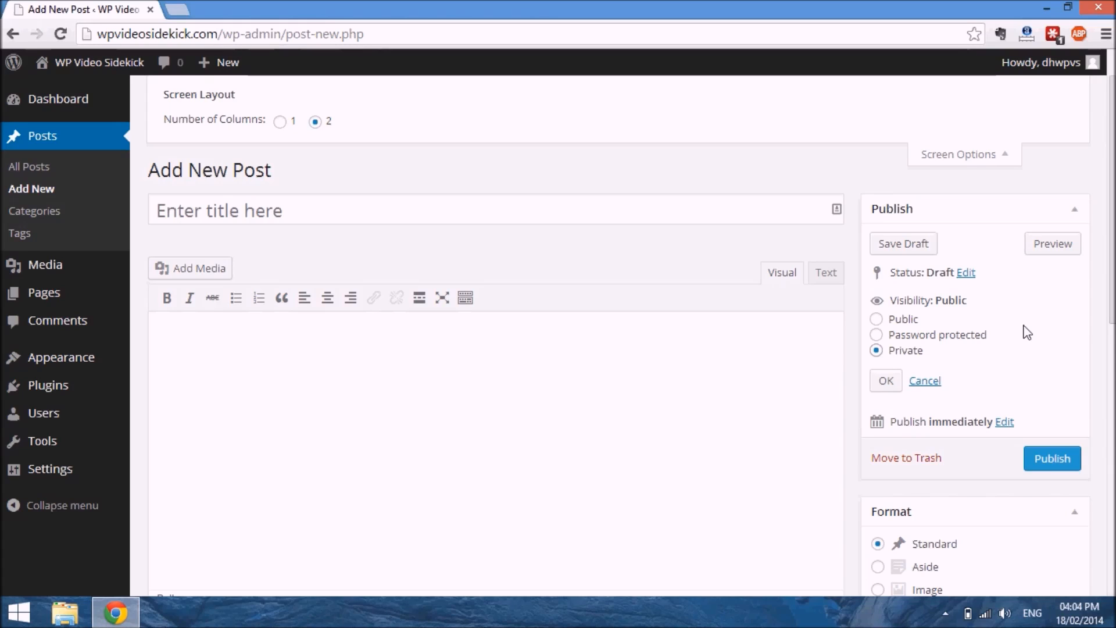
pyautogui.click(877, 334)
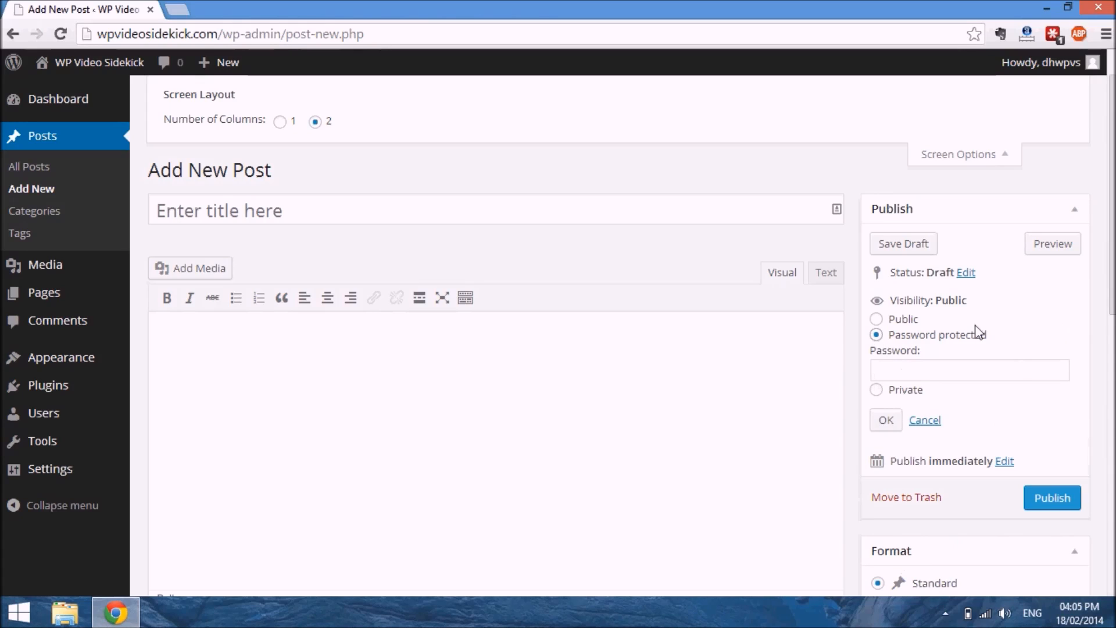
pyautogui.moveTo(1090, 292)
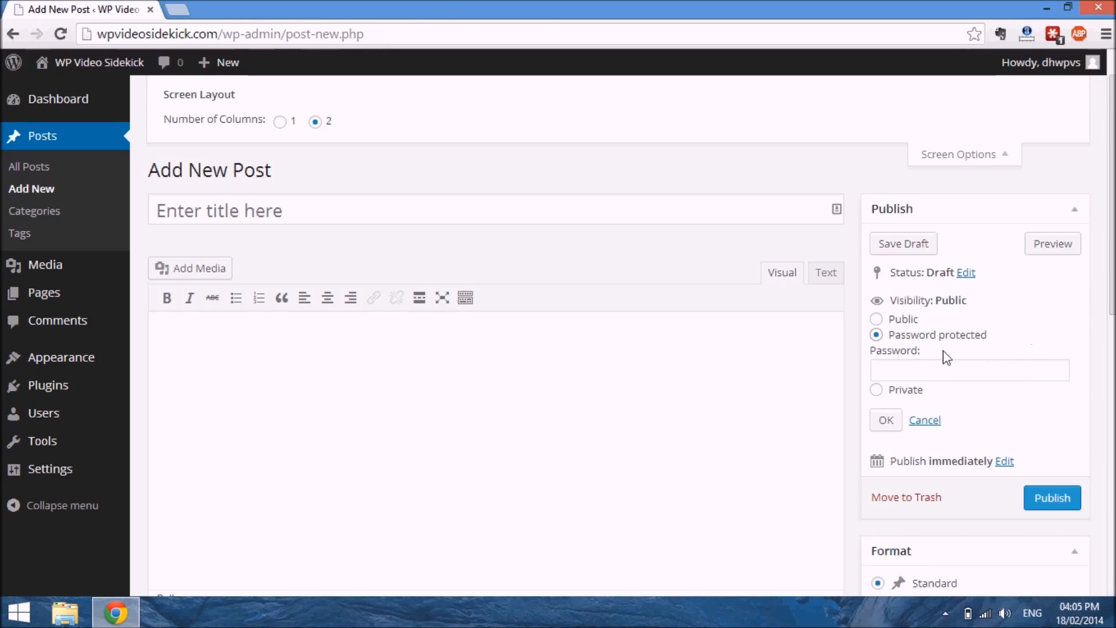
pyautogui.moveTo(965, 362)
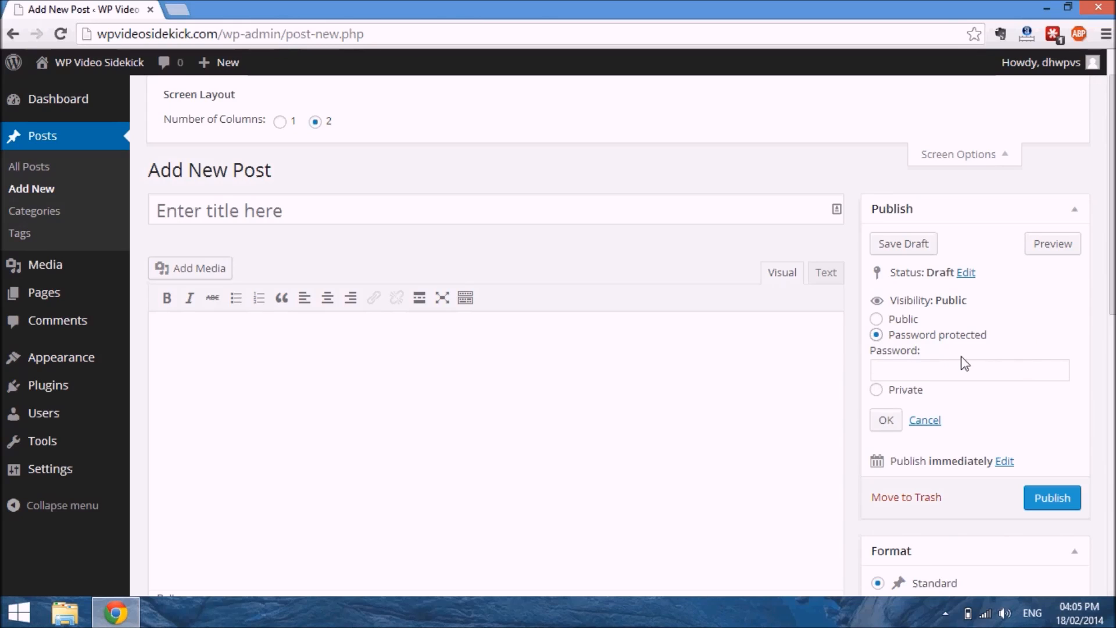
pyautogui.moveTo(1014, 419)
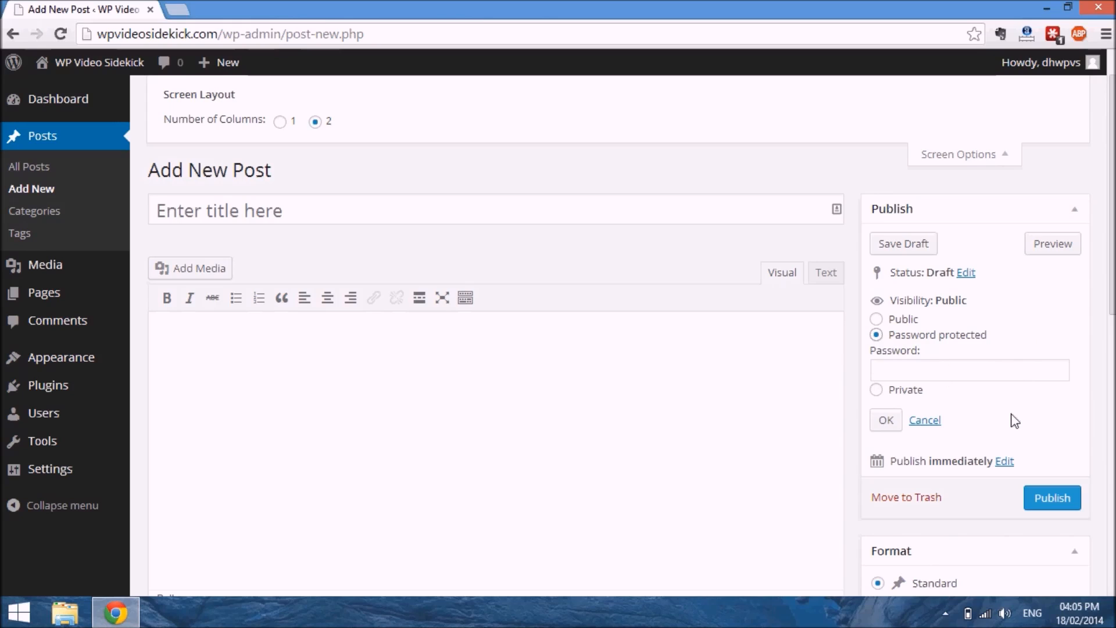
pyautogui.scroll(-3)
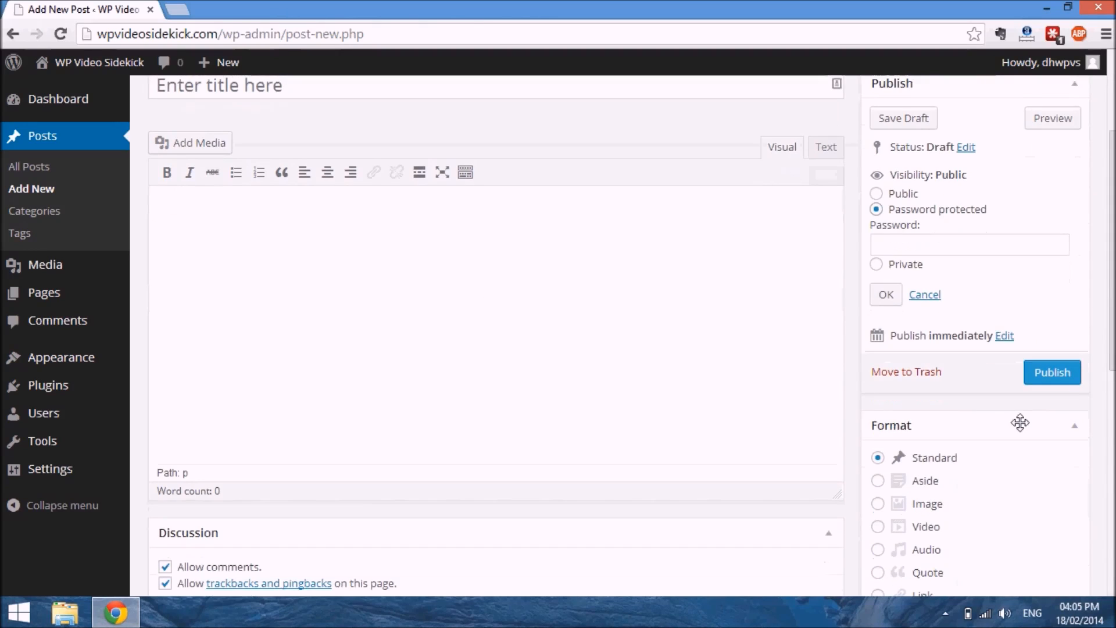
pyautogui.click(877, 193)
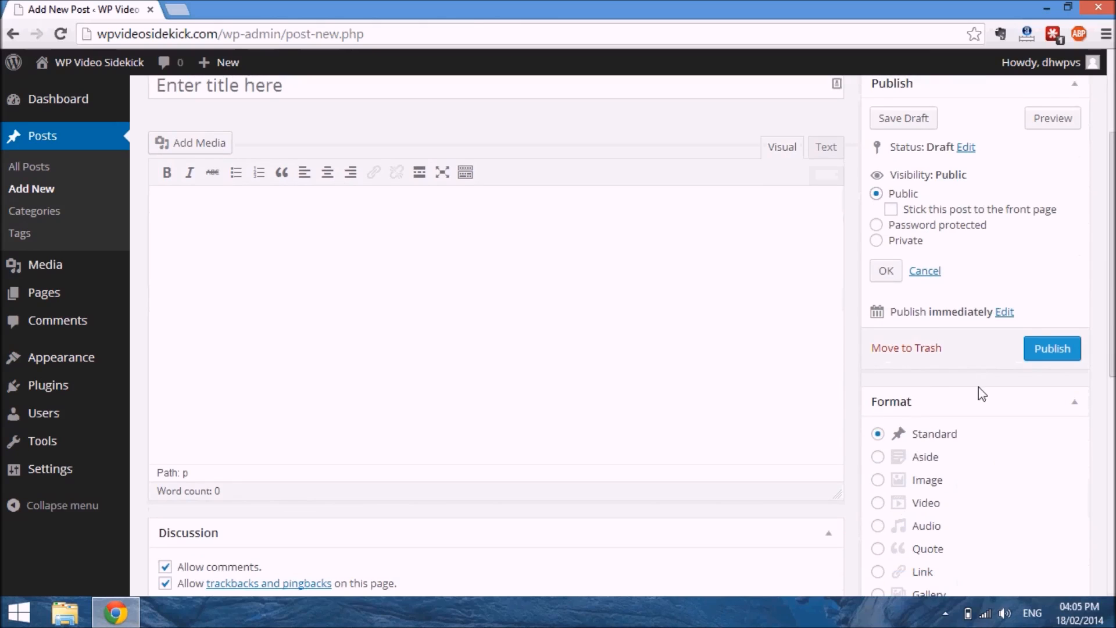
pyautogui.scroll(-3)
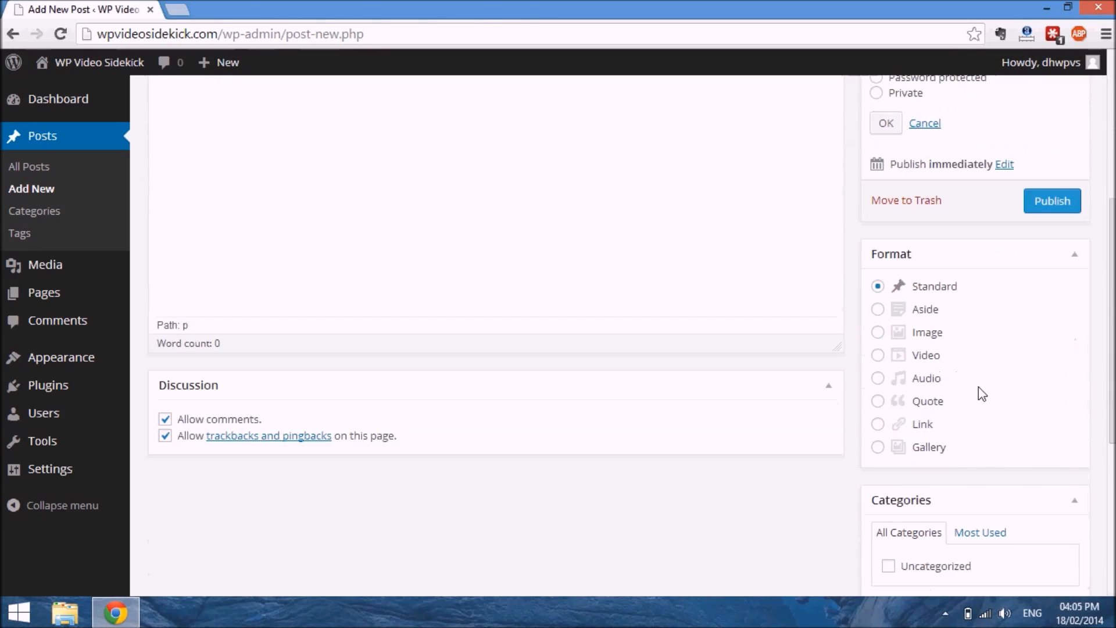
pyautogui.moveTo(934, 288)
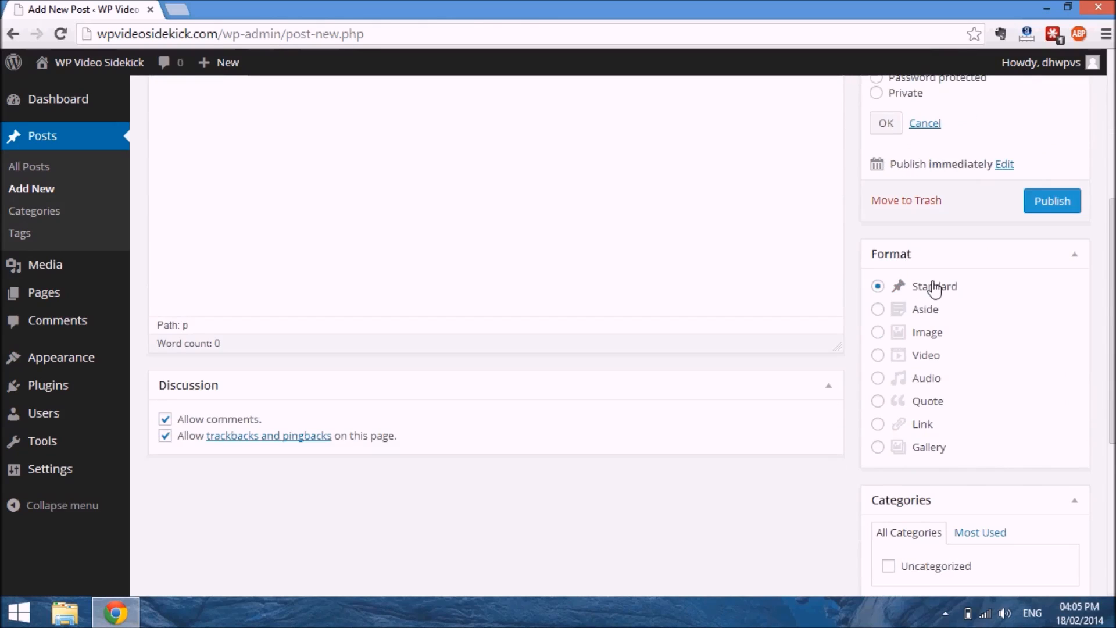
pyautogui.moveTo(950, 300)
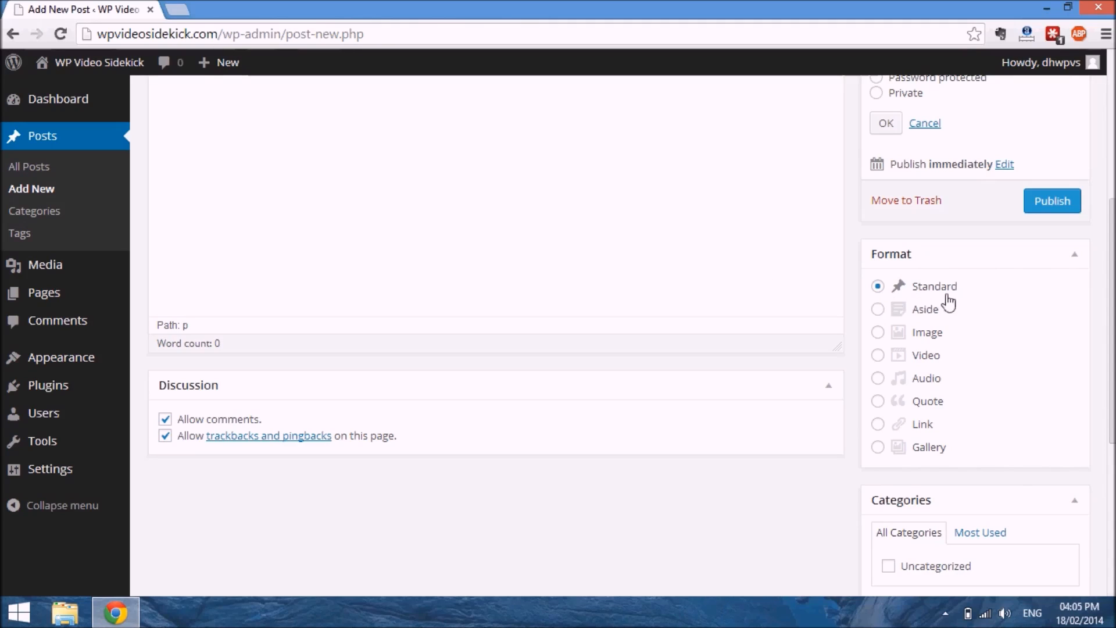
pyautogui.moveTo(957, 297)
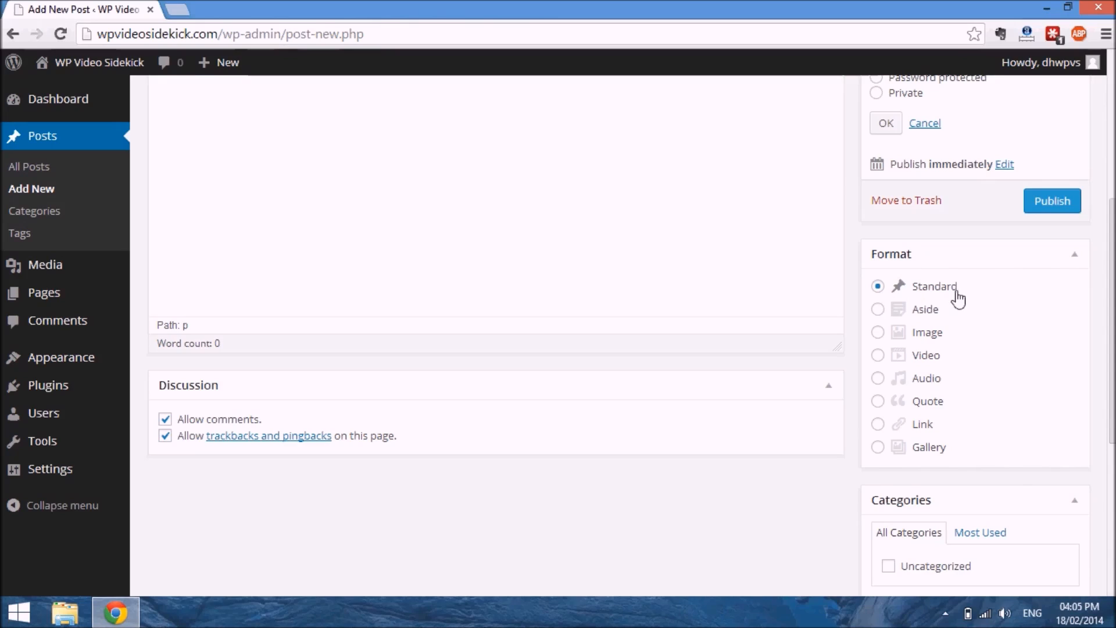
pyautogui.moveTo(941, 336)
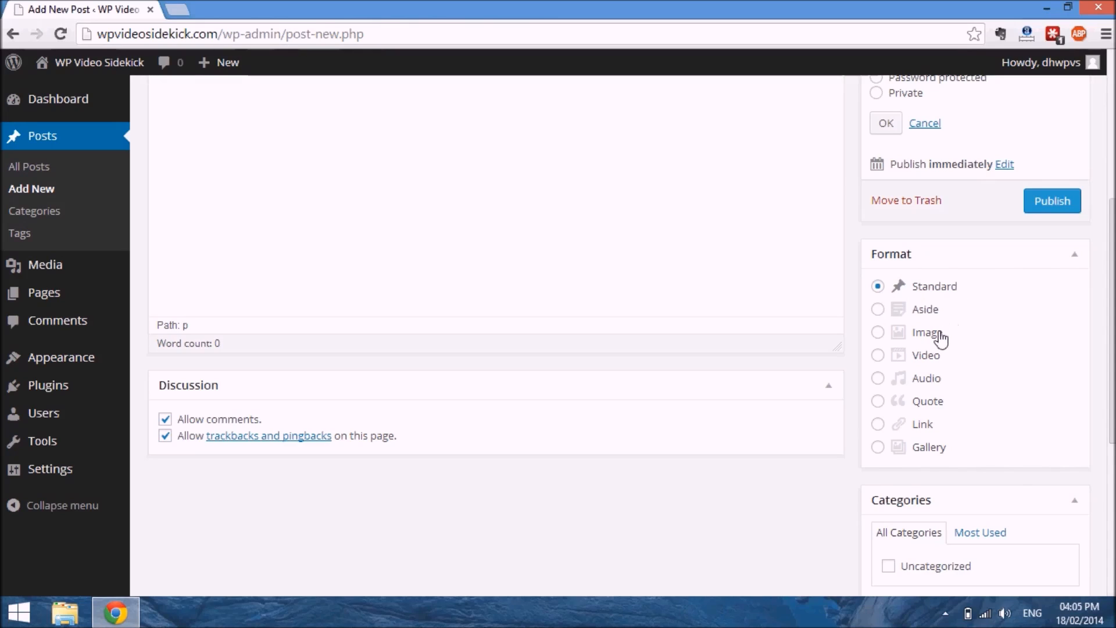
pyautogui.moveTo(936, 362)
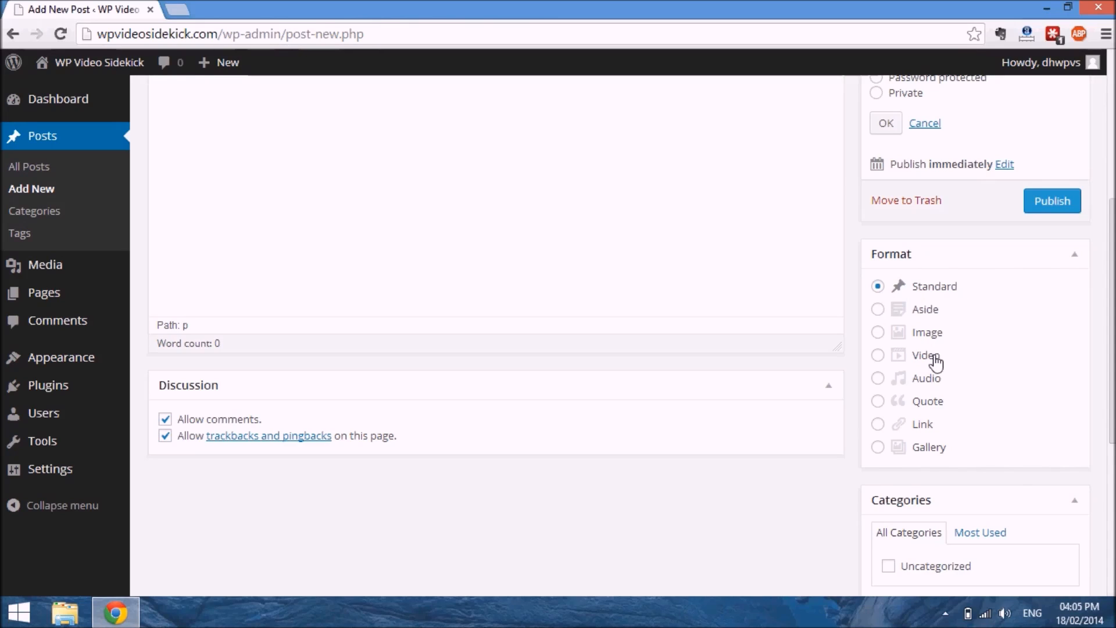
pyautogui.moveTo(947, 417)
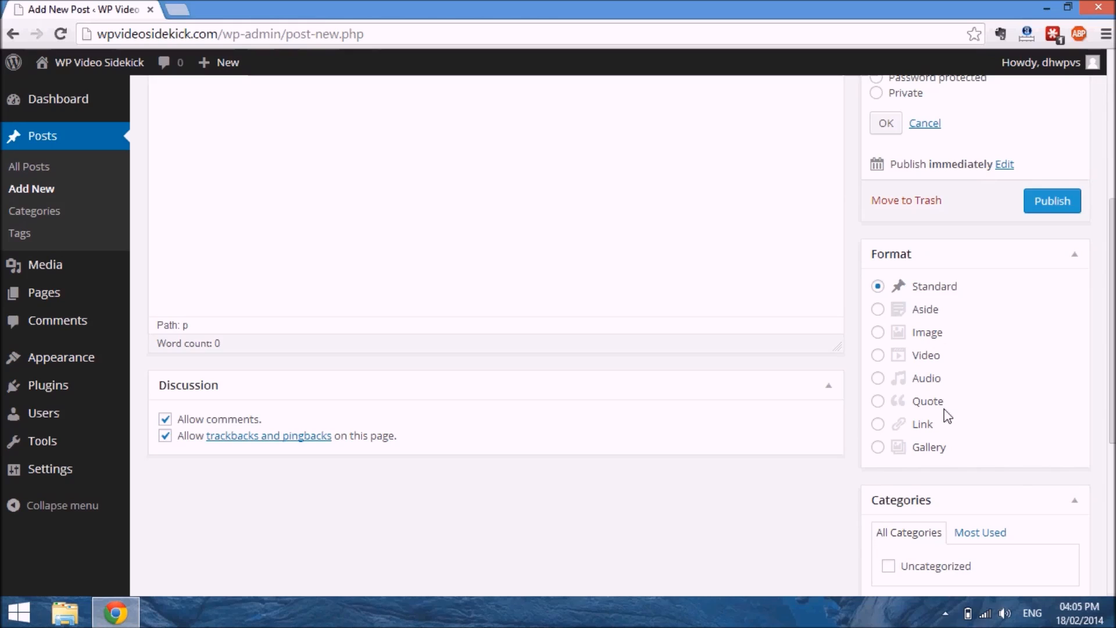
pyautogui.moveTo(945, 358)
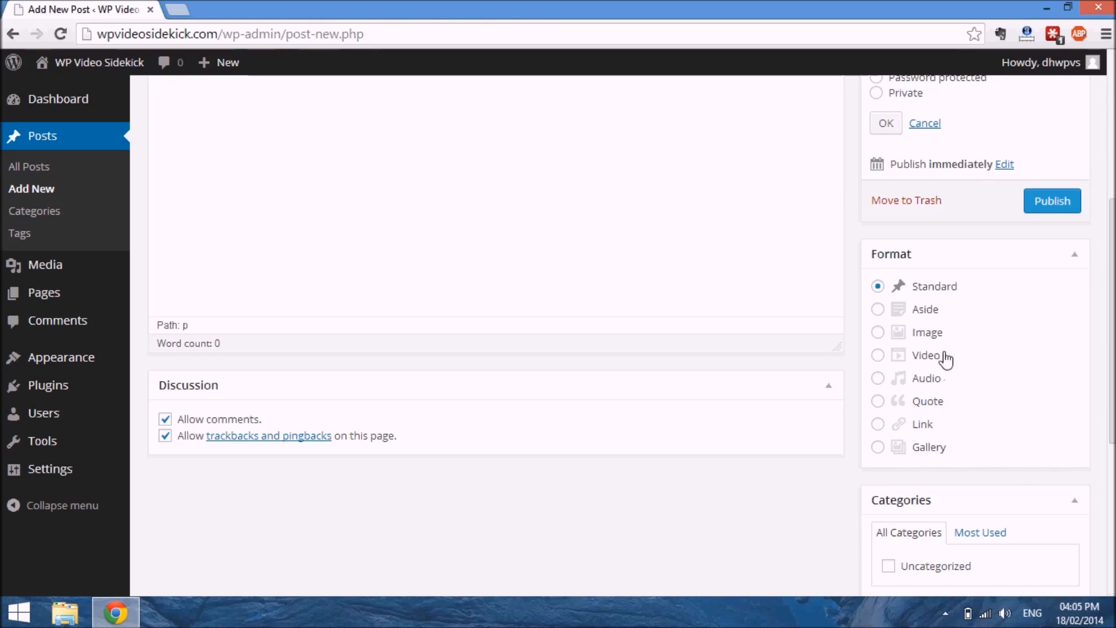
pyautogui.moveTo(936, 340)
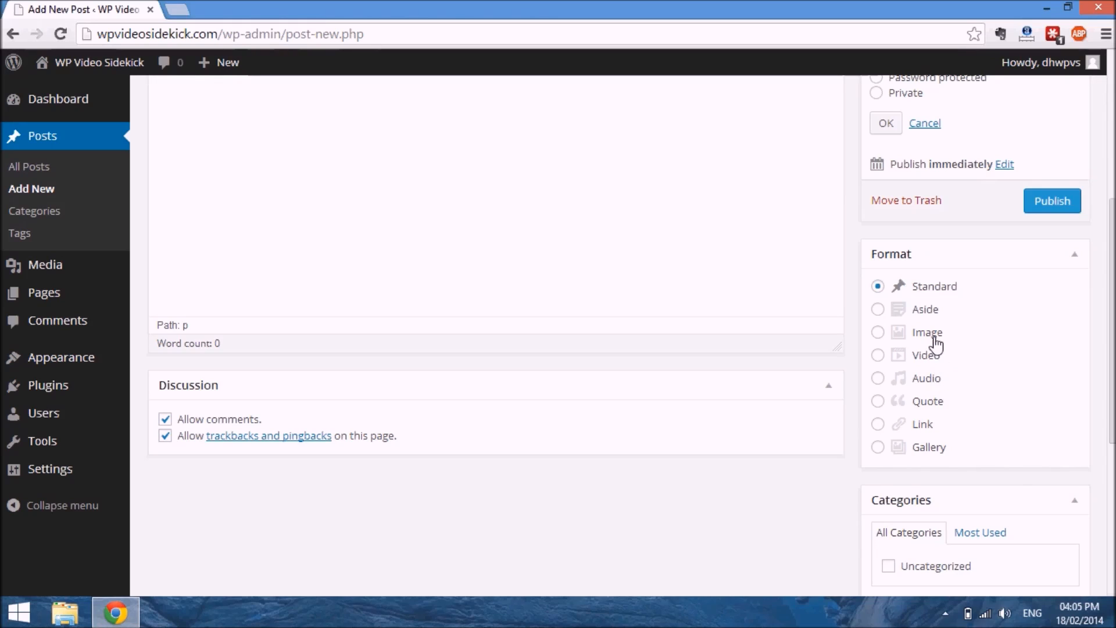
pyautogui.moveTo(665, 235)
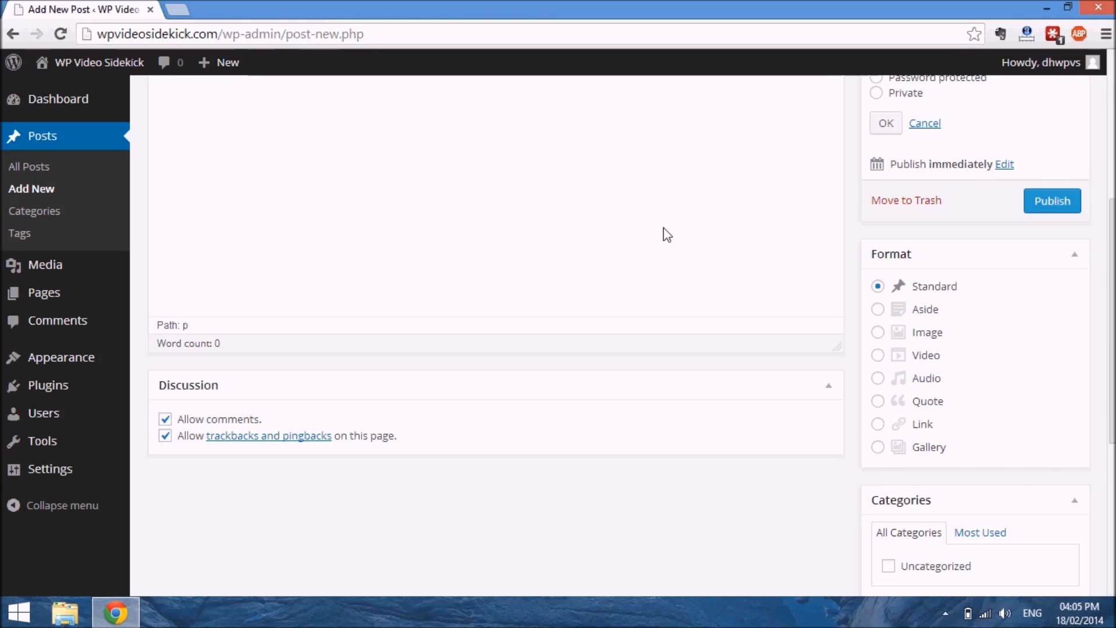
pyautogui.moveTo(927, 279)
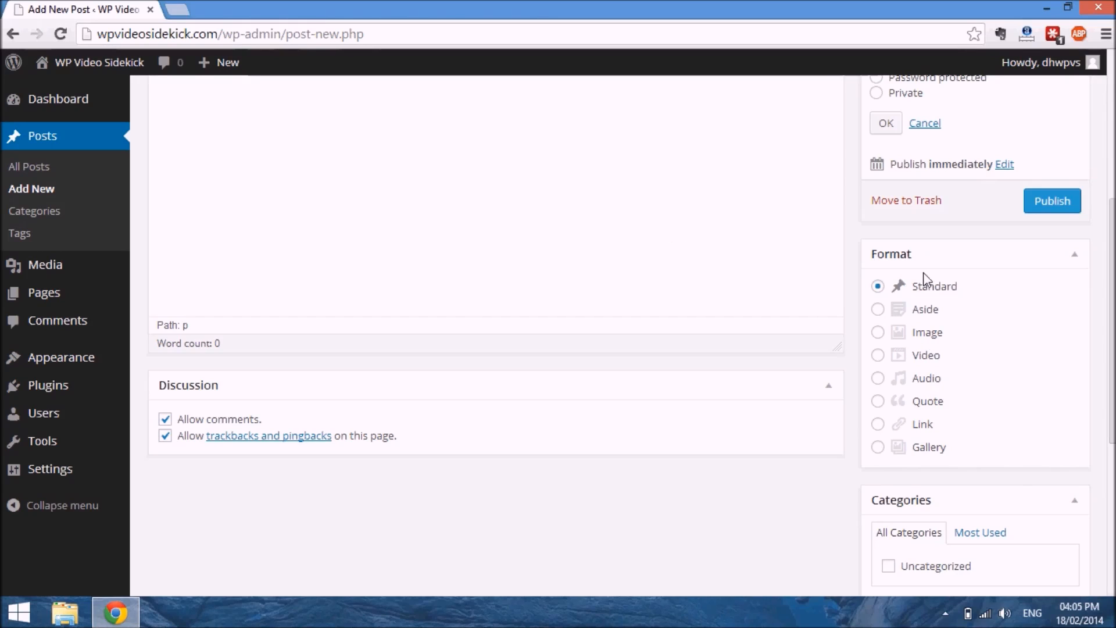
pyautogui.moveTo(1010, 391)
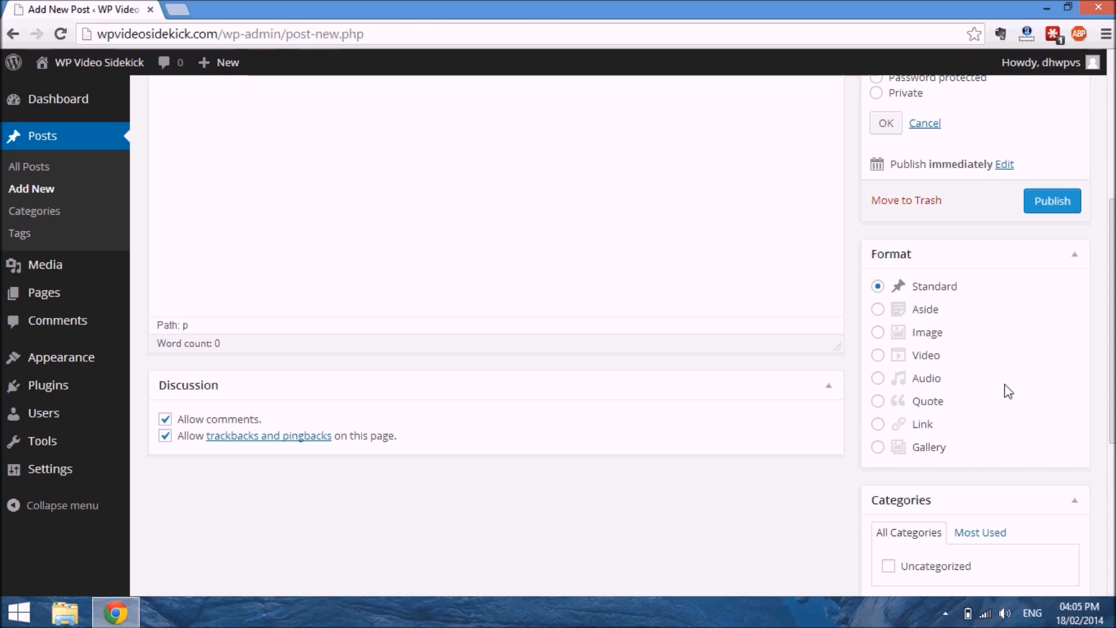
pyautogui.moveTo(973, 375)
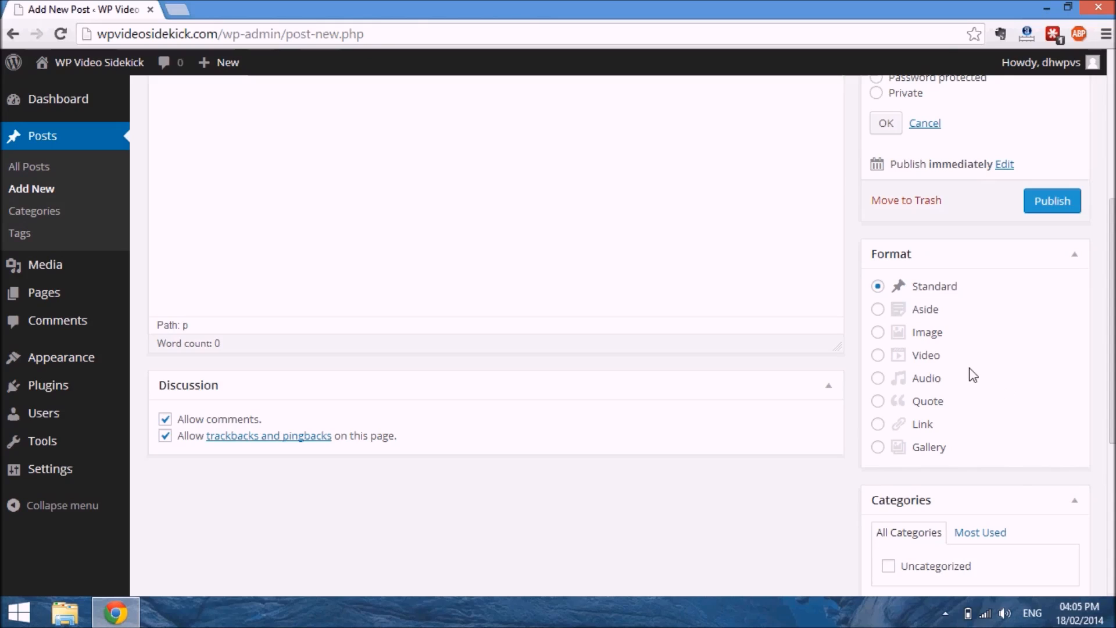
pyautogui.moveTo(991, 337)
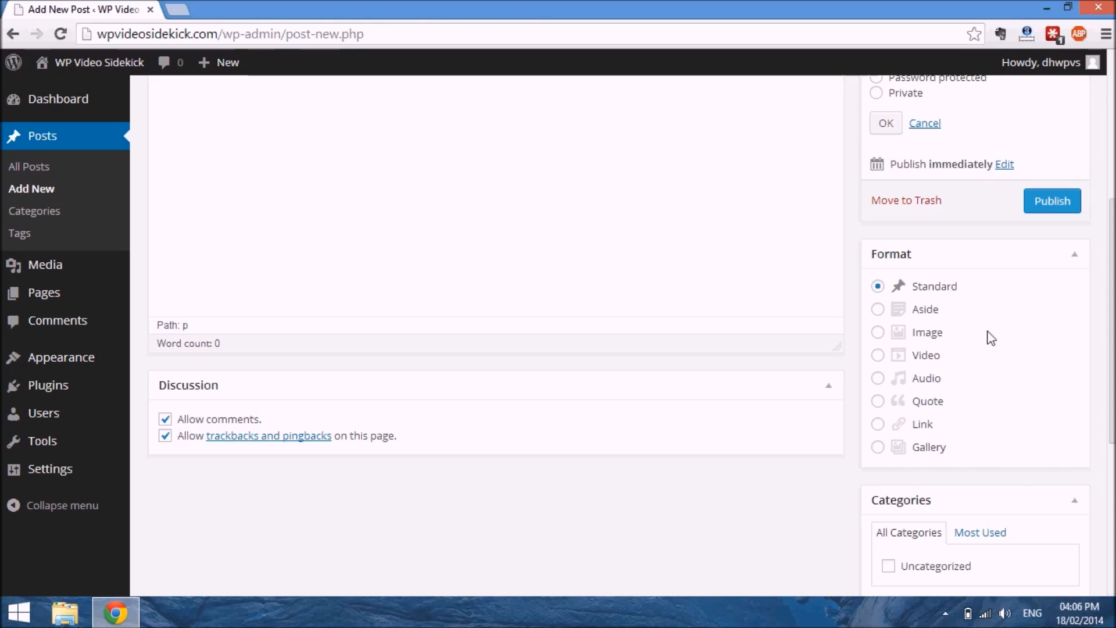
pyautogui.moveTo(943, 294)
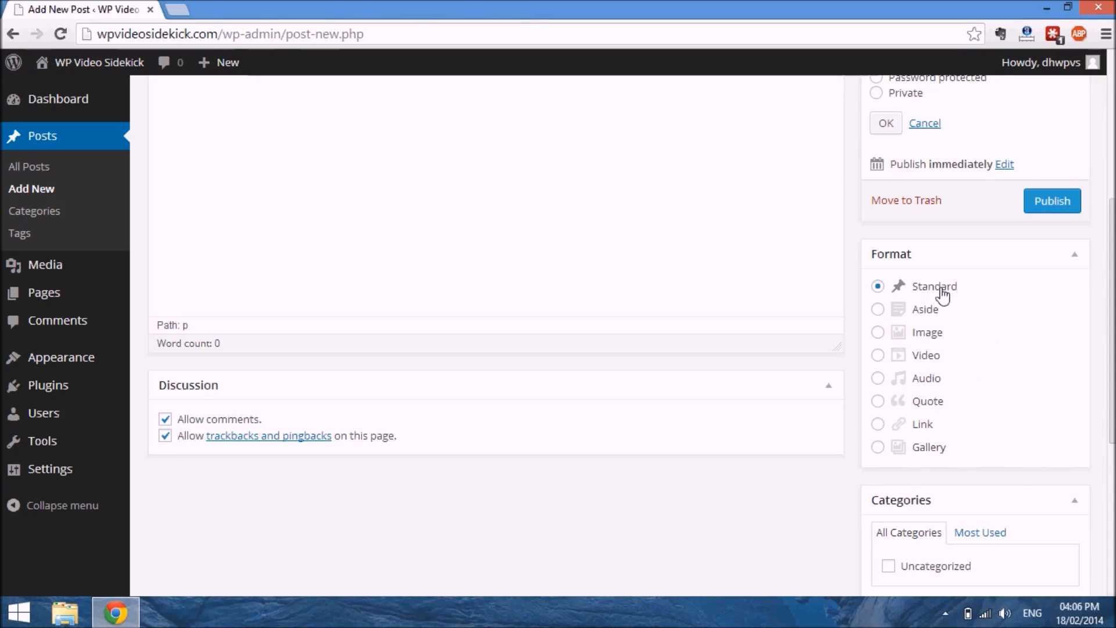
pyautogui.moveTo(1019, 300)
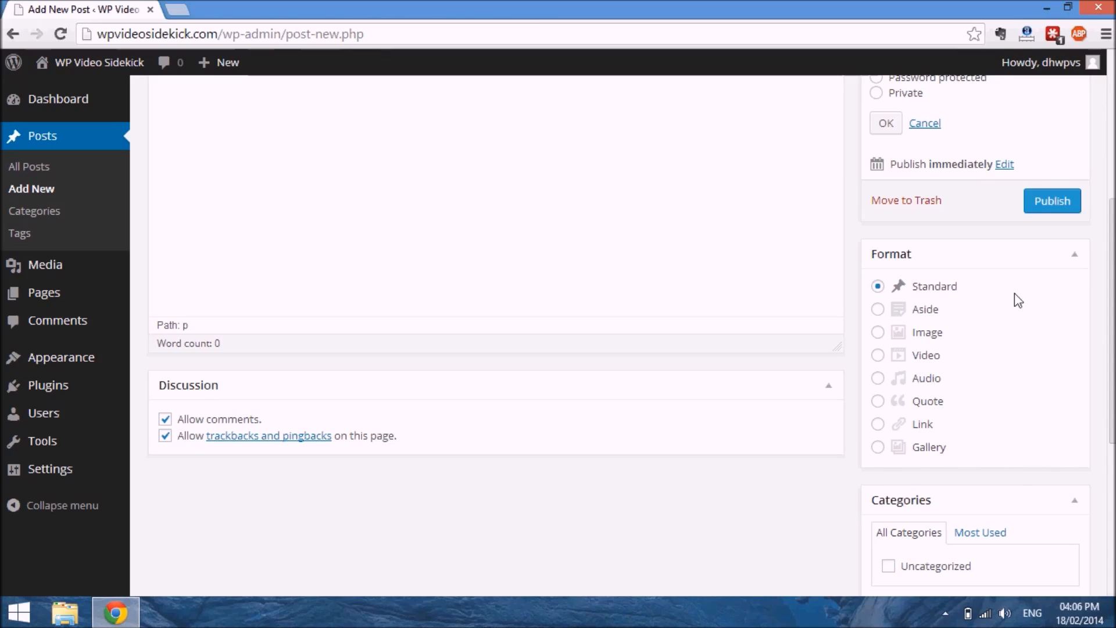
# Scroll the editor down to the Categories box with Uncategorized unchecked and the Tags field
pyautogui.scroll(-3)
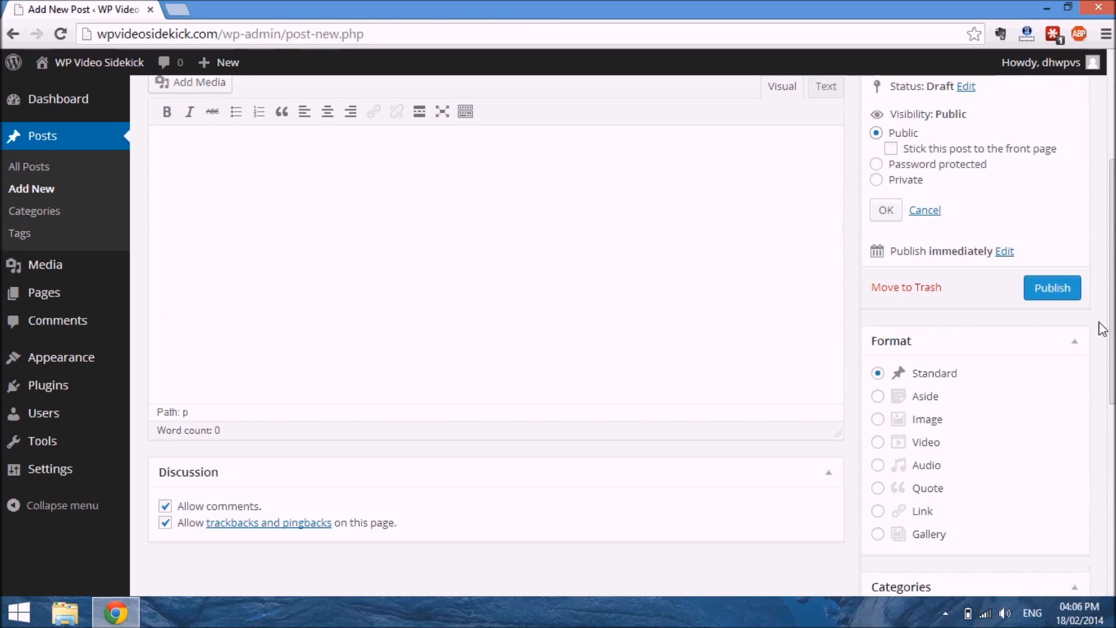
pyautogui.scroll(-3)
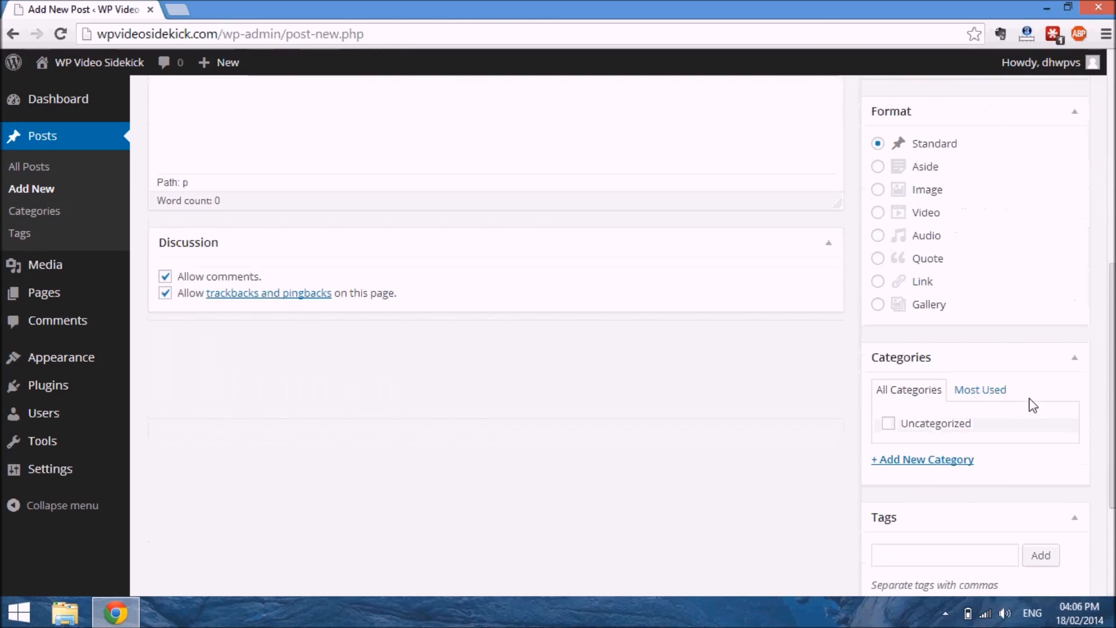
pyautogui.moveTo(966, 405)
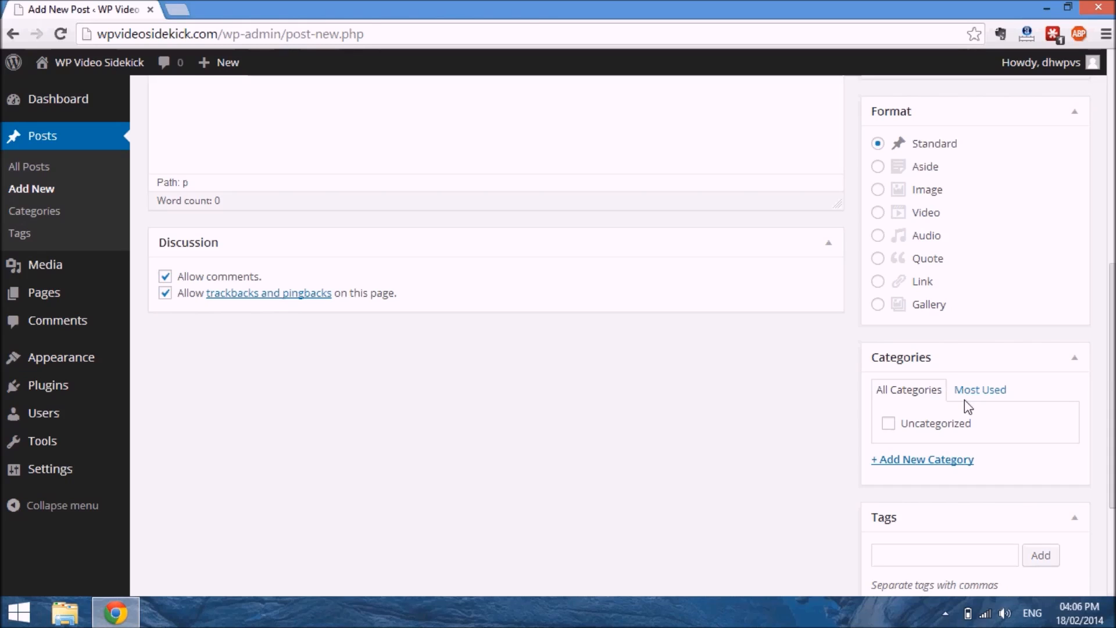
pyautogui.moveTo(922, 459)
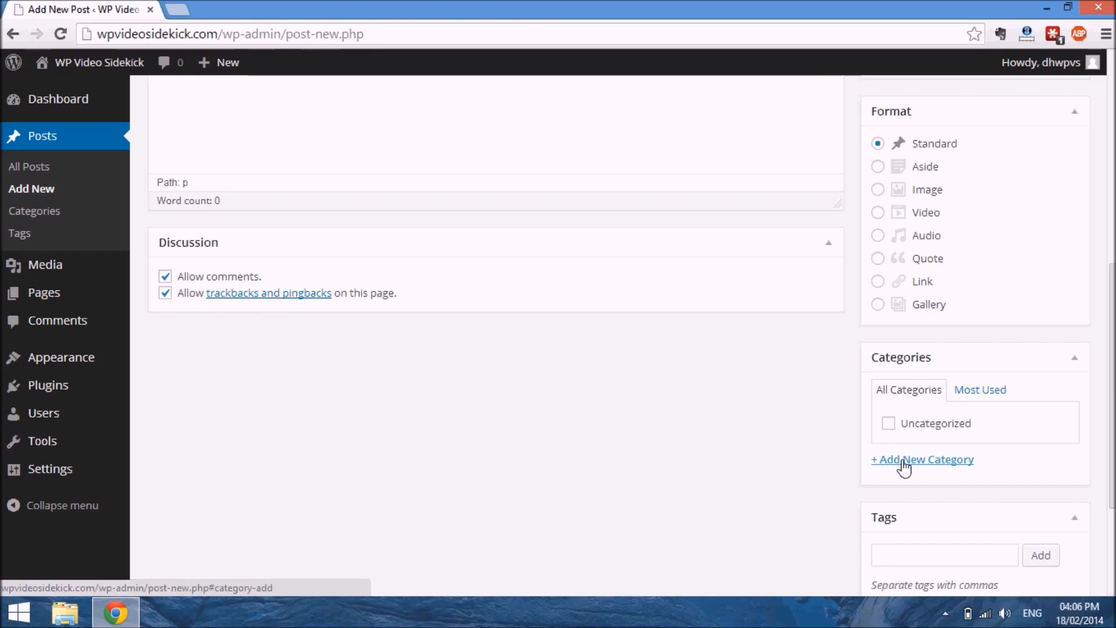
# Reveal the Add New Category form and place the cursor in its empty name field
pyautogui.click(922, 460)
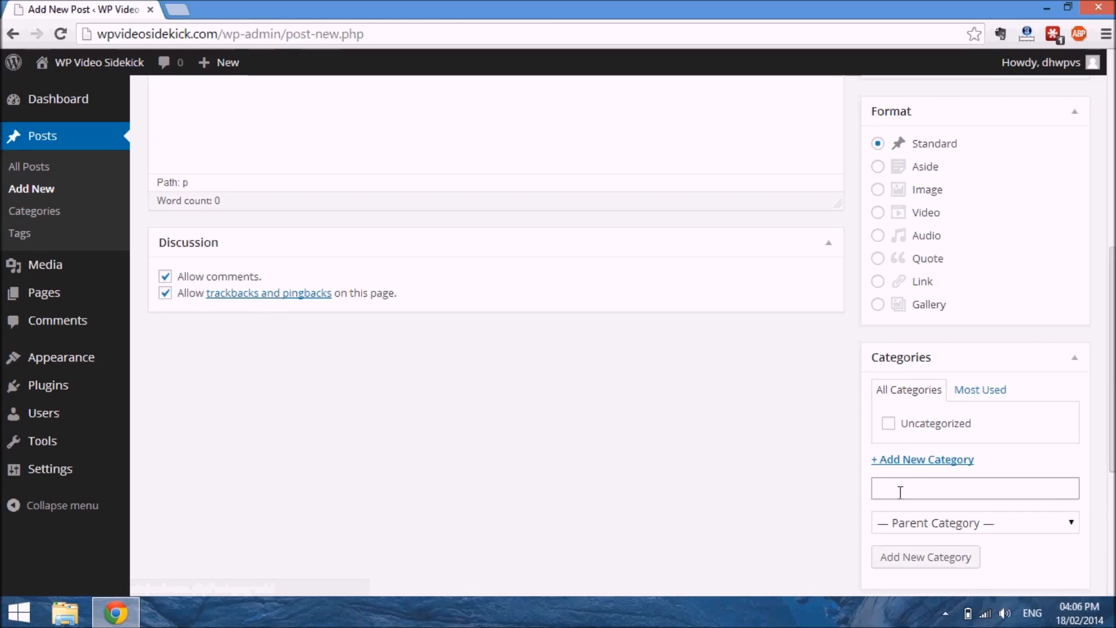
pyautogui.click(975, 488)
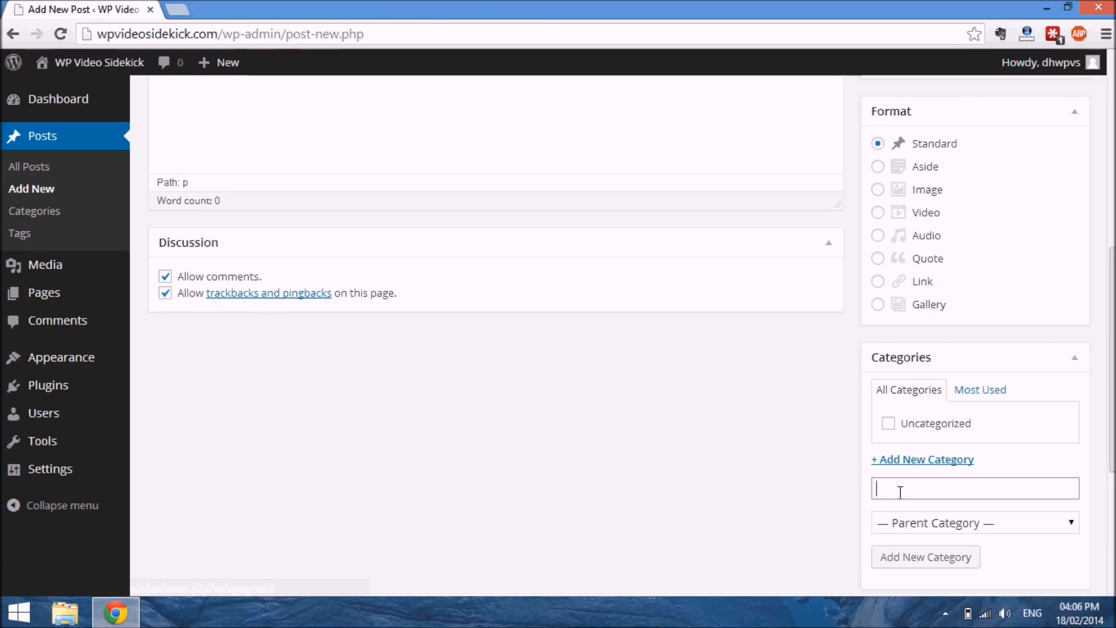
pyautogui.moveTo(962, 456)
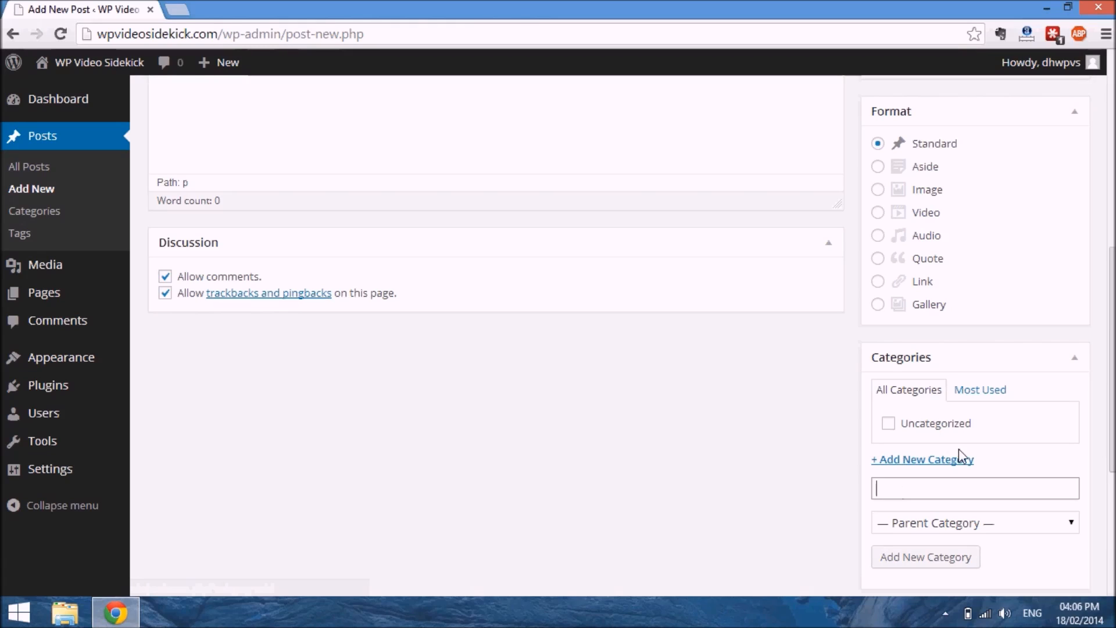
pyautogui.moveTo(1031, 445)
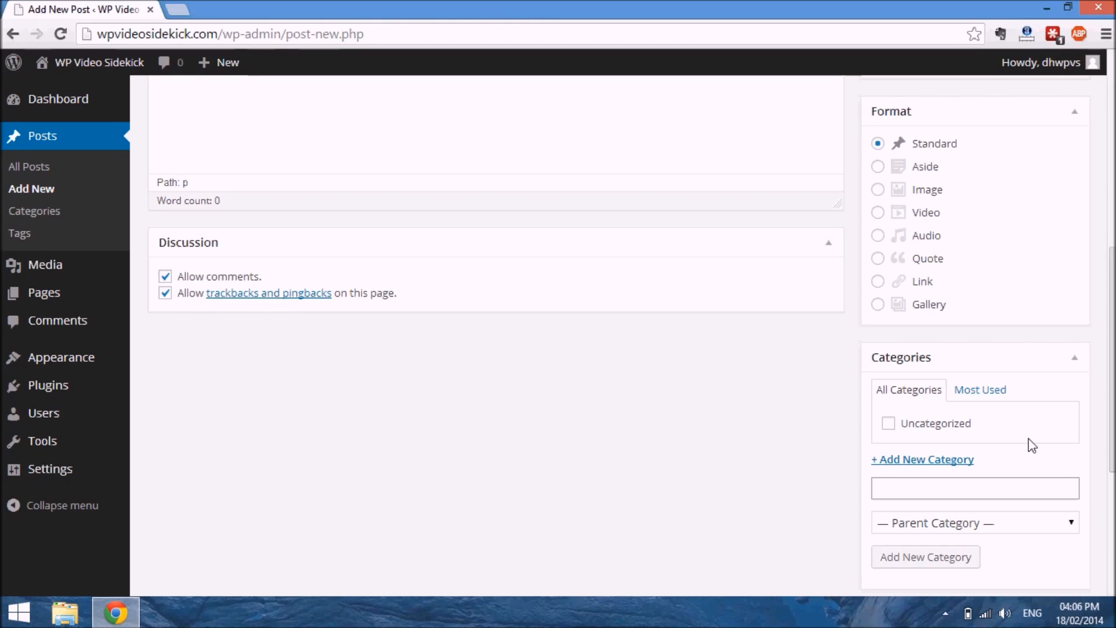
pyautogui.click(975, 487)
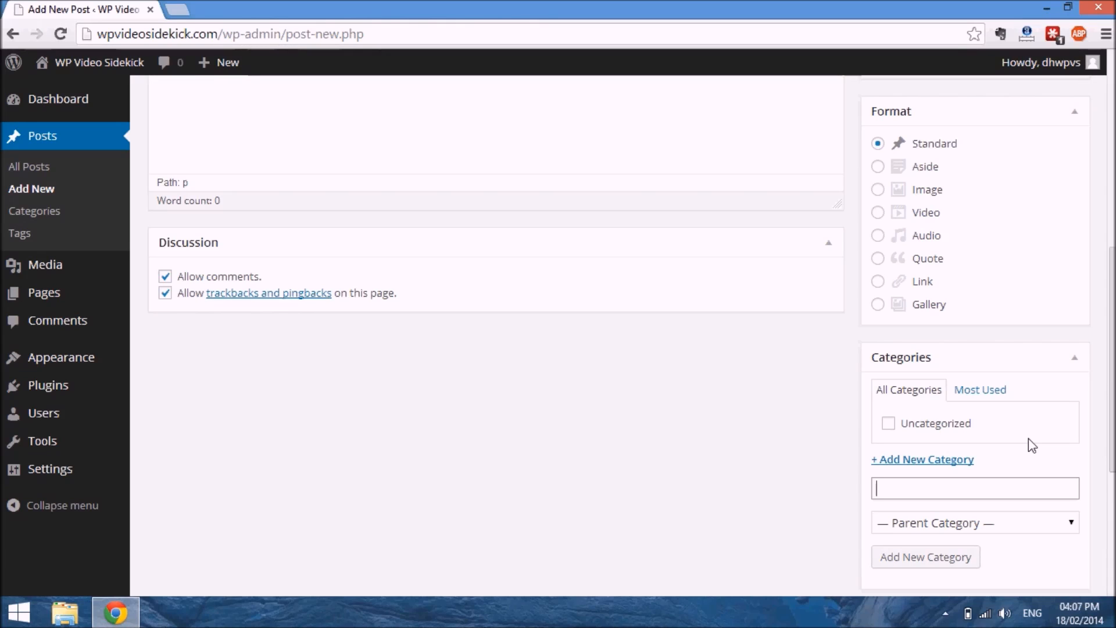
# Scroll to the Tags and Featured Image boxes and focus the empty tag field
pyautogui.scroll(-3)
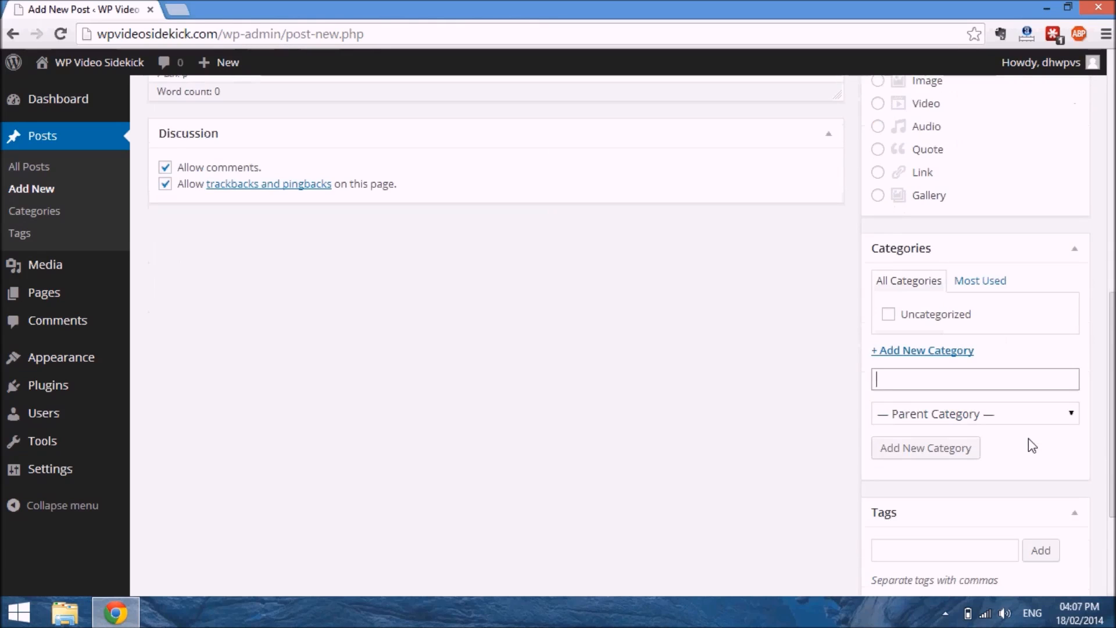
pyautogui.scroll(-3)
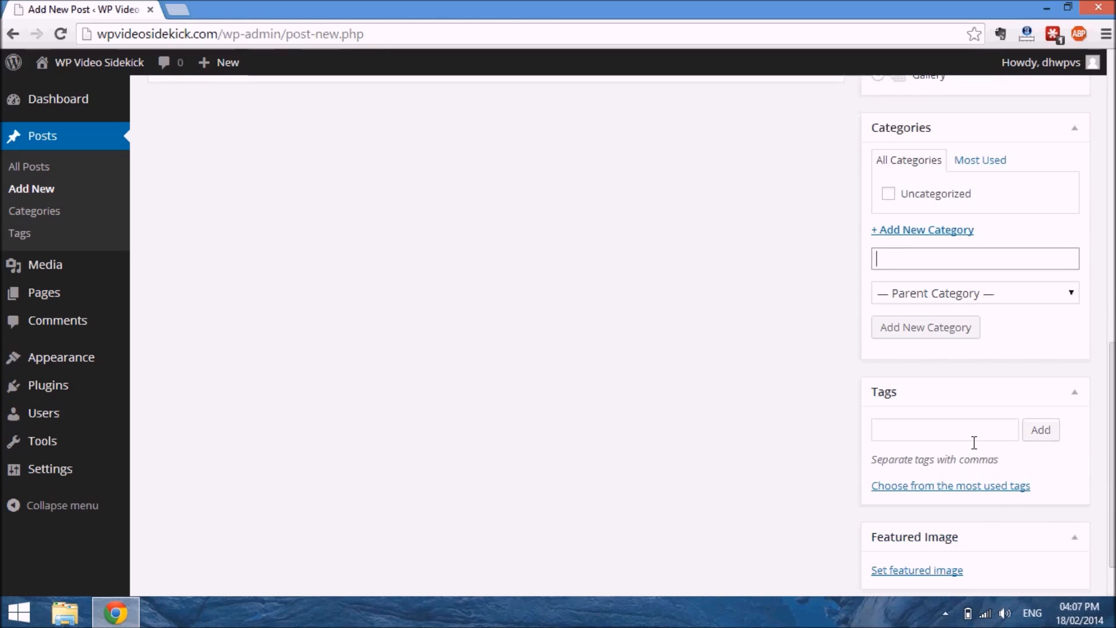
pyautogui.click(944, 429)
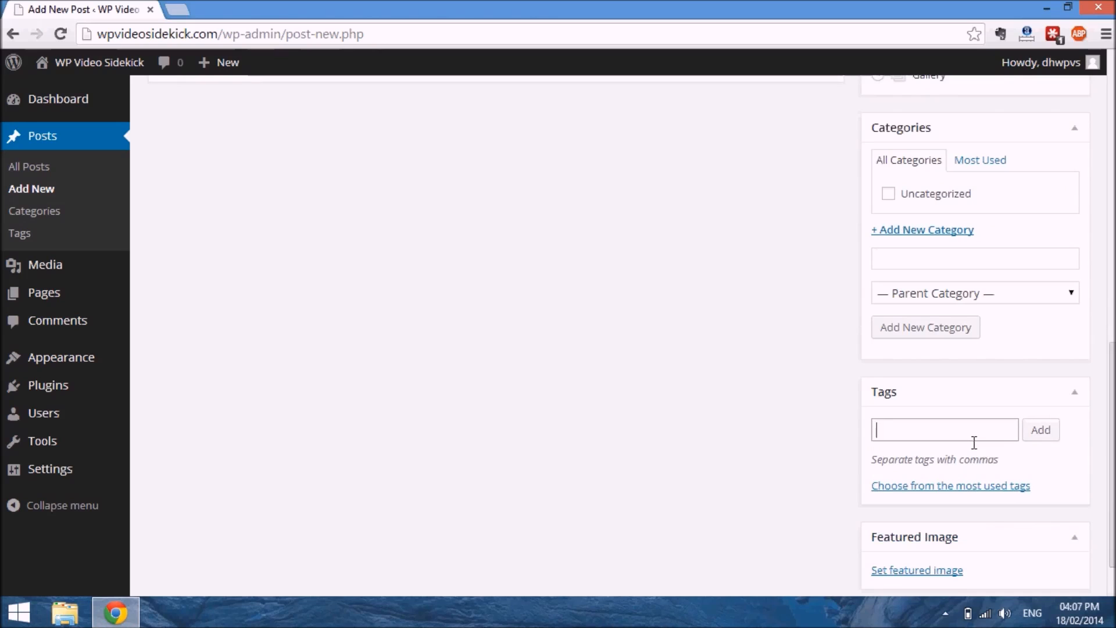
pyautogui.moveTo(979, 395)
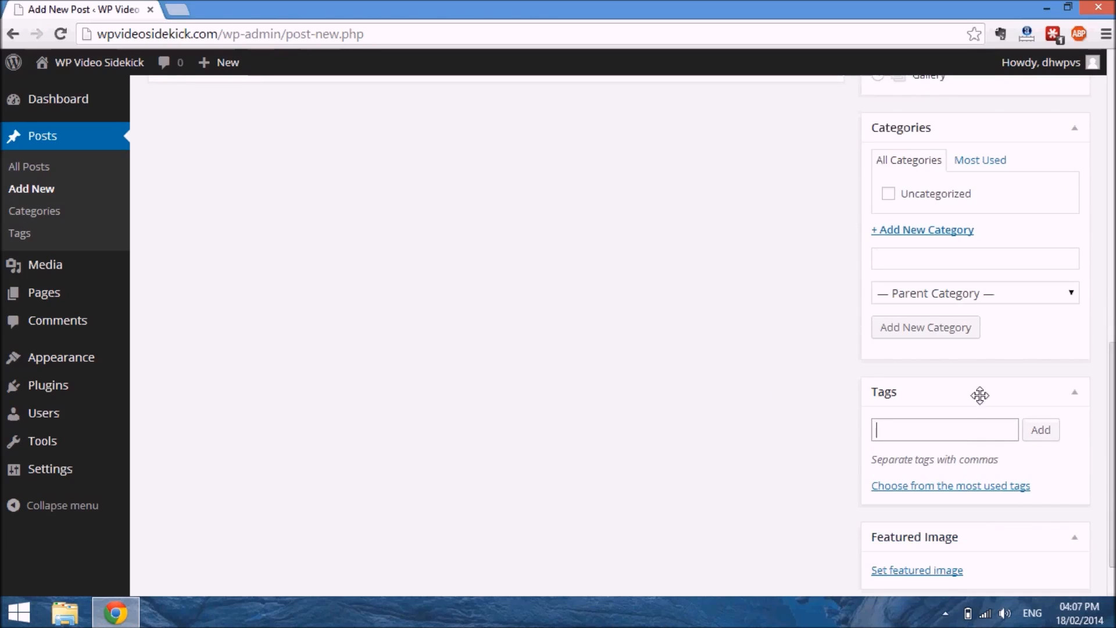
pyautogui.moveTo(657, 399)
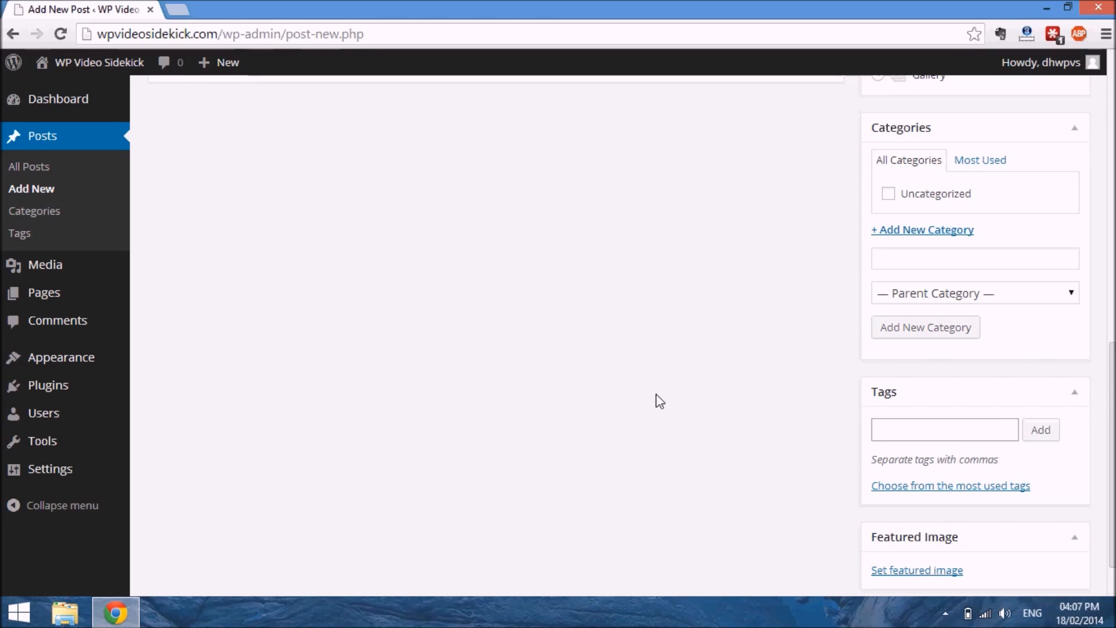
pyautogui.click(944, 429)
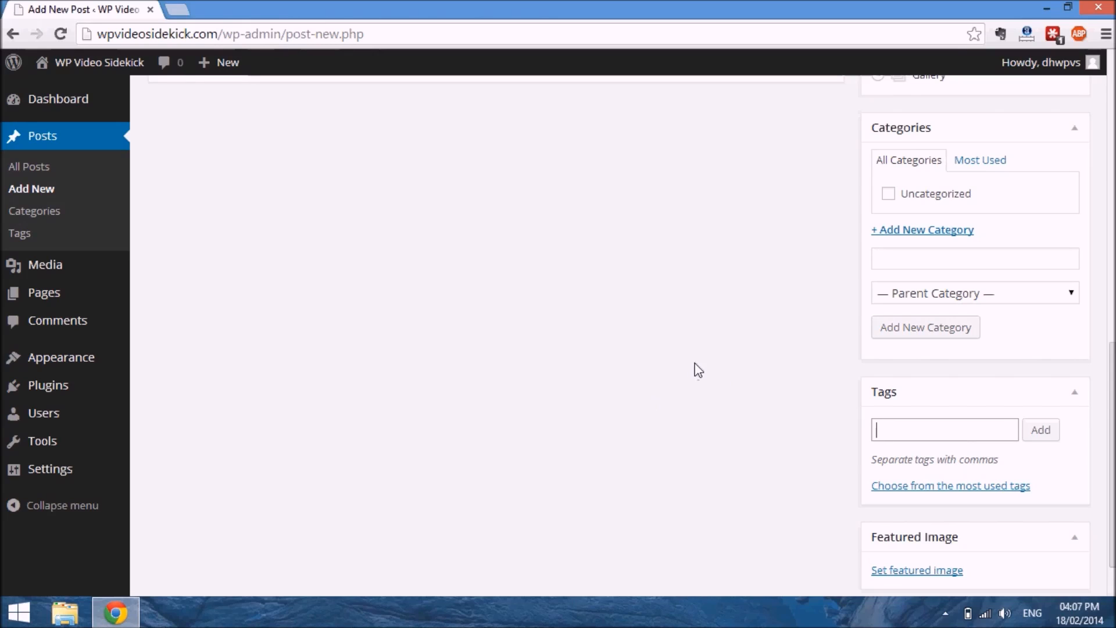
pyautogui.moveTo(761, 477)
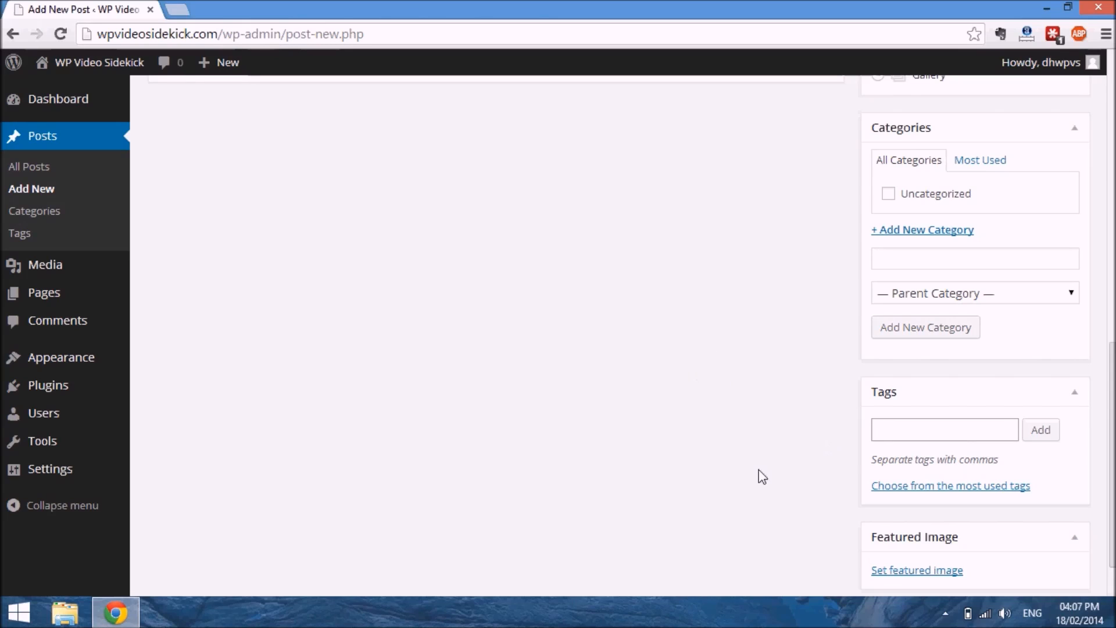
pyautogui.scroll(-3)
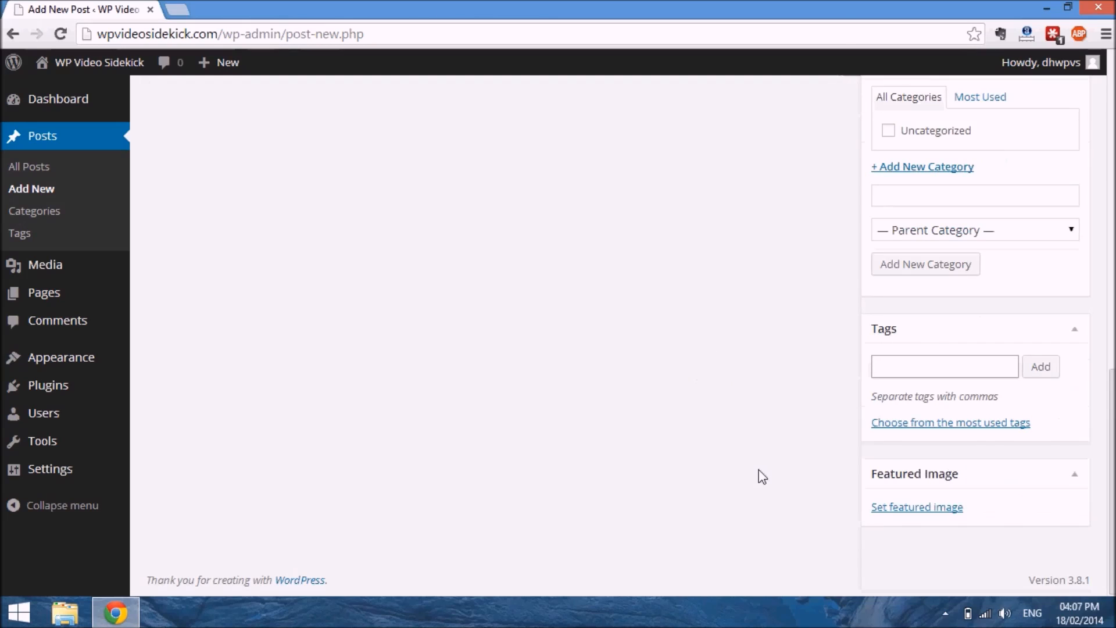
pyautogui.click(944, 366)
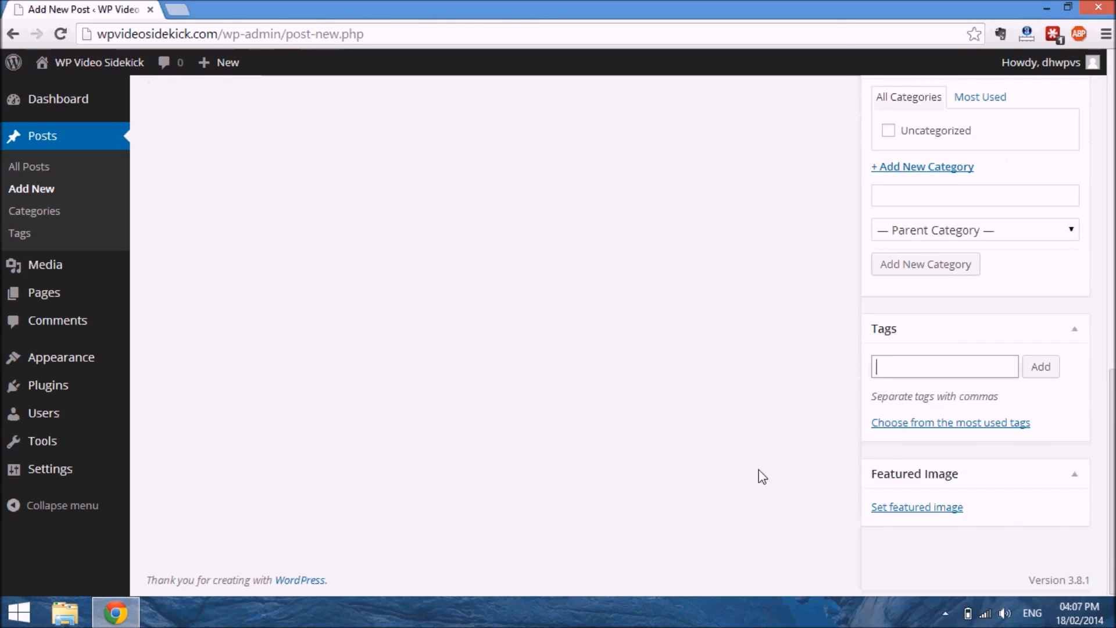
pyautogui.moveTo(1009, 511)
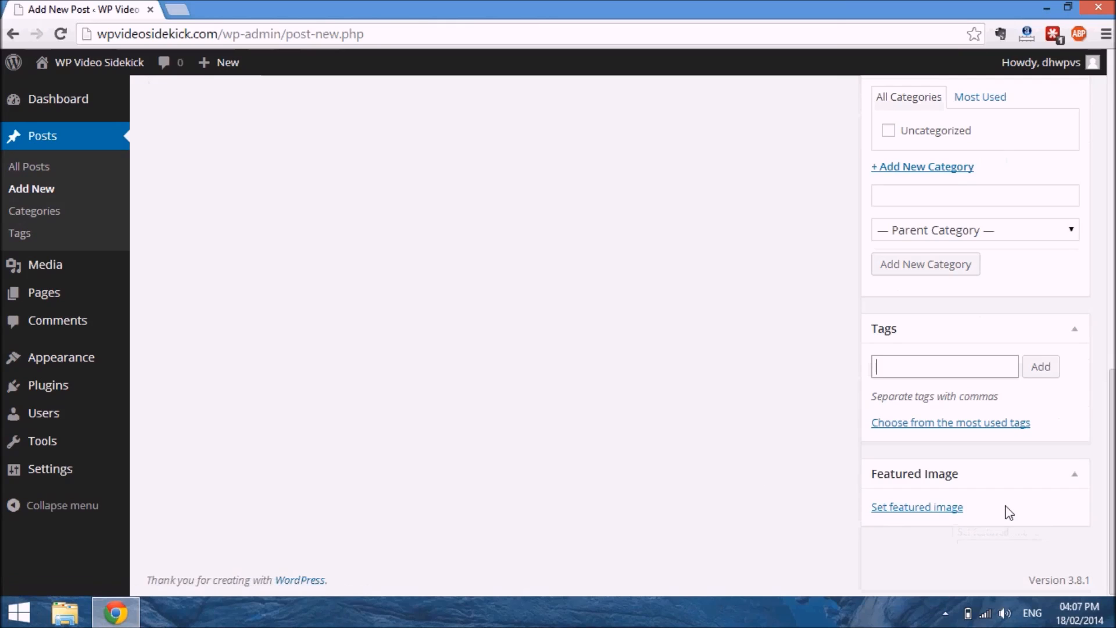
pyautogui.moveTo(539, 360)
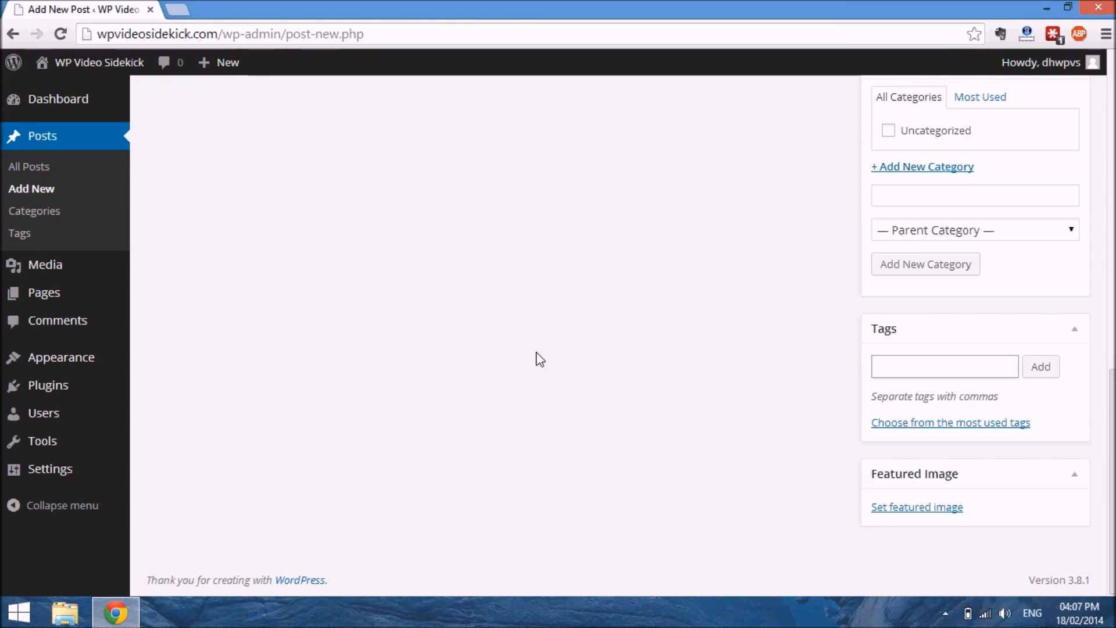
pyautogui.moveTo(823, 495)
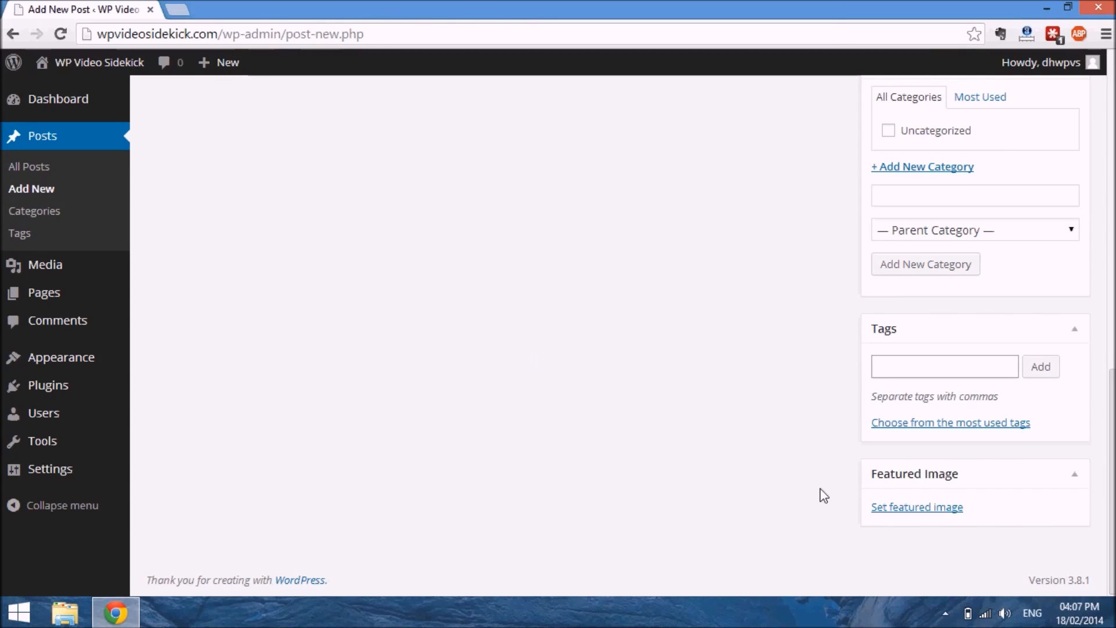
pyautogui.moveTo(835, 506)
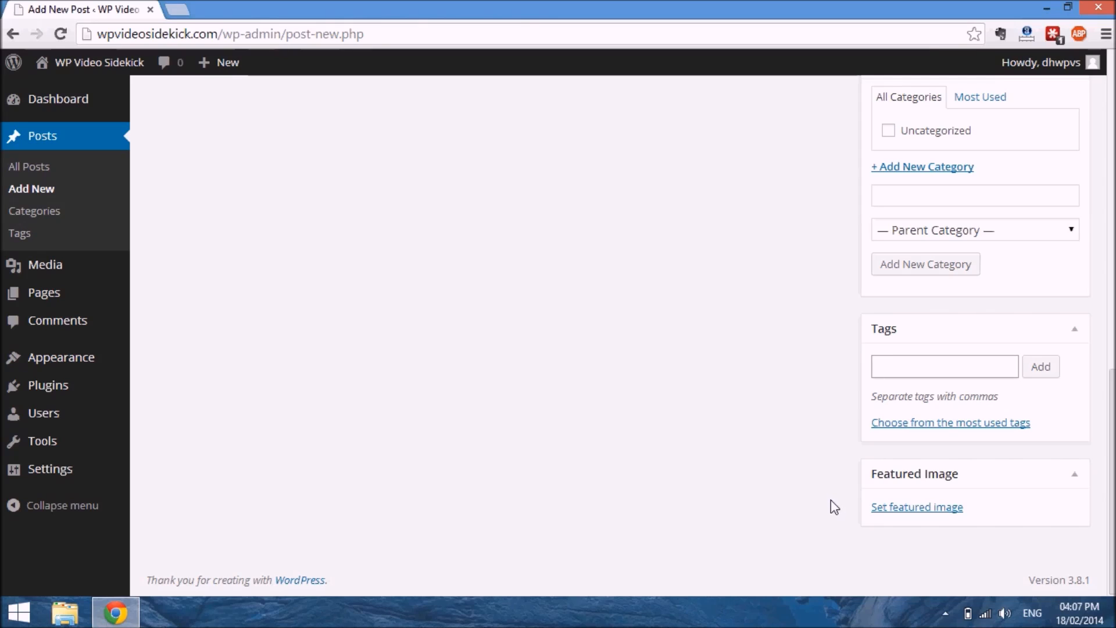